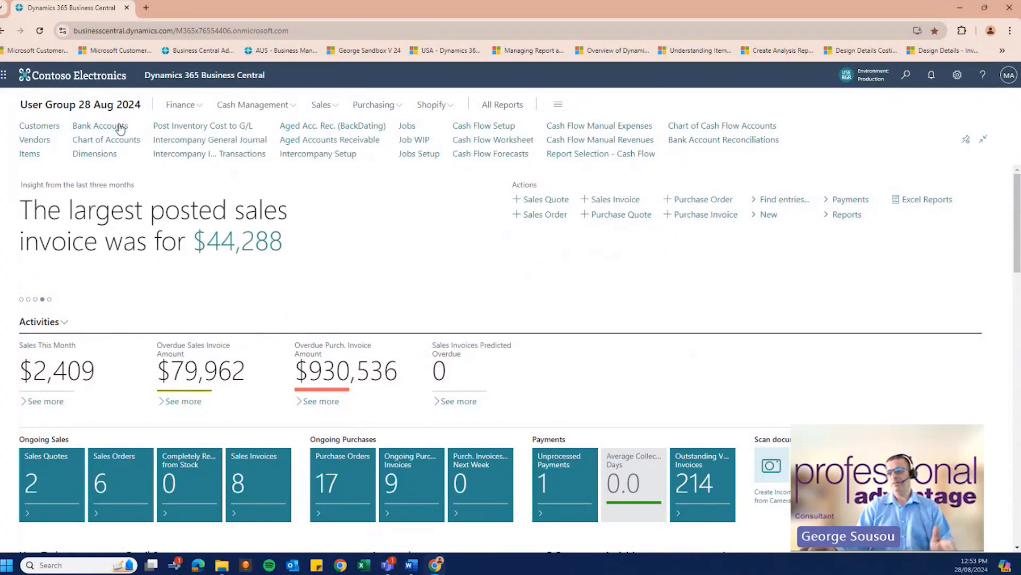
# Review the Bank Accounts list, then browse Cash Management to the Bank Account Reconciliations list.
pyautogui.click(100, 125)
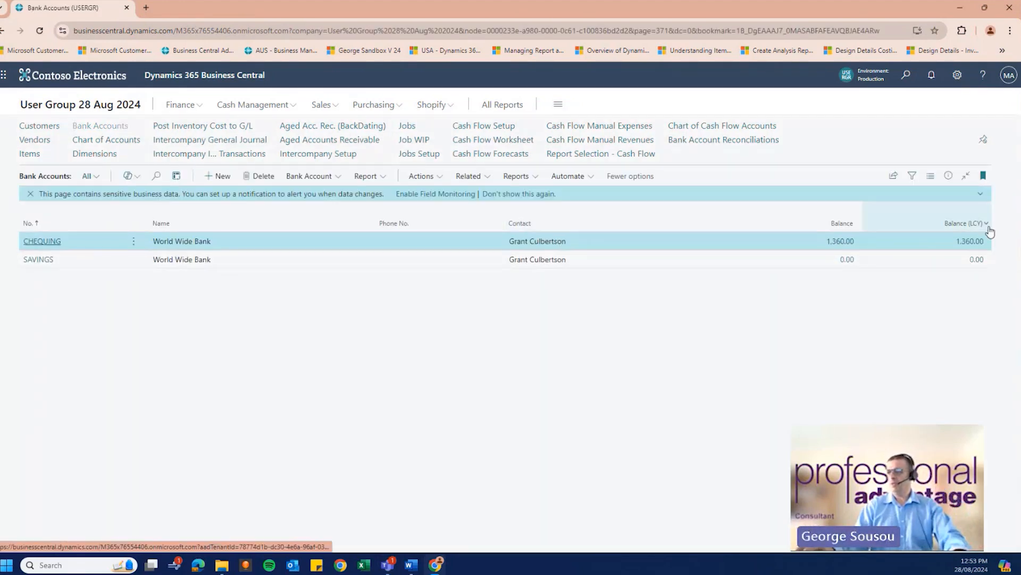
pyautogui.moveTo(185, 161)
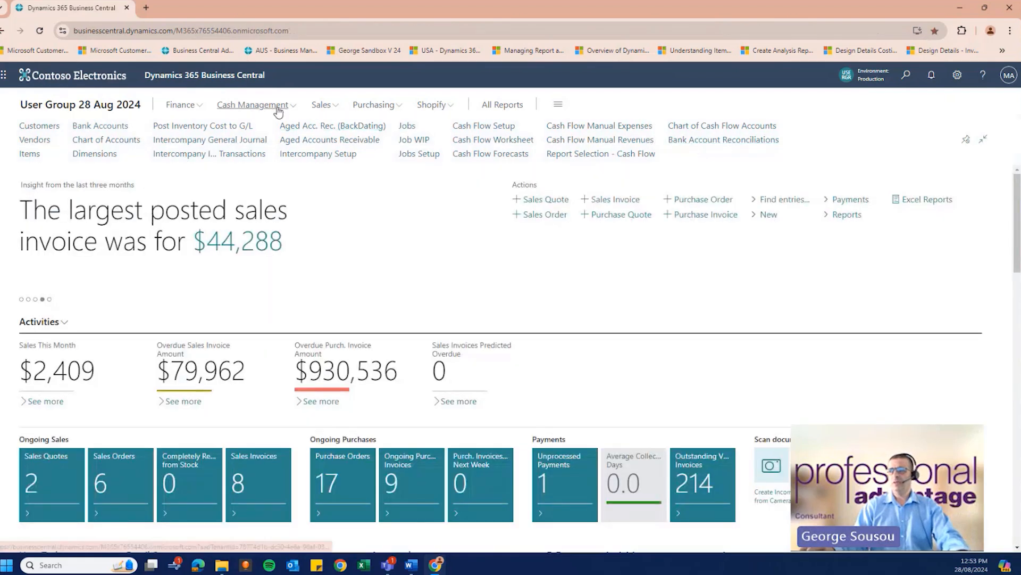
pyautogui.click(722, 125)
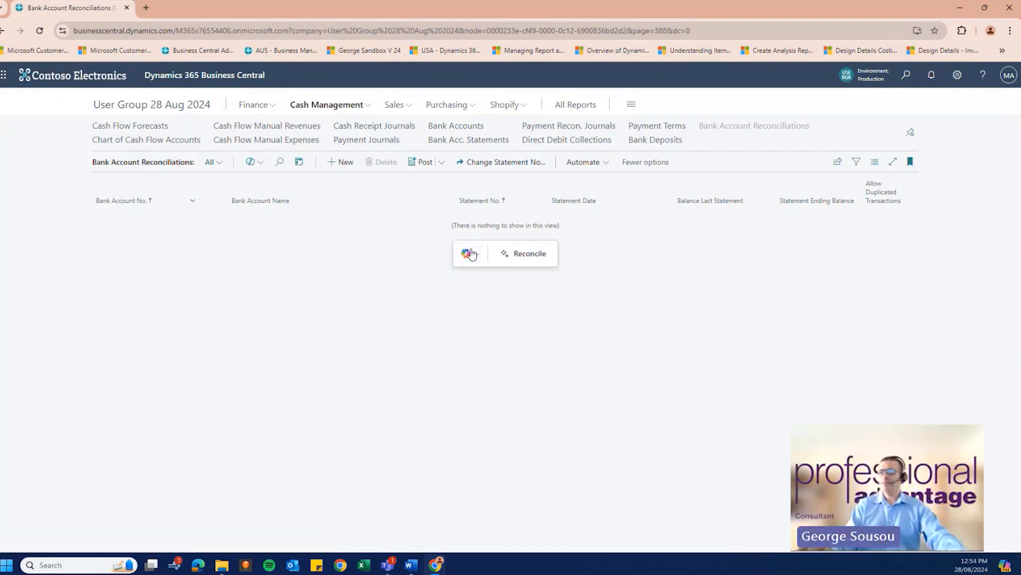
pyautogui.moveTo(529, 253)
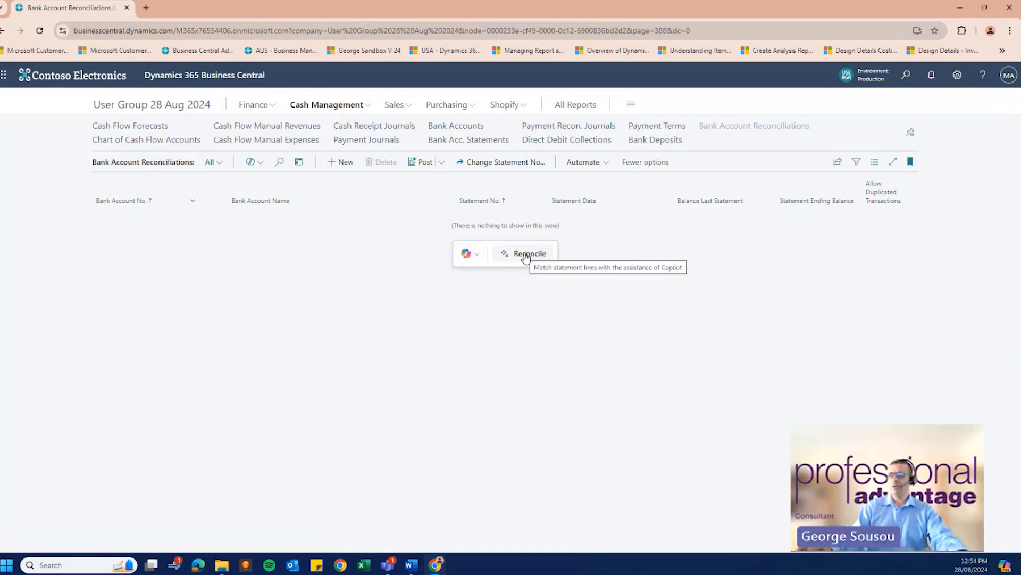
# Start a Reconcile with Copilot session, keeping CHEQUING as the bank account.
pyautogui.click(528, 253)
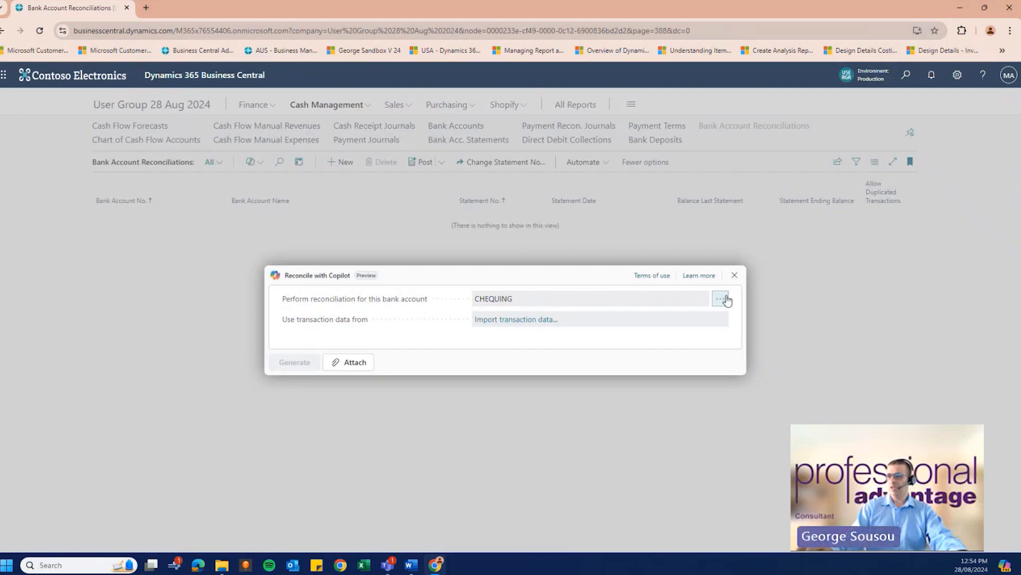
pyautogui.click(720, 298)
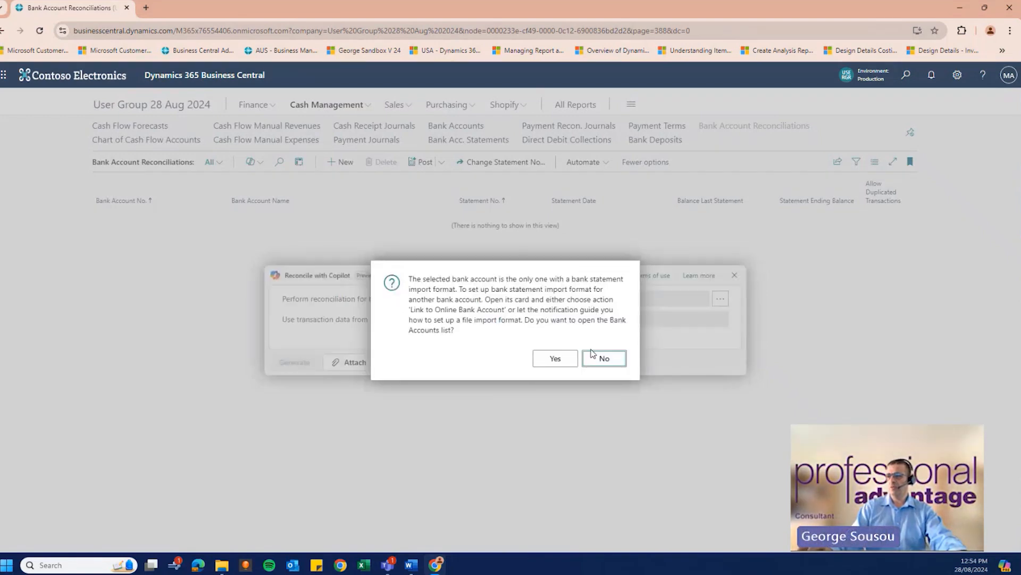
pyautogui.click(602, 358)
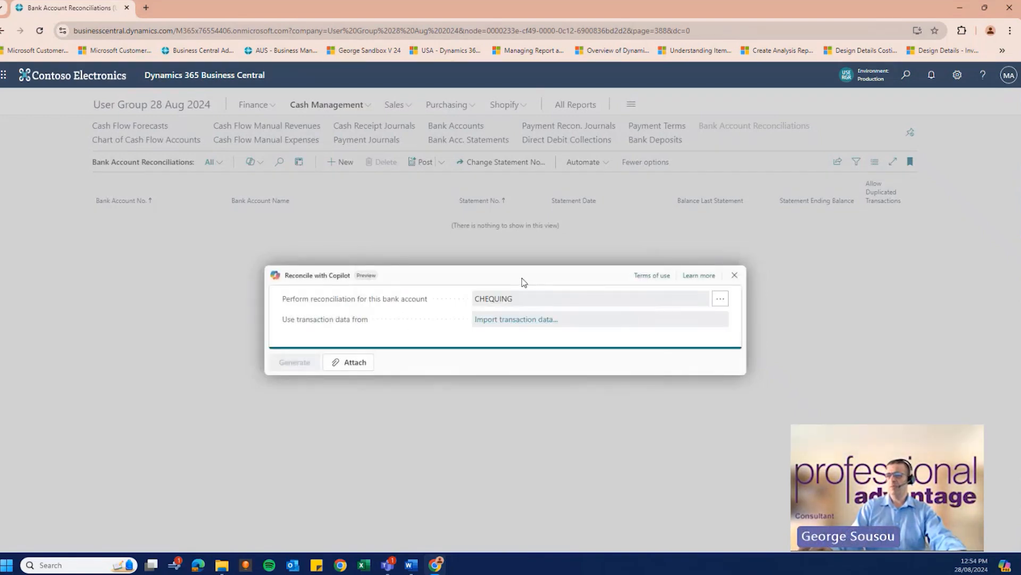
pyautogui.moveTo(557, 304)
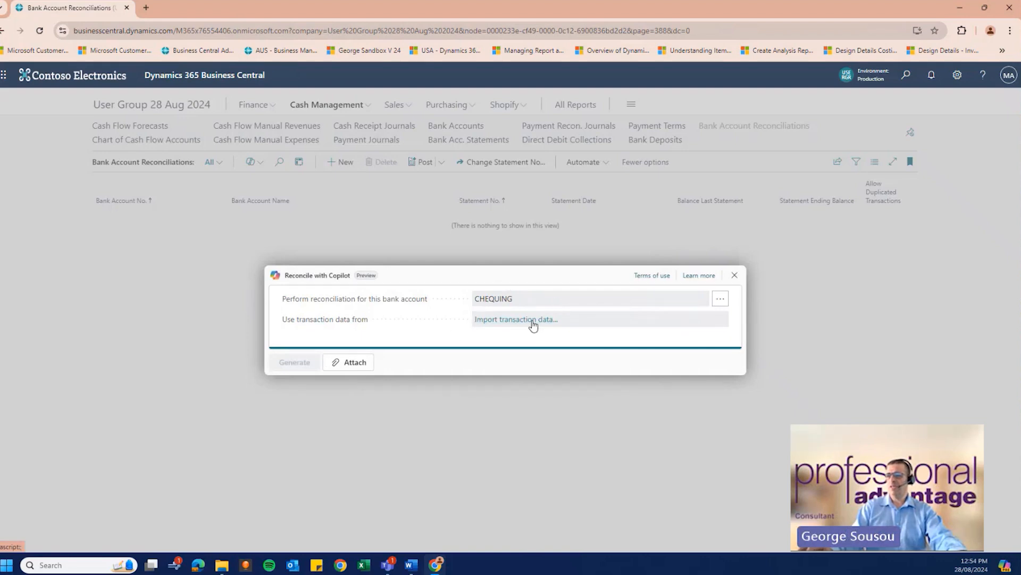
# Import transaction data from 'DEMO File for D365 user group - Copy.csv'.
pyautogui.click(515, 319)
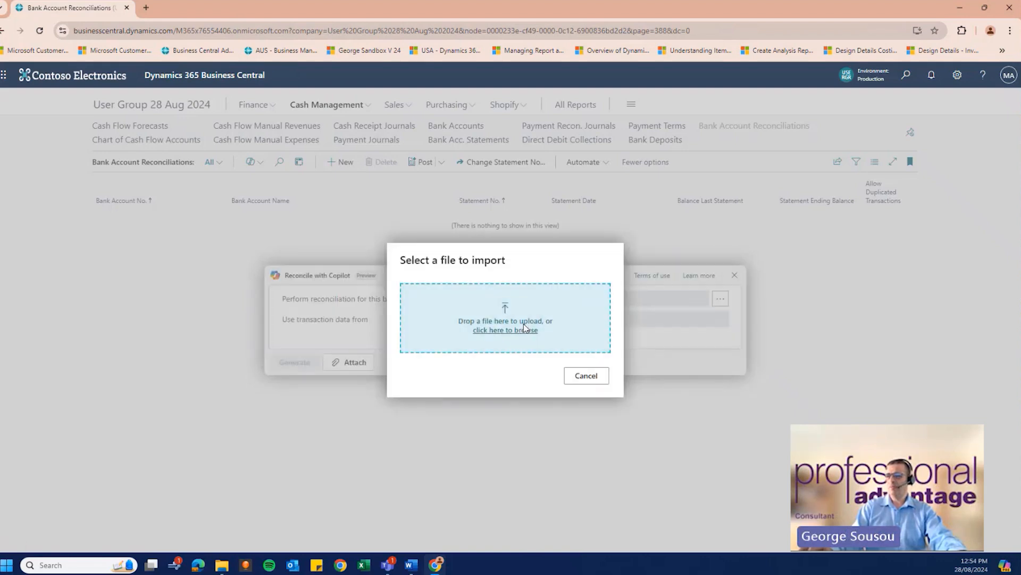
pyautogui.click(504, 330)
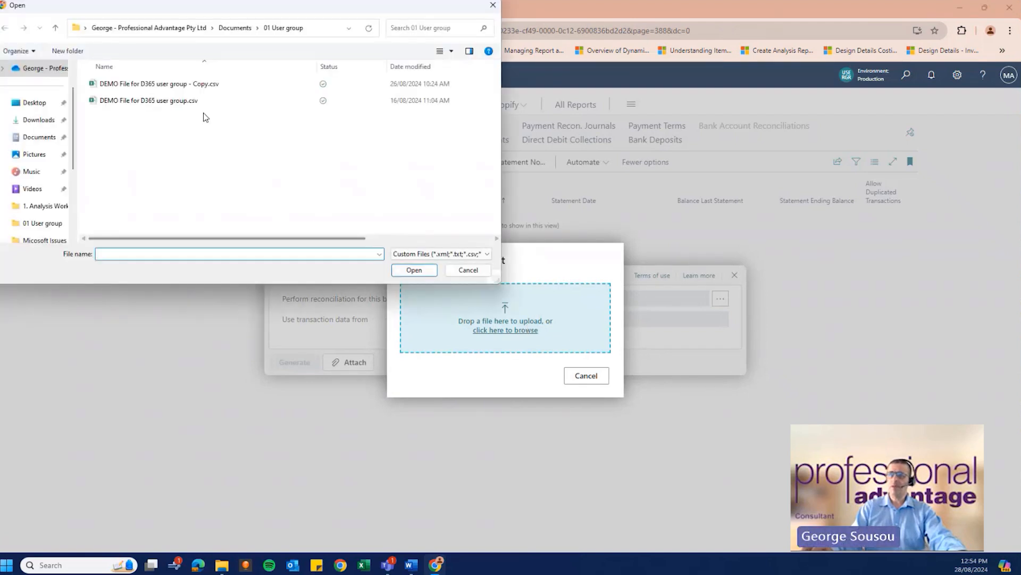
pyautogui.click(155, 83)
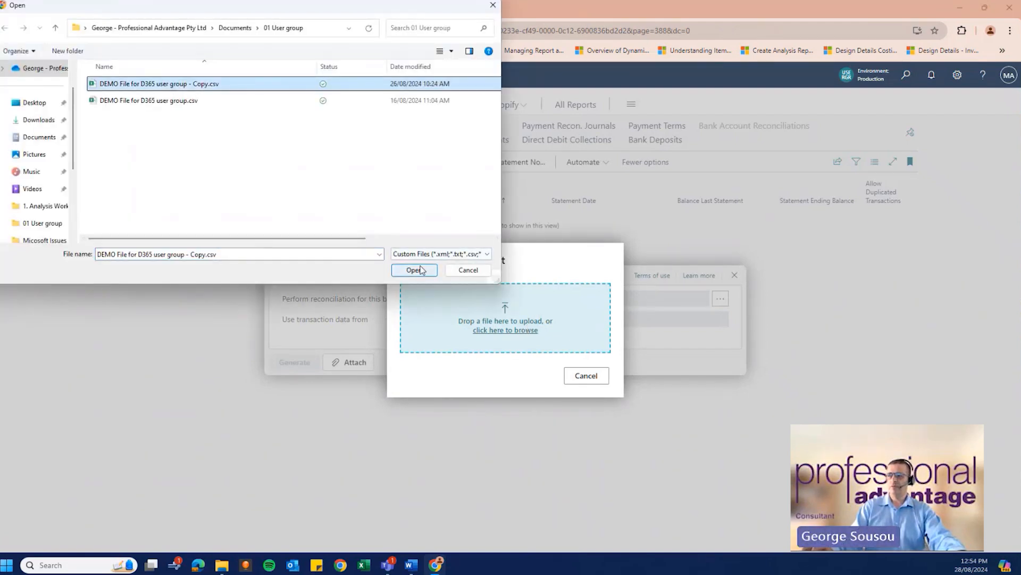
pyautogui.click(414, 269)
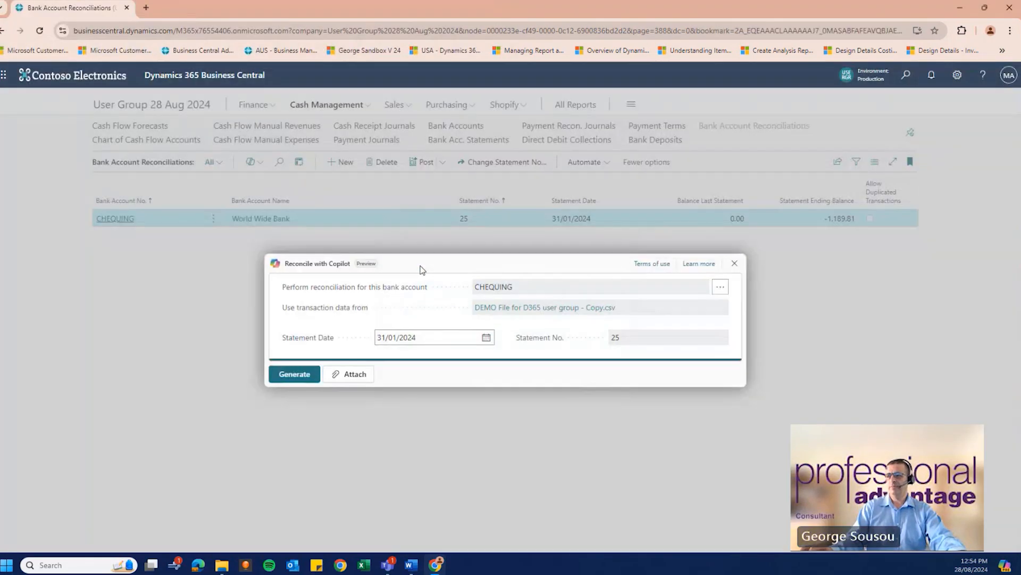
pyautogui.moveTo(529, 319)
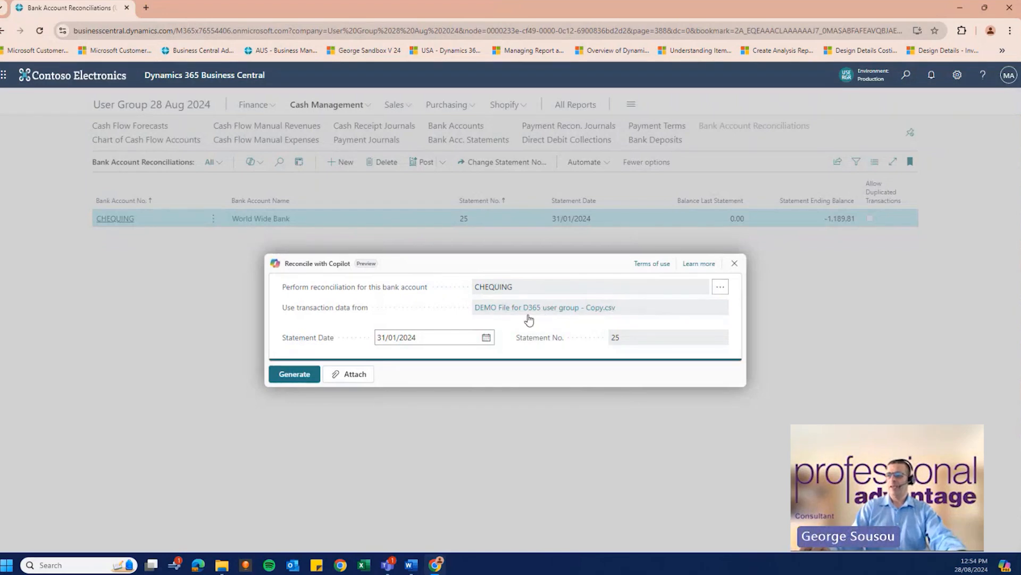
pyautogui.moveTo(295, 374)
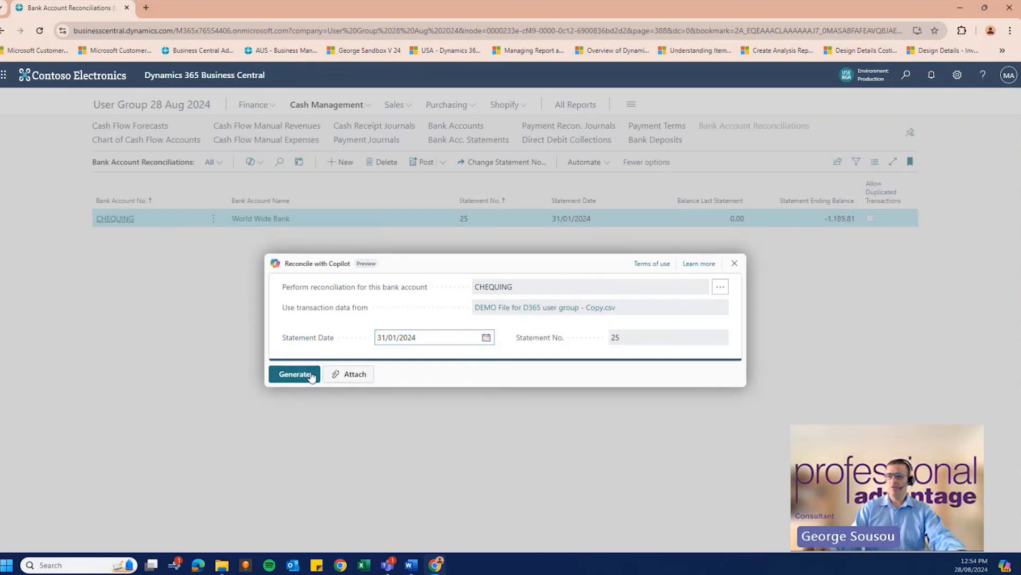
# Generate Copilot match proposals for statement 25 and keep the 2 of 9 matched lines.
pyautogui.click(294, 374)
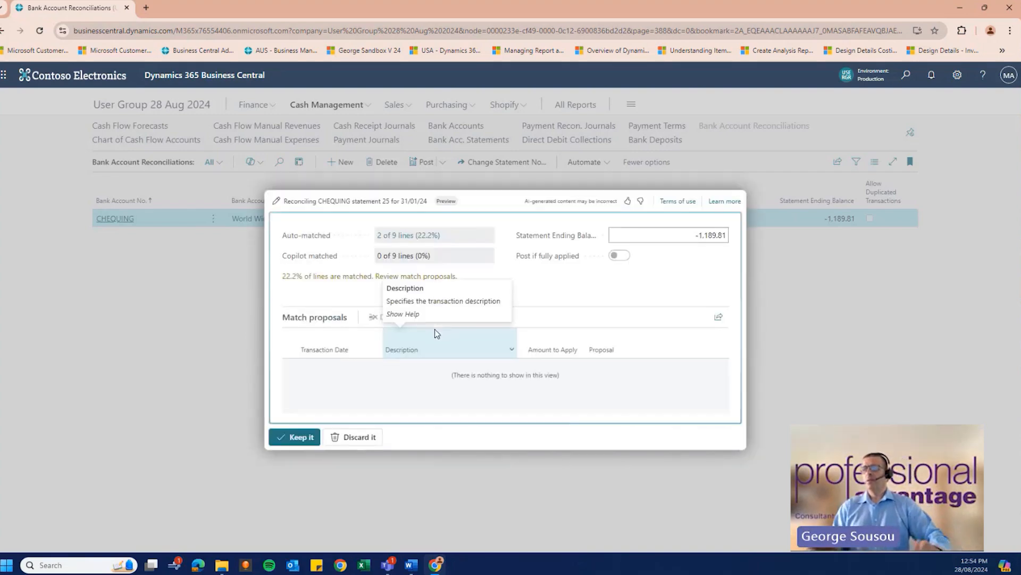
pyautogui.moveTo(306, 235)
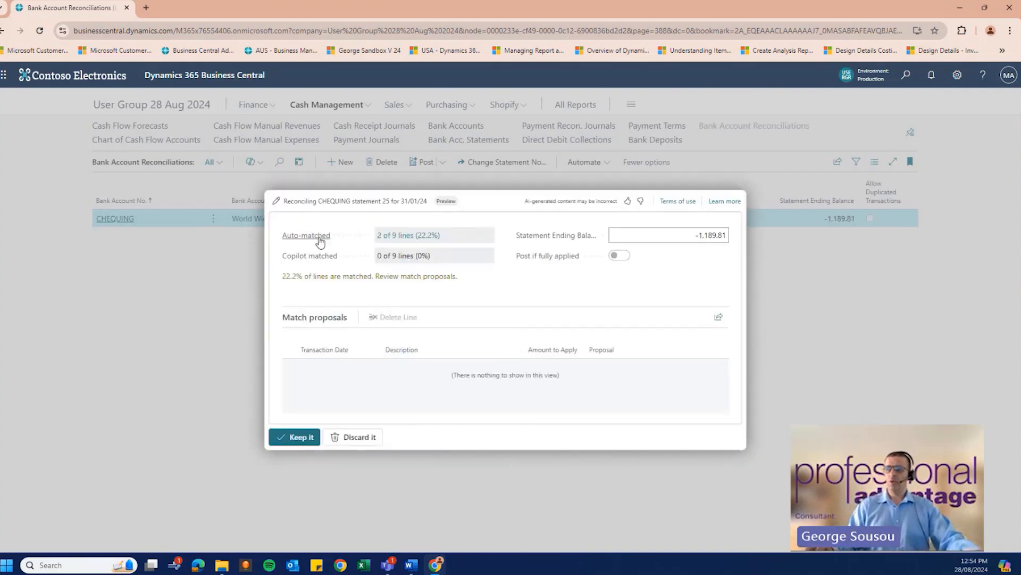
pyautogui.moveTo(407, 235)
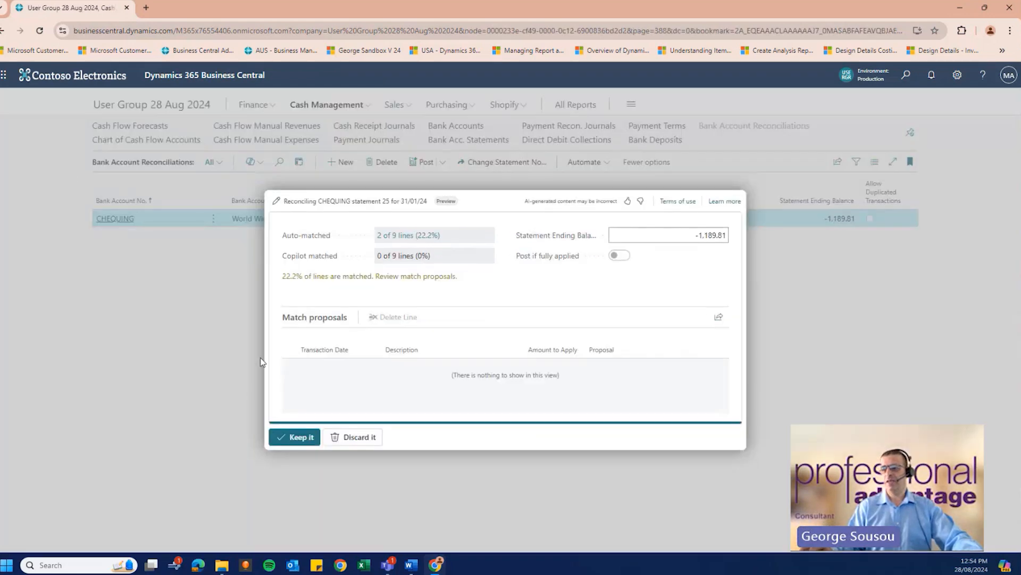
pyautogui.moveTo(295, 436)
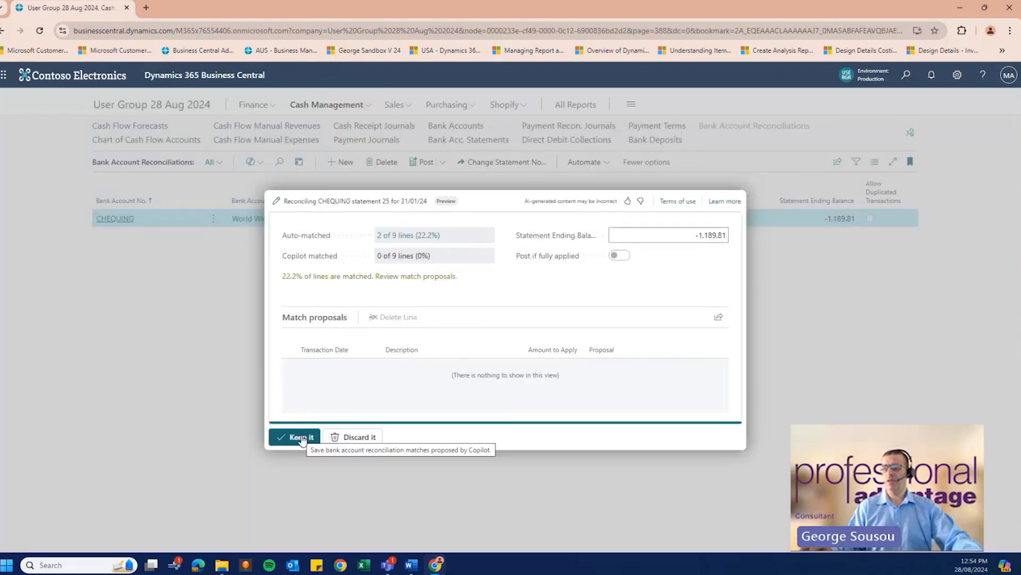
pyautogui.click(295, 437)
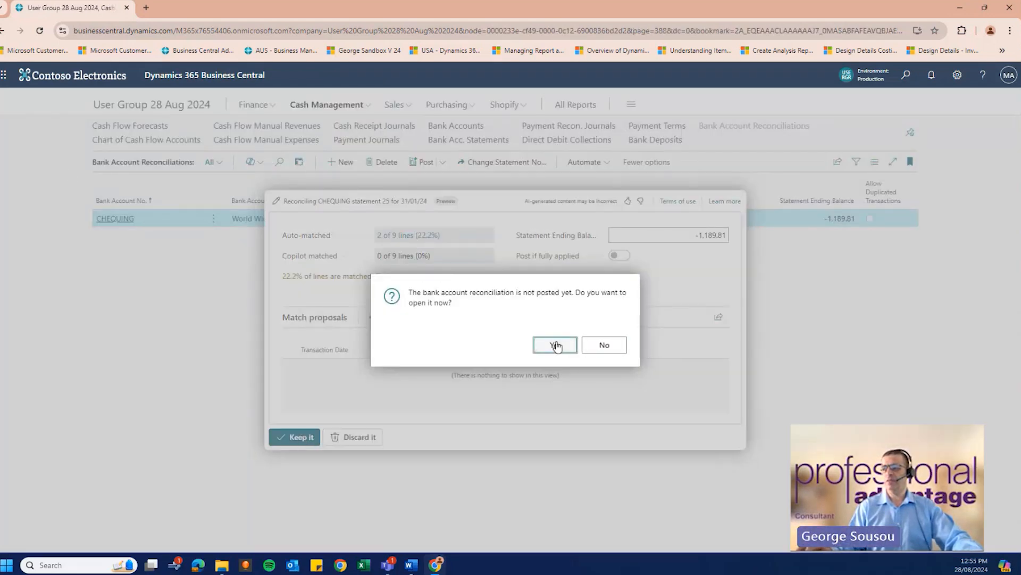
# Open the unposted CHEQUING 25 reconciliation and cancel the Transfer to General Journal dialog.
pyautogui.click(555, 345)
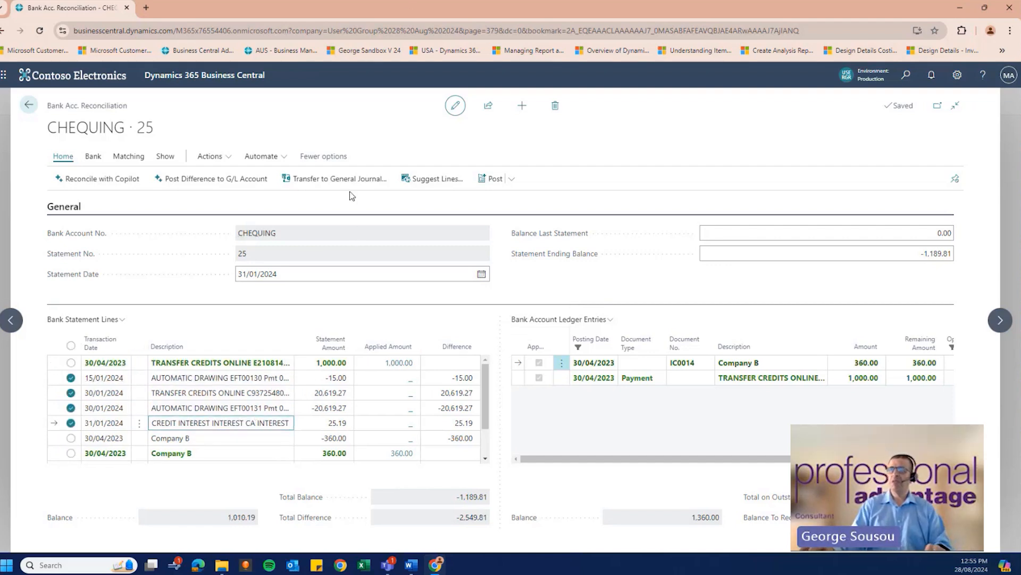
pyautogui.click(338, 179)
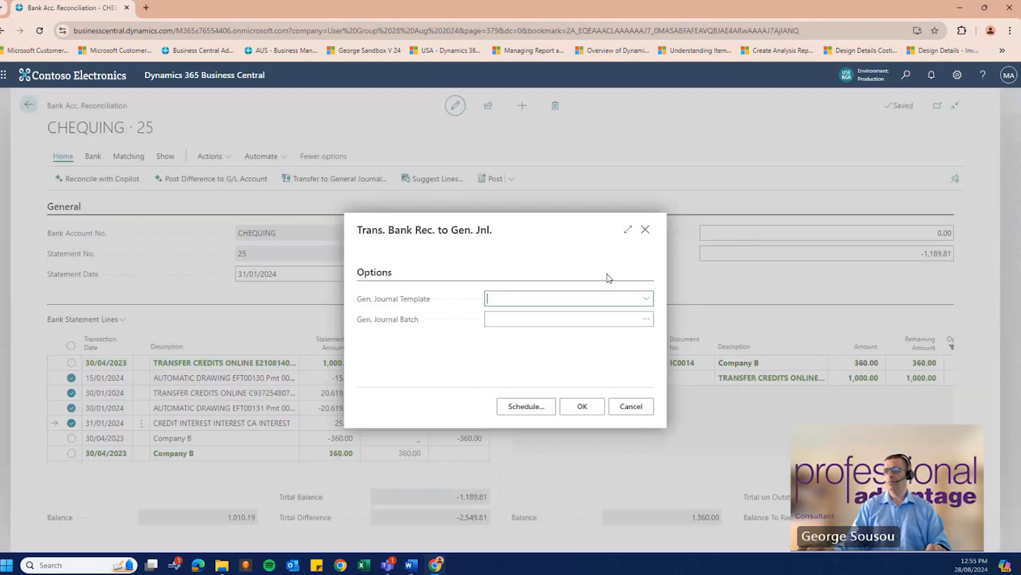
pyautogui.moveTo(724, 289)
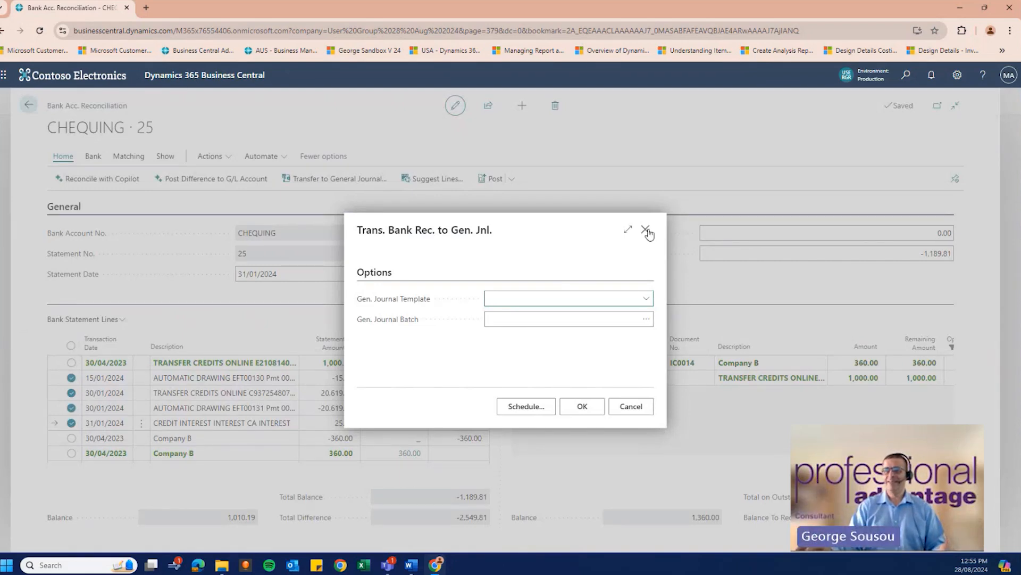
pyautogui.click(648, 233)
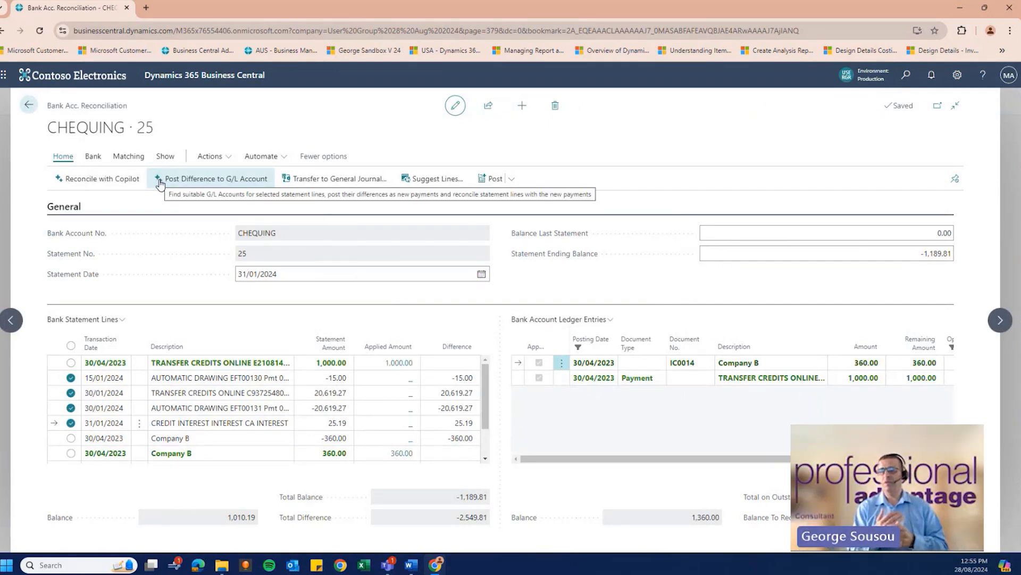
pyautogui.moveTo(170, 189)
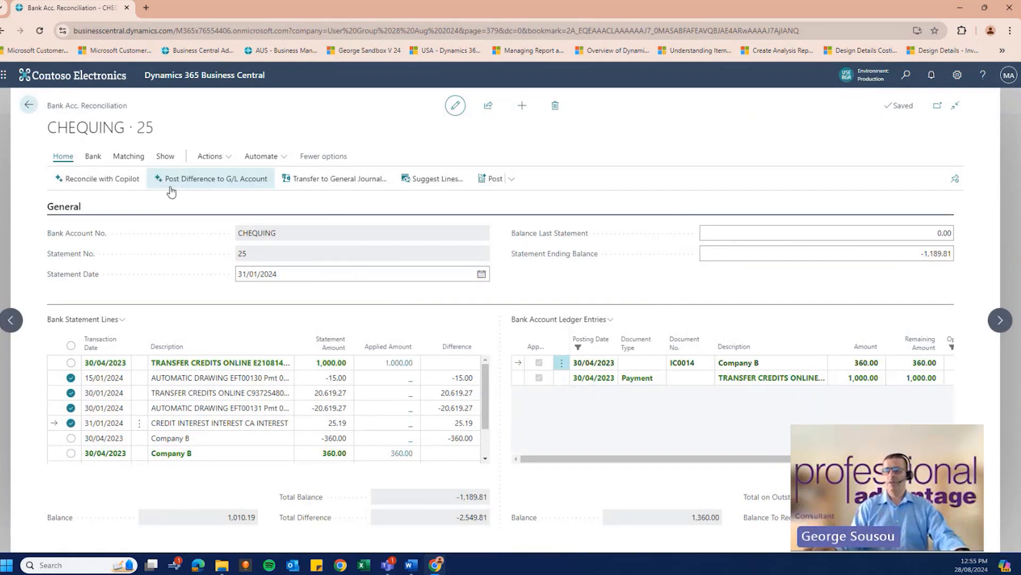
pyautogui.moveTo(198, 182)
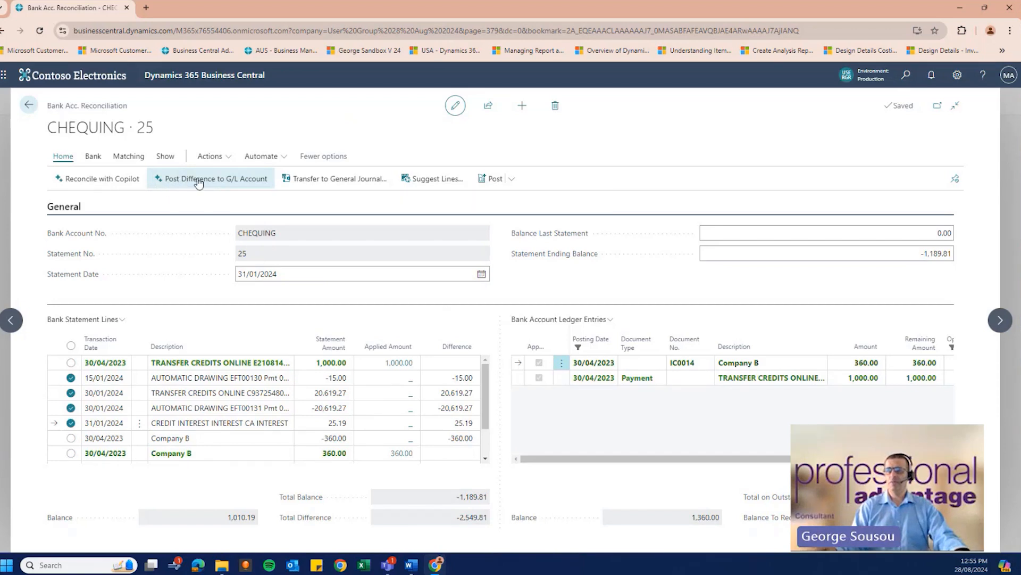
pyautogui.moveTo(211, 179)
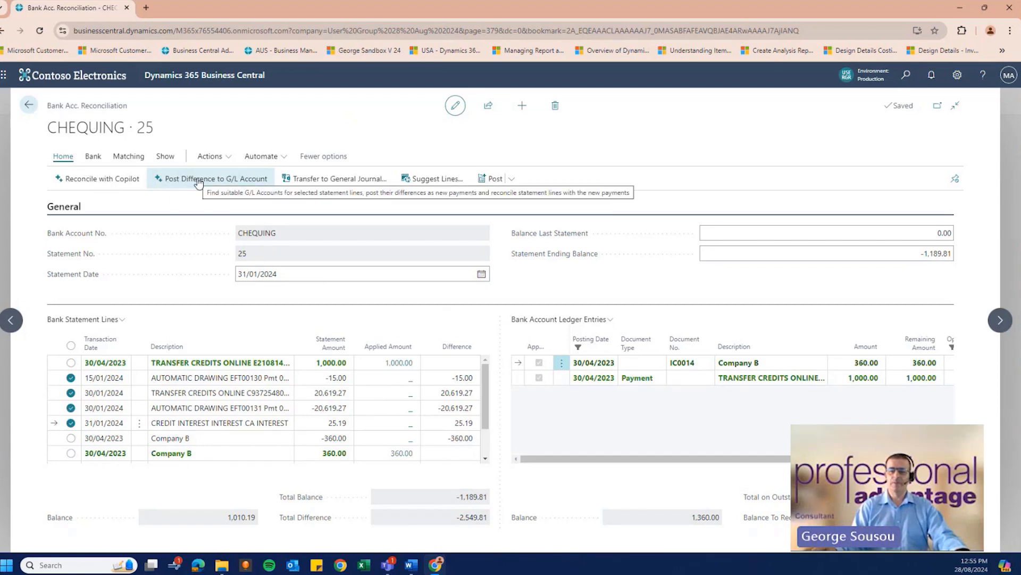
# Have Copilot propose G/L accounts and assign Rental Income to the transfer credits line.
pyautogui.click(215, 177)
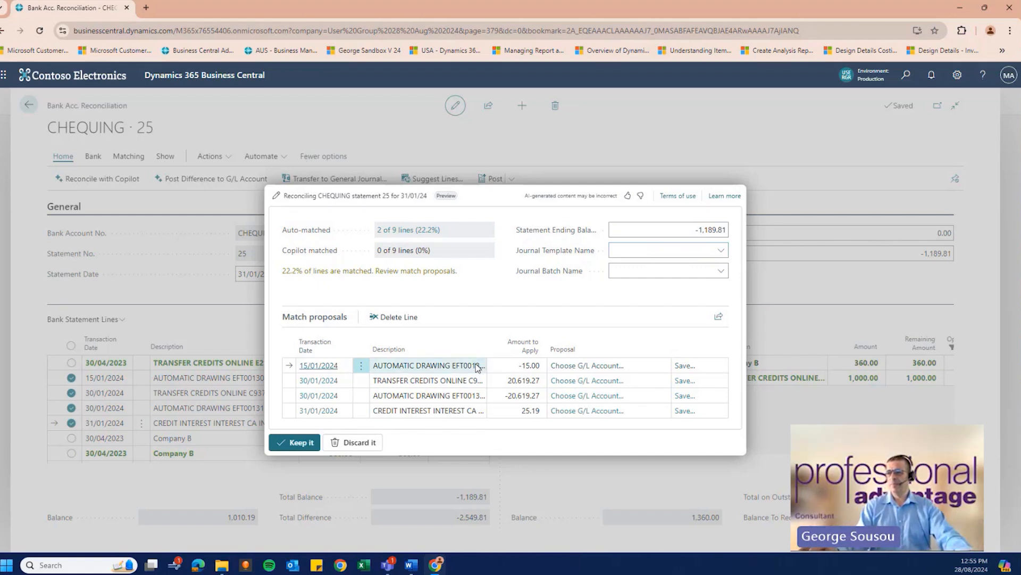
pyautogui.moveTo(436, 368)
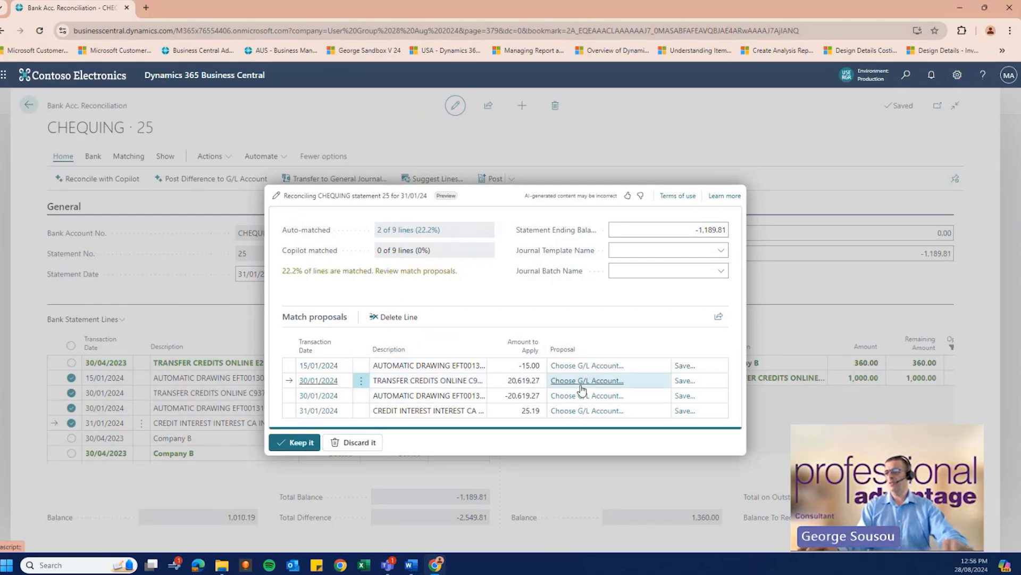
pyautogui.click(585, 380)
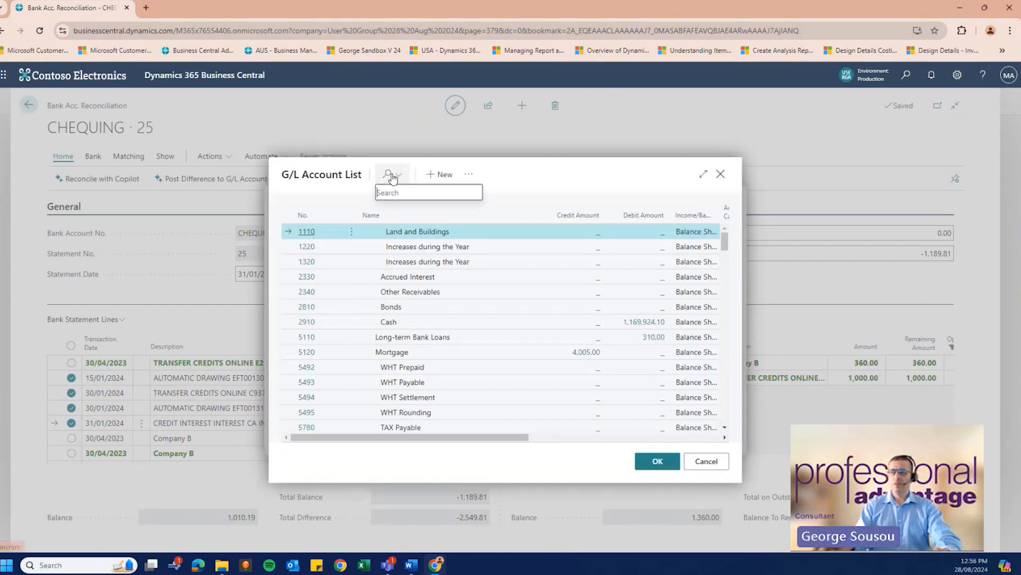
pyautogui.write('rent')
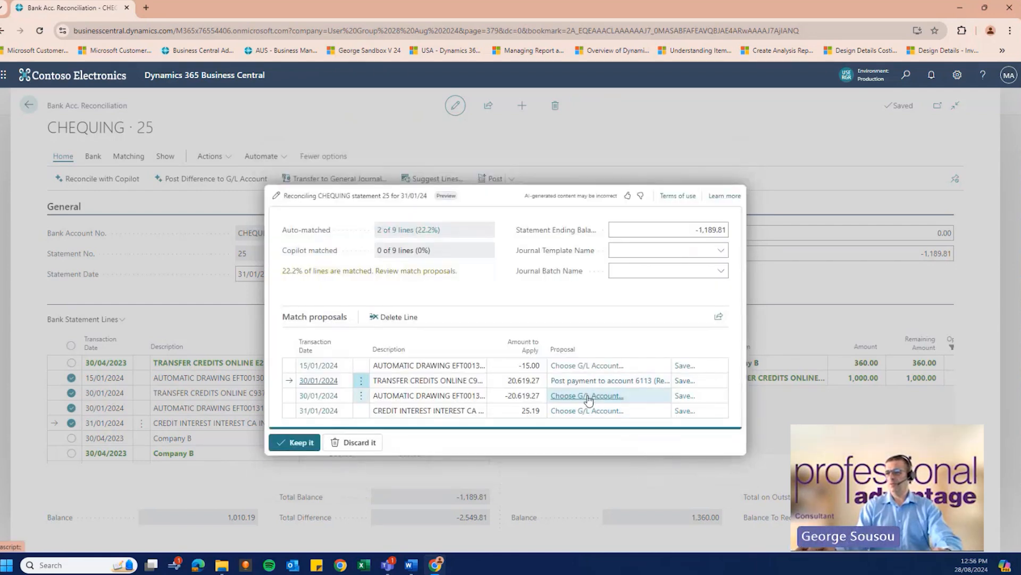
pyautogui.click(585, 396)
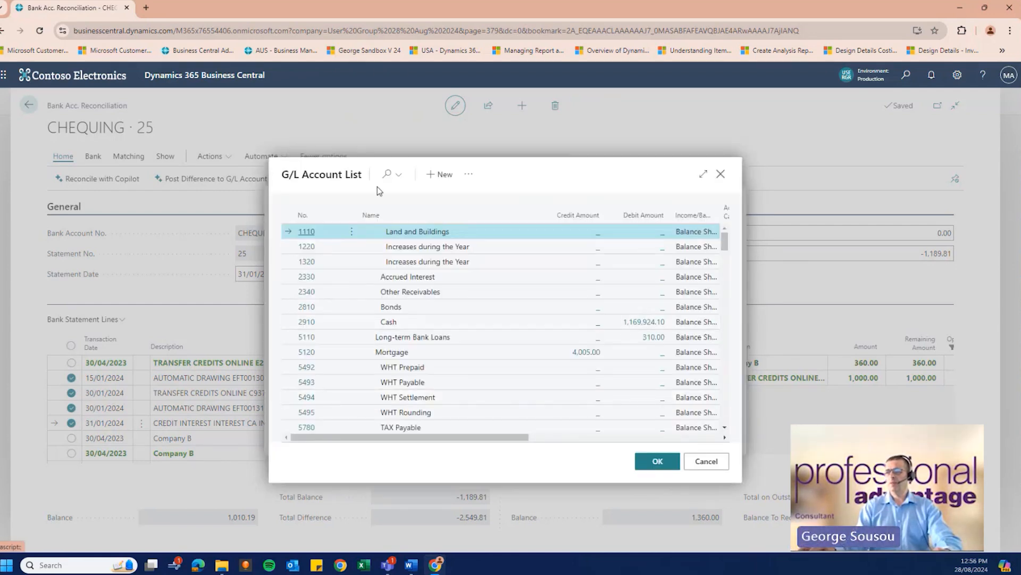
pyautogui.write('rent')
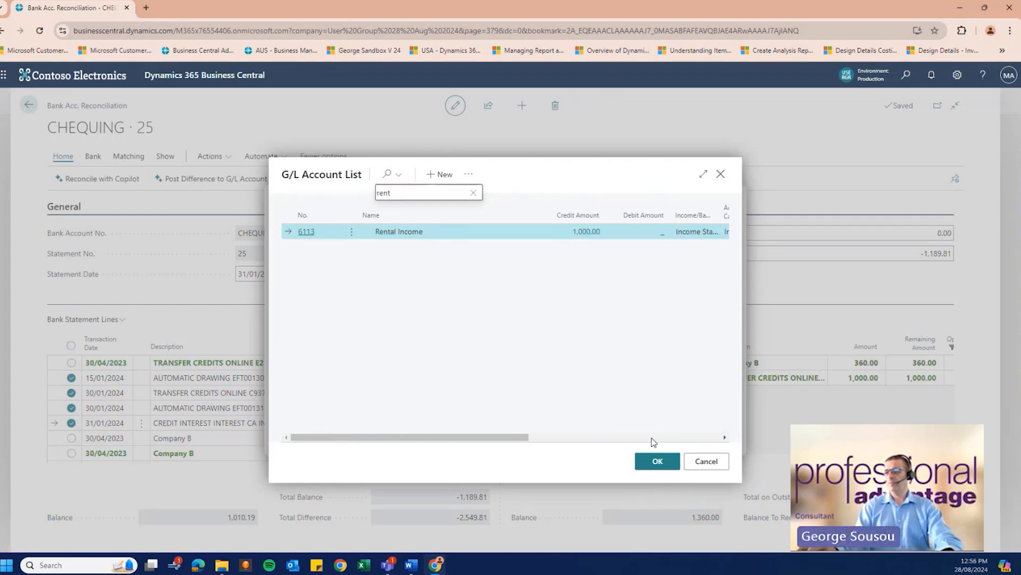
pyautogui.click(656, 461)
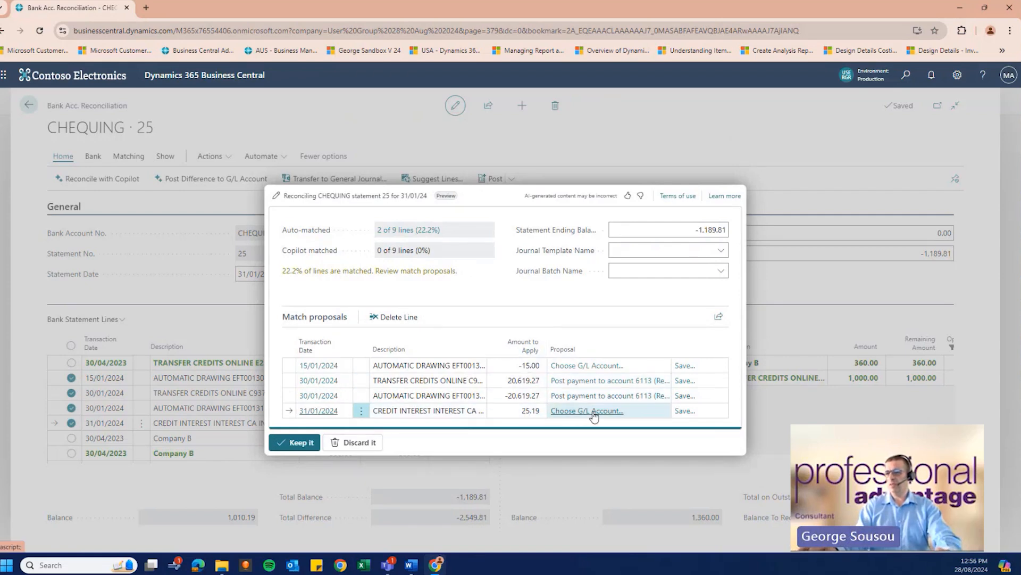
# Assign 9220 Interest on Bank Loans to the credit interest line and keep the proposals.
pyautogui.click(585, 410)
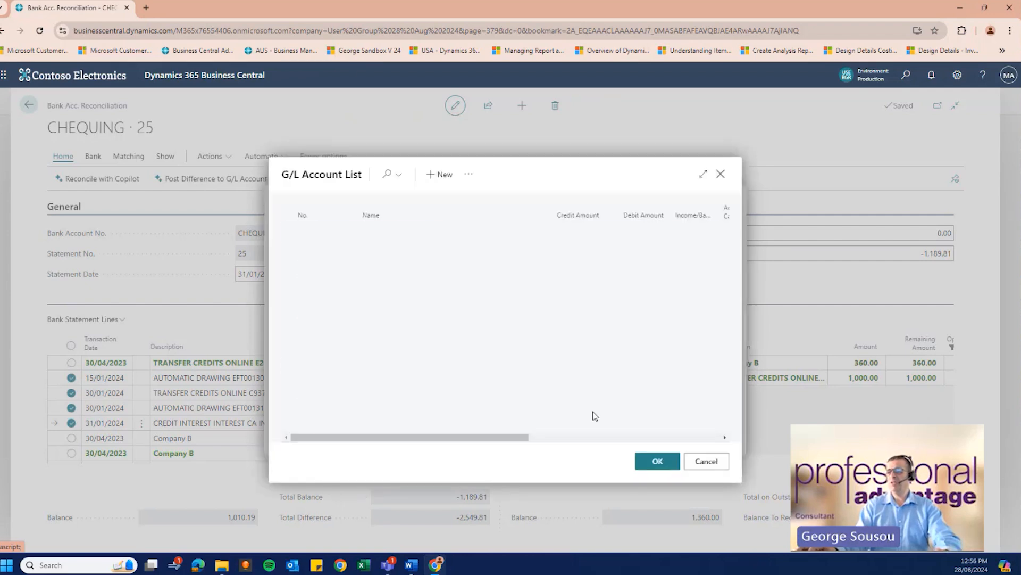
pyautogui.click(387, 173)
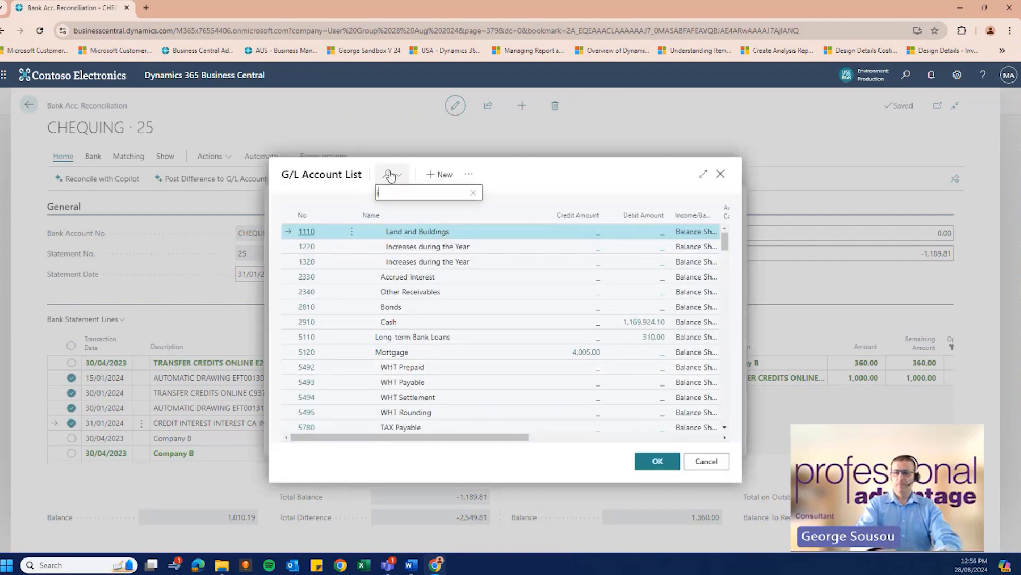
pyautogui.write('nter')
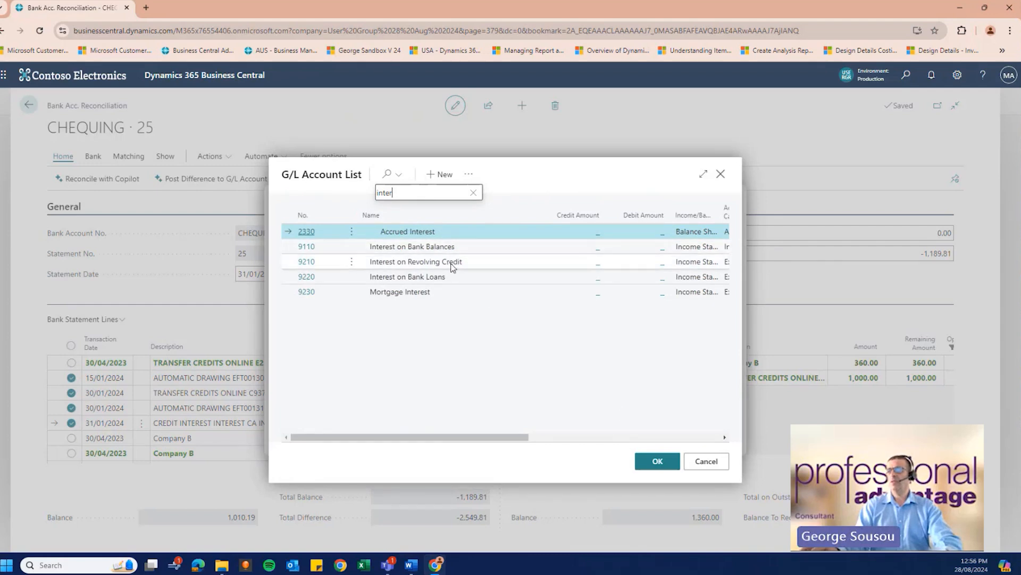
pyautogui.click(406, 277)
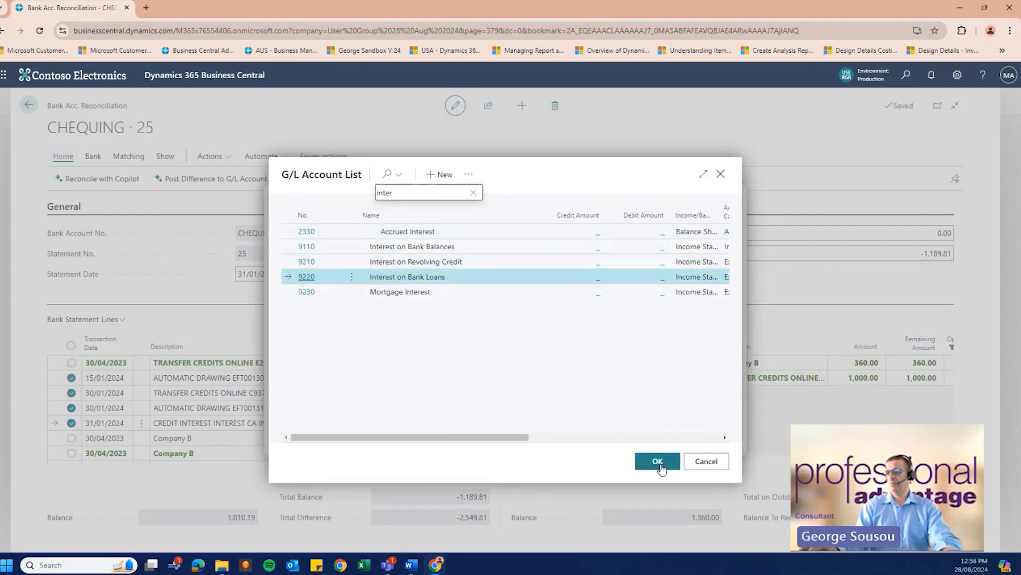
pyautogui.click(658, 461)
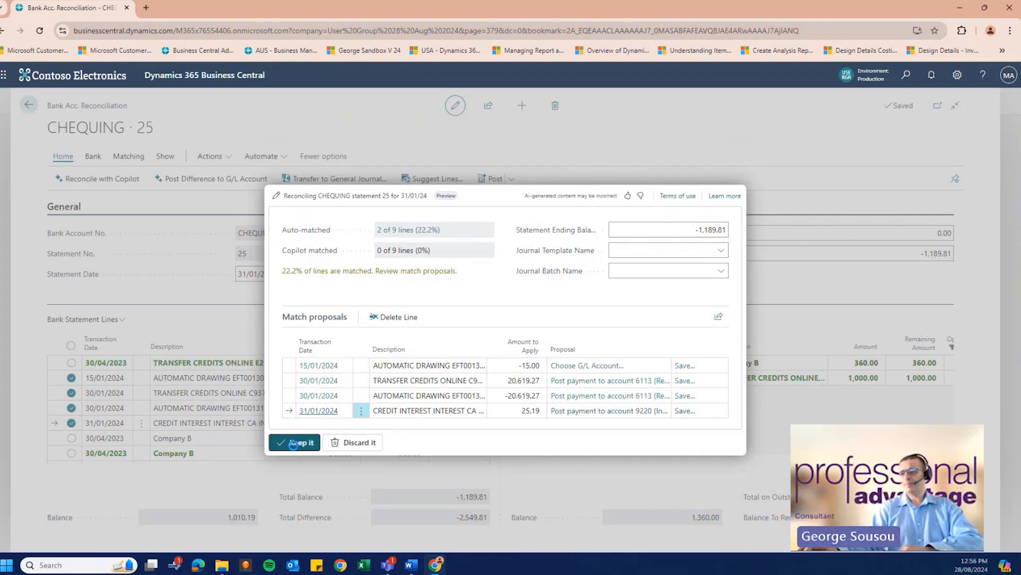
pyautogui.click(295, 442)
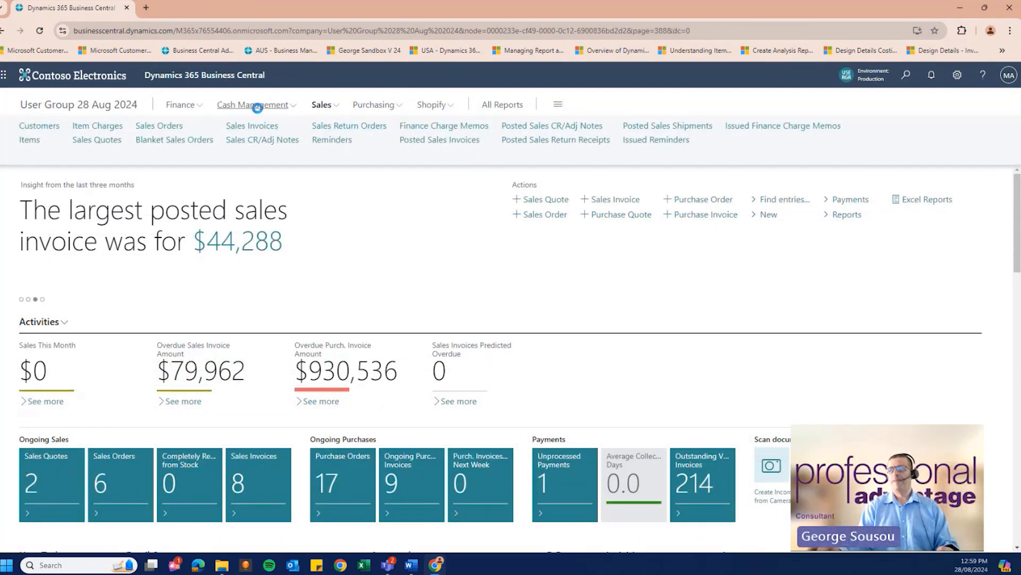
# Create new sales invoice 103407 with Alpine Ski House chosen as the customer.
pyautogui.click(251, 126)
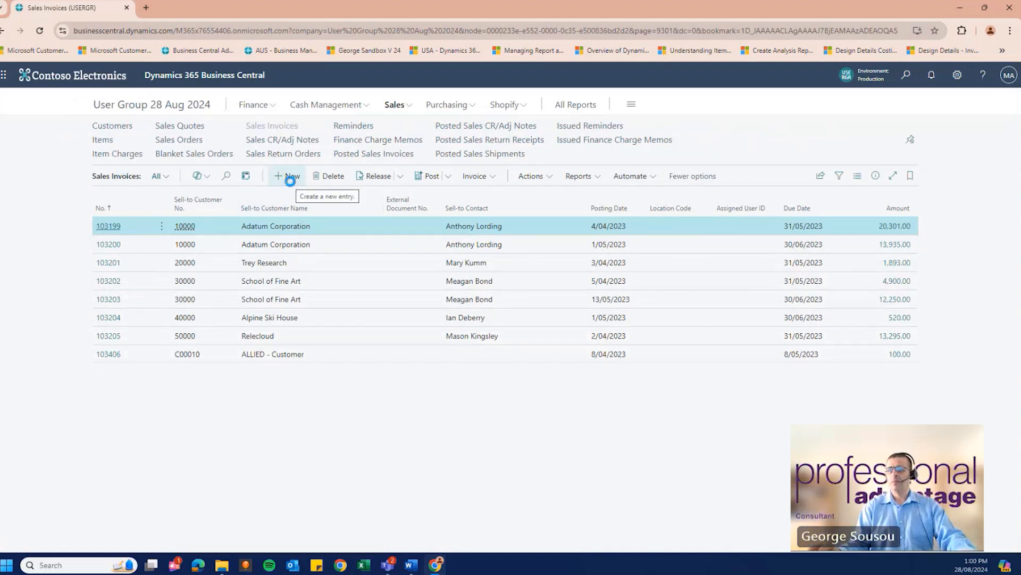
pyautogui.click(288, 175)
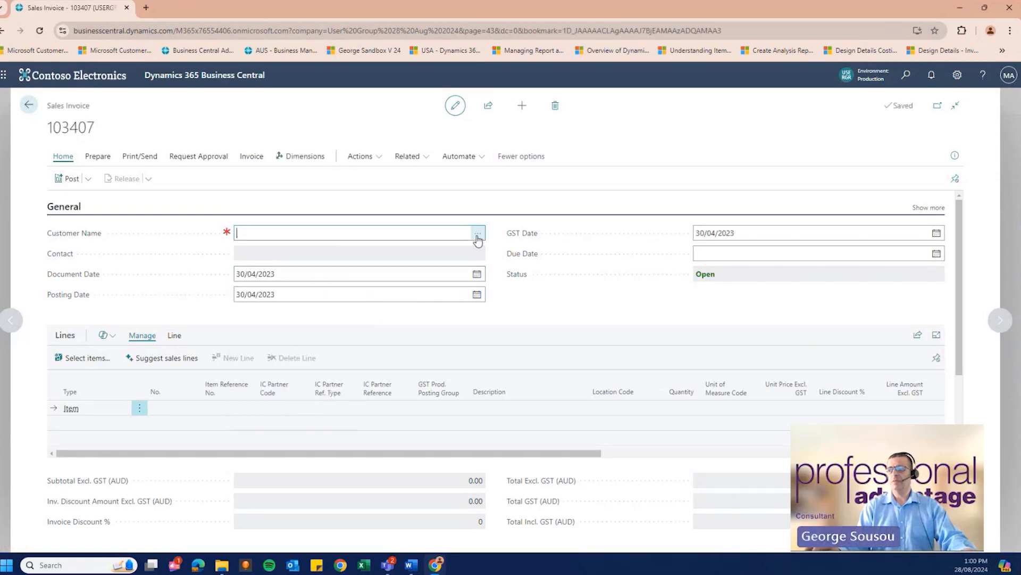
pyautogui.click(478, 233)
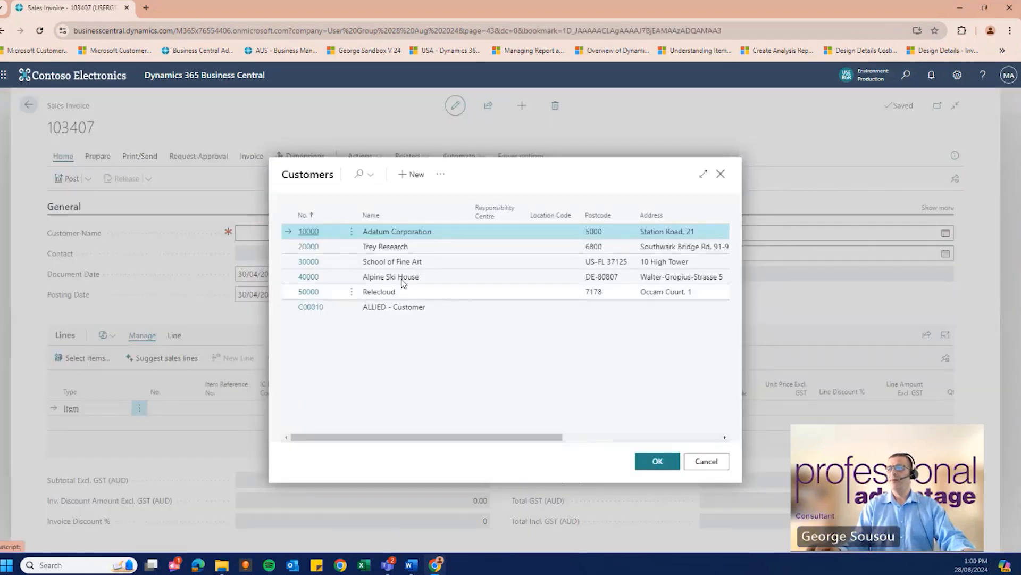
pyautogui.click(390, 276)
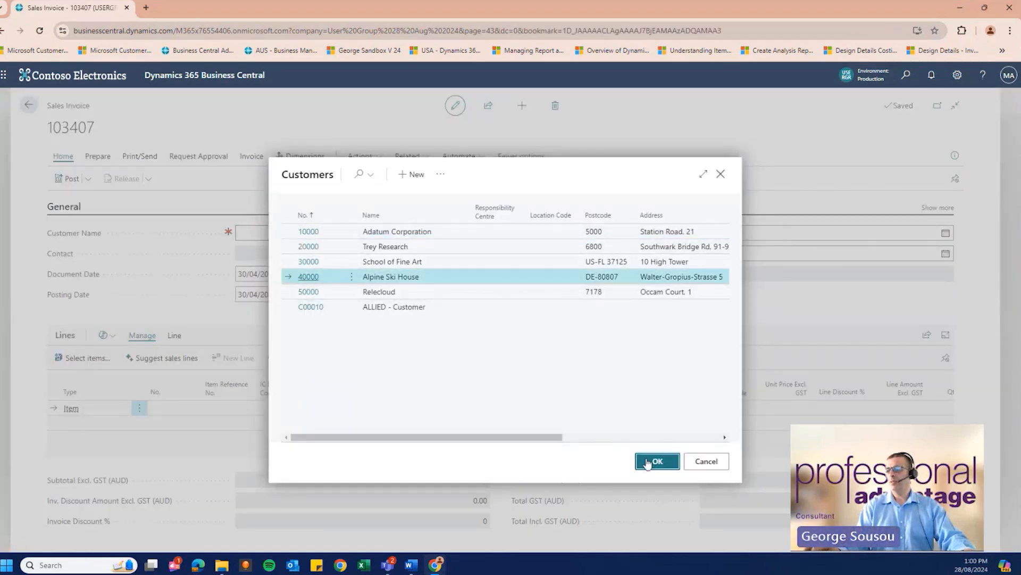
pyautogui.click(656, 461)
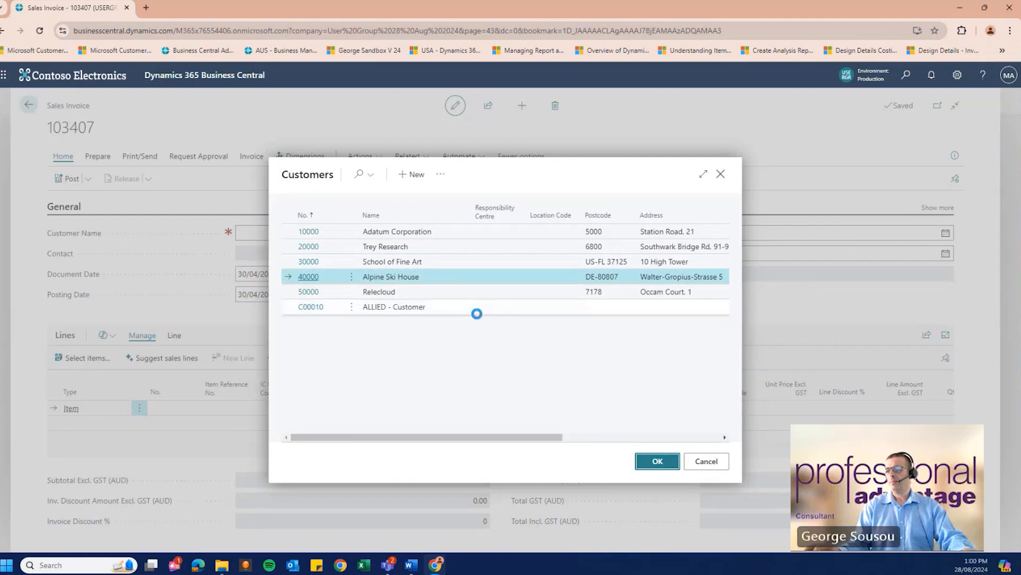
pyautogui.click(657, 461)
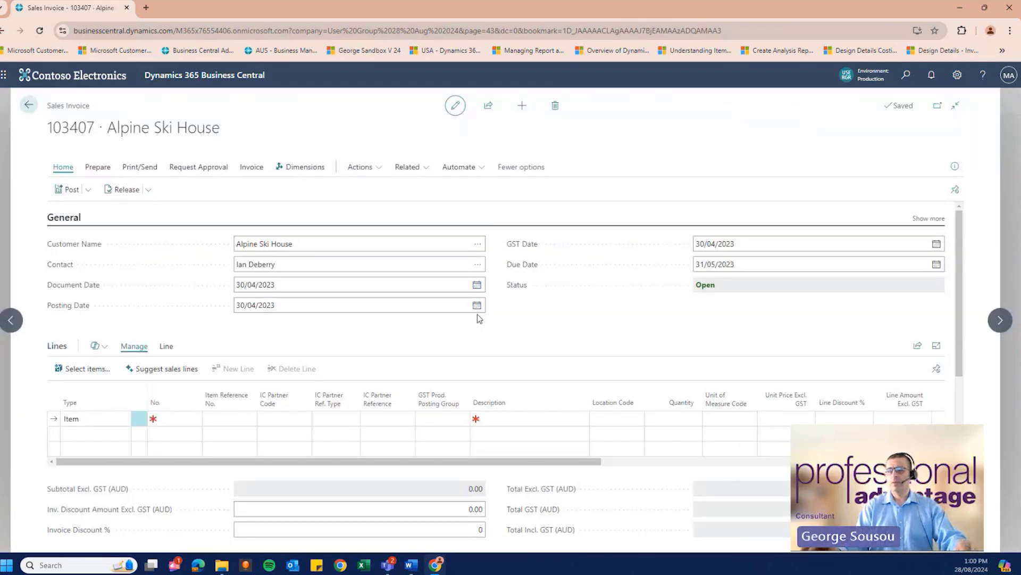
pyautogui.click(358, 264)
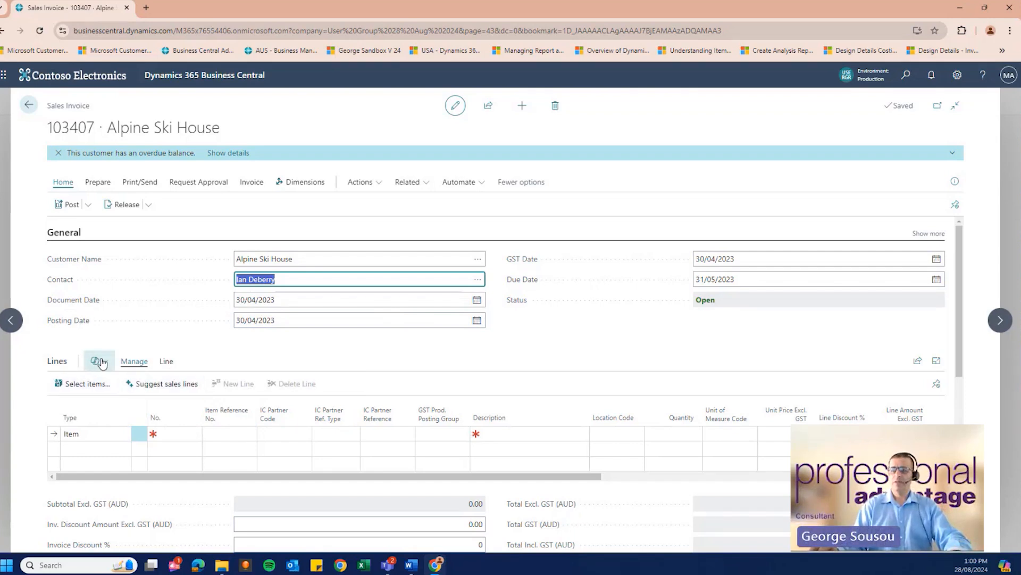
# Have Copilot suggest sales lines from 'Copy from the last invoice' and insert the four lines.
pyautogui.click(98, 361)
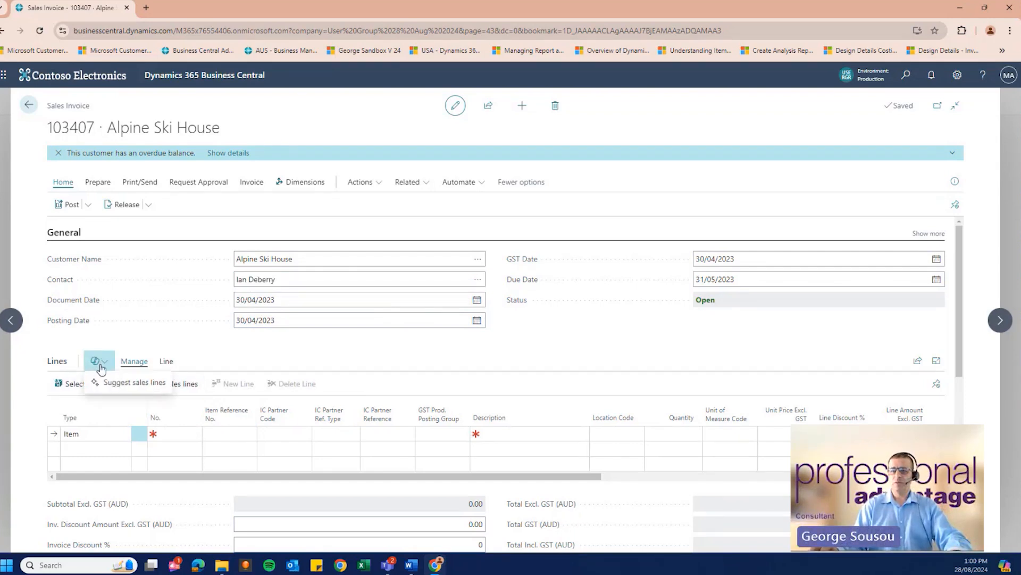
pyautogui.click(132, 383)
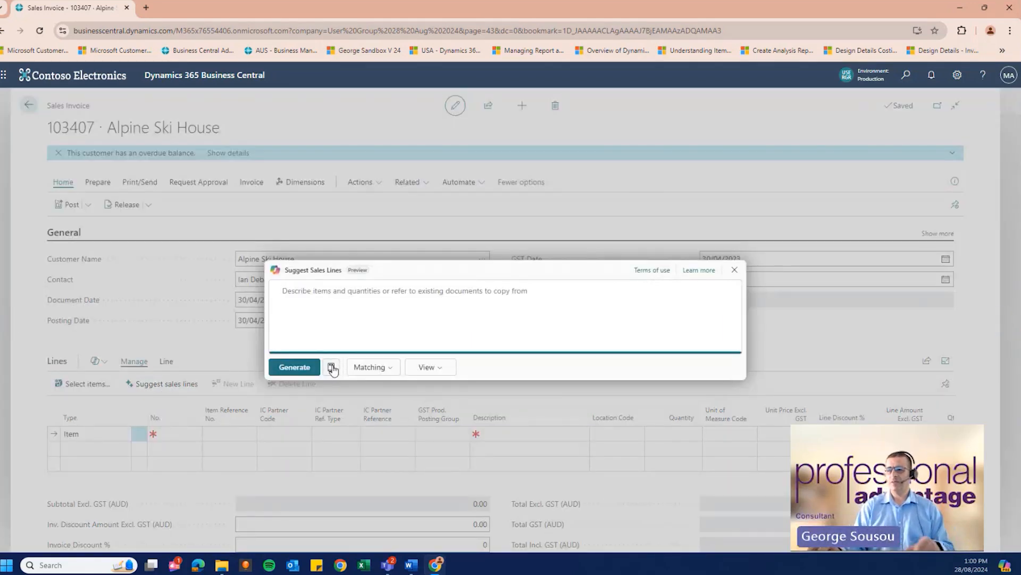
pyautogui.click(332, 367)
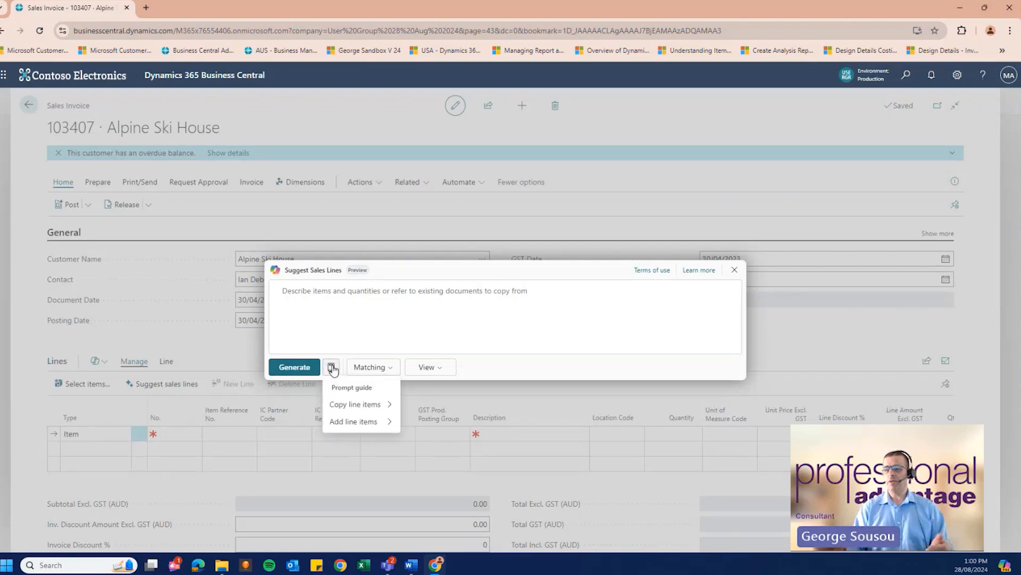
pyautogui.click(358, 404)
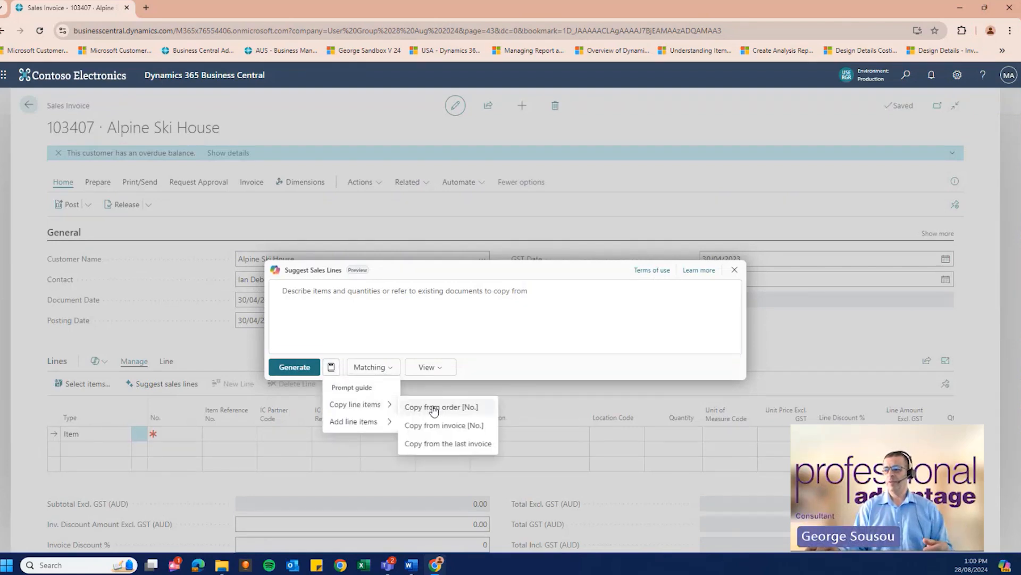
pyautogui.moveTo(445, 425)
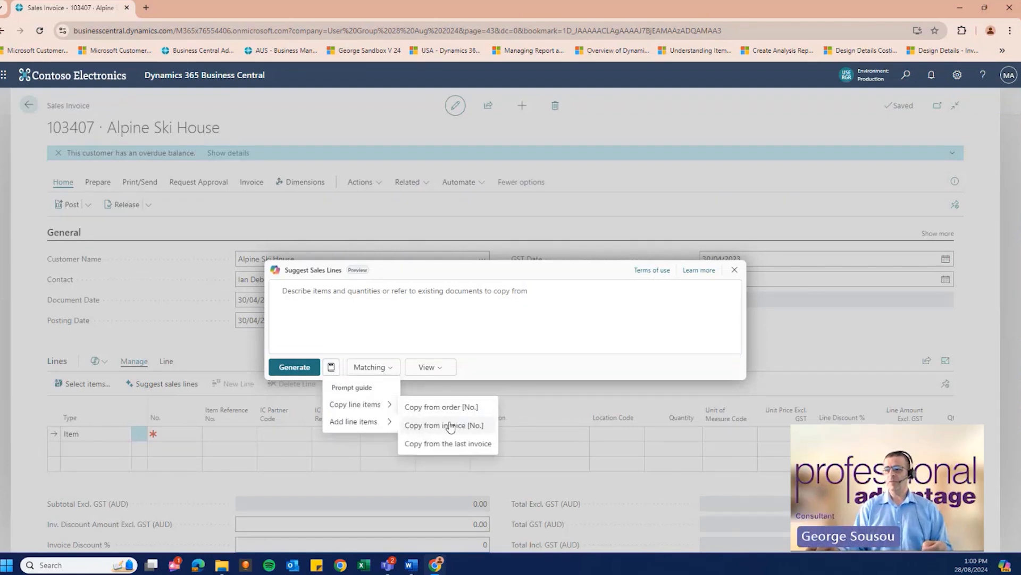
pyautogui.moveTo(448, 442)
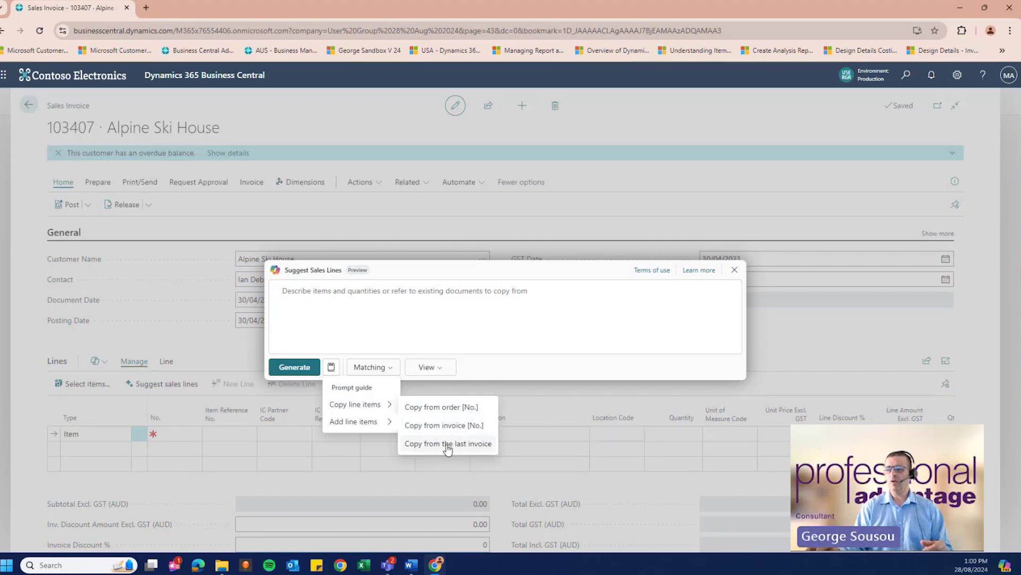
pyautogui.moveTo(466, 429)
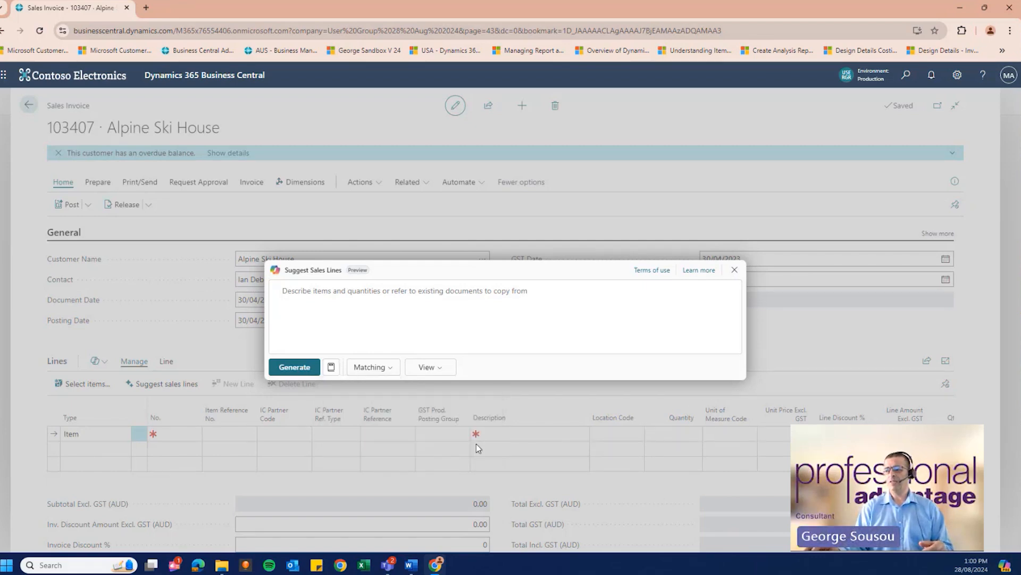
pyautogui.write('Copy from the last invoice')
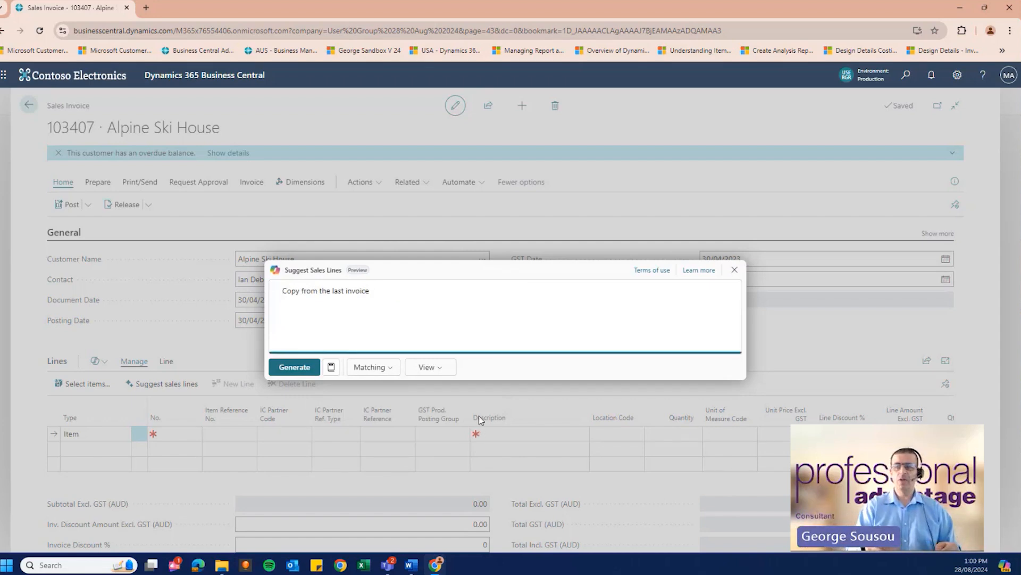
pyautogui.moveTo(416, 419)
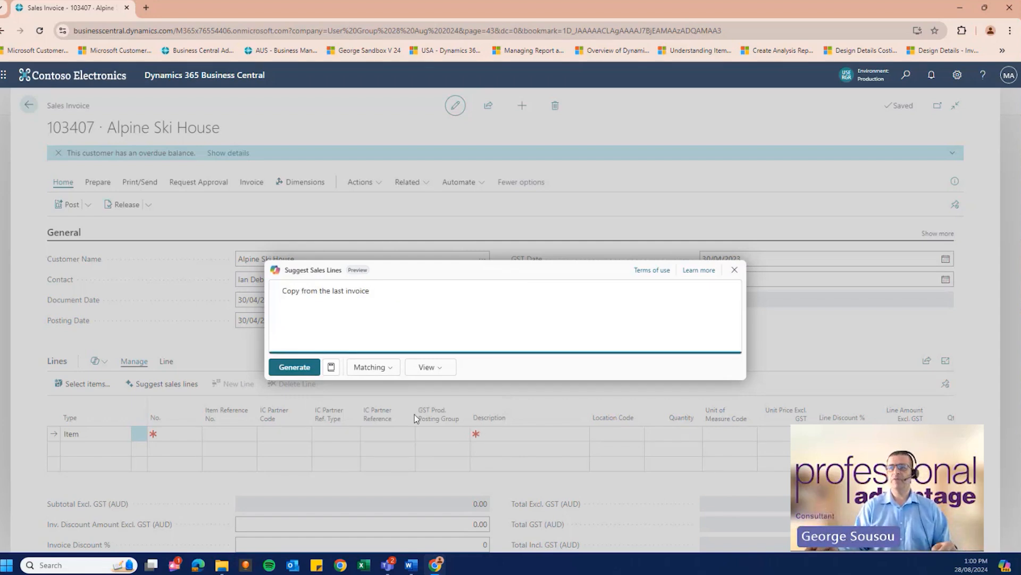
pyautogui.click(294, 366)
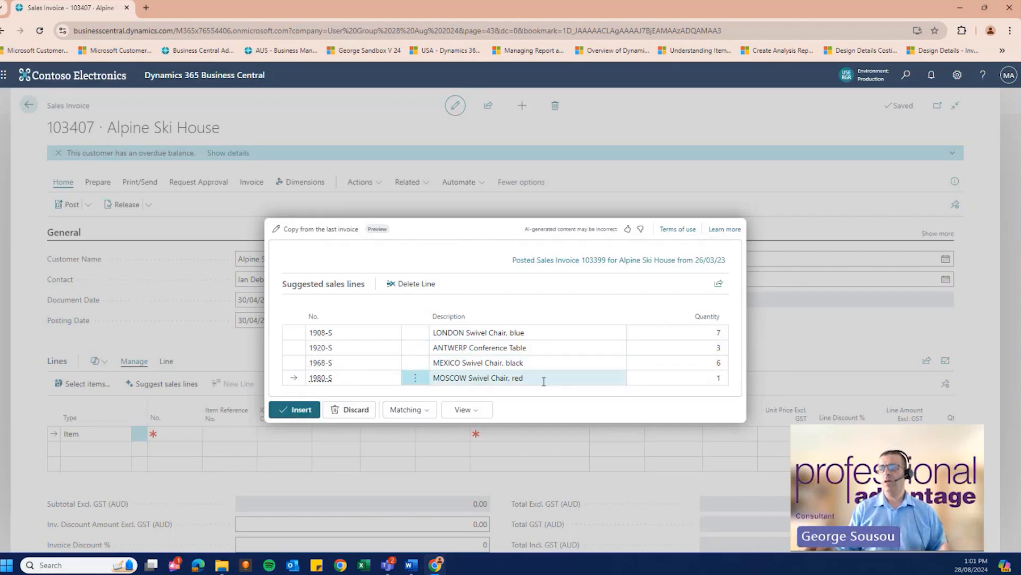
pyautogui.click(295, 409)
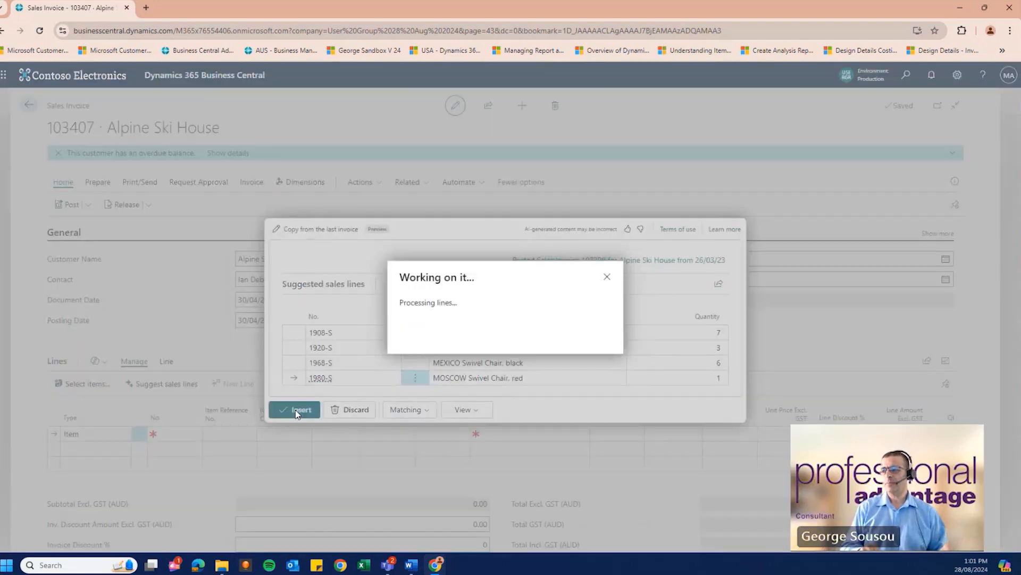
pyautogui.click(295, 409)
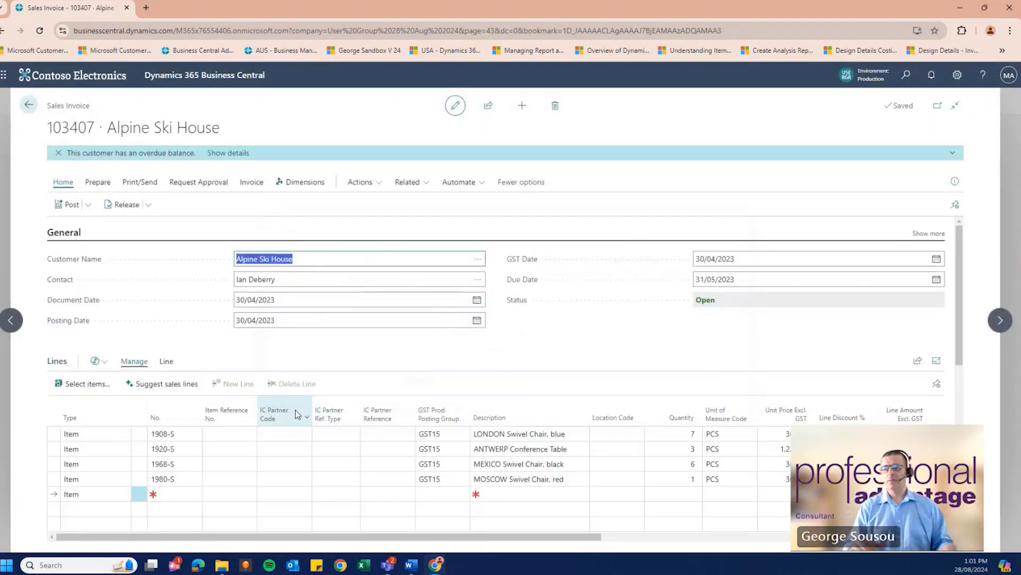
# Have Copilot suggest lines from 'Copy from Posted Sales Invoice 103401' and insert them.
pyautogui.click(173, 433)
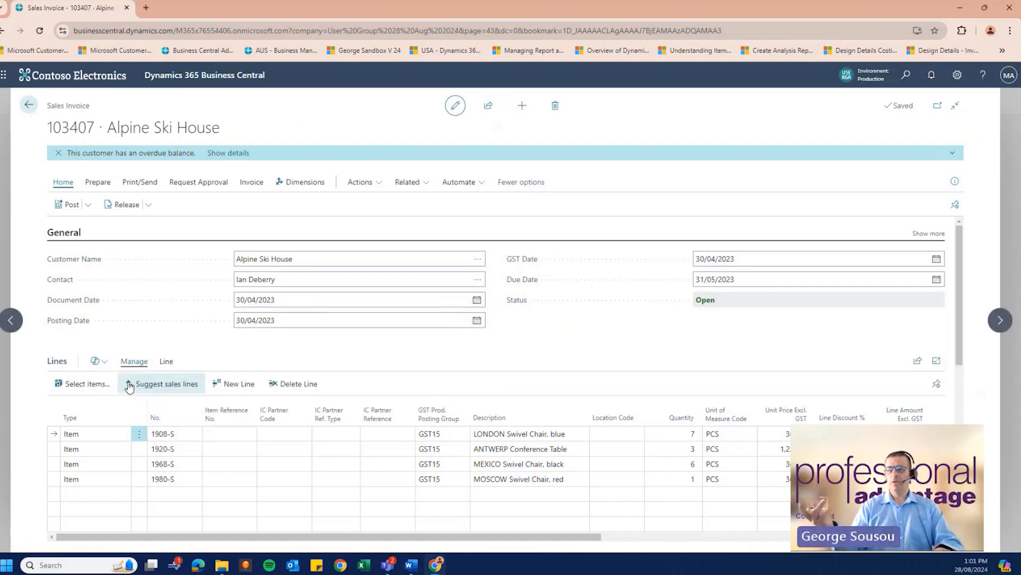
pyautogui.click(166, 383)
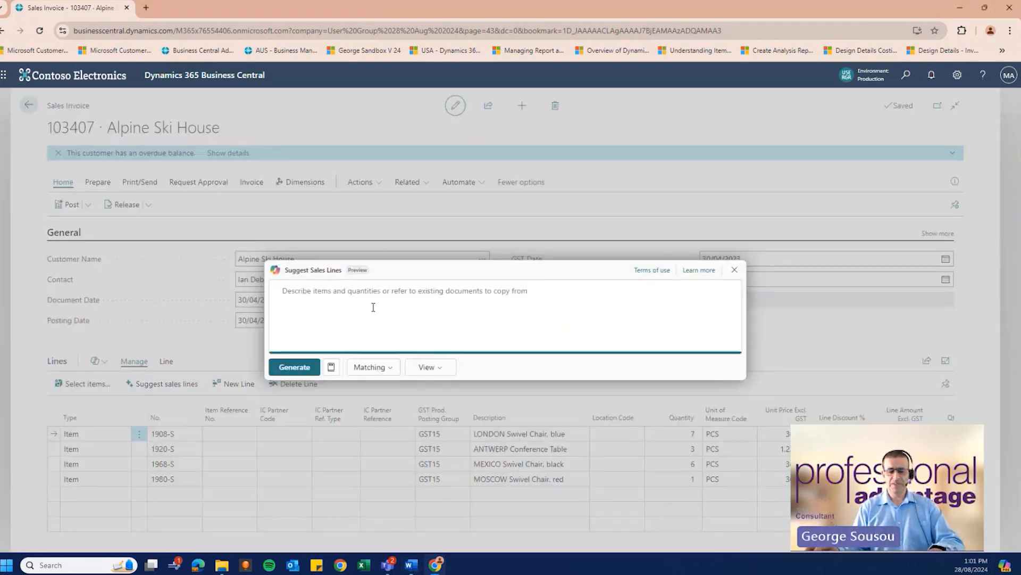
pyautogui.write('Copy from Posted Sales Invoice 103401')
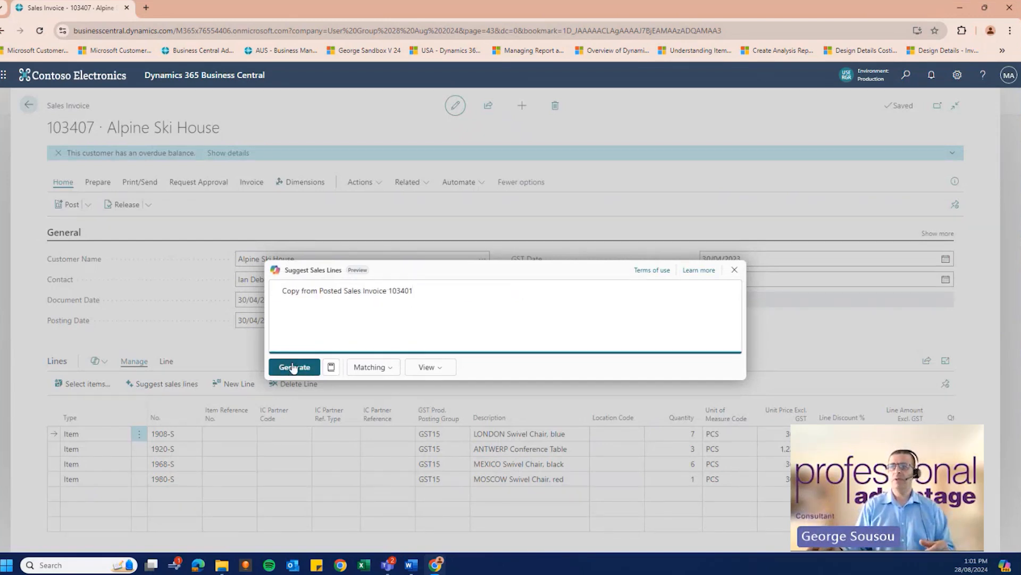
pyautogui.click(294, 366)
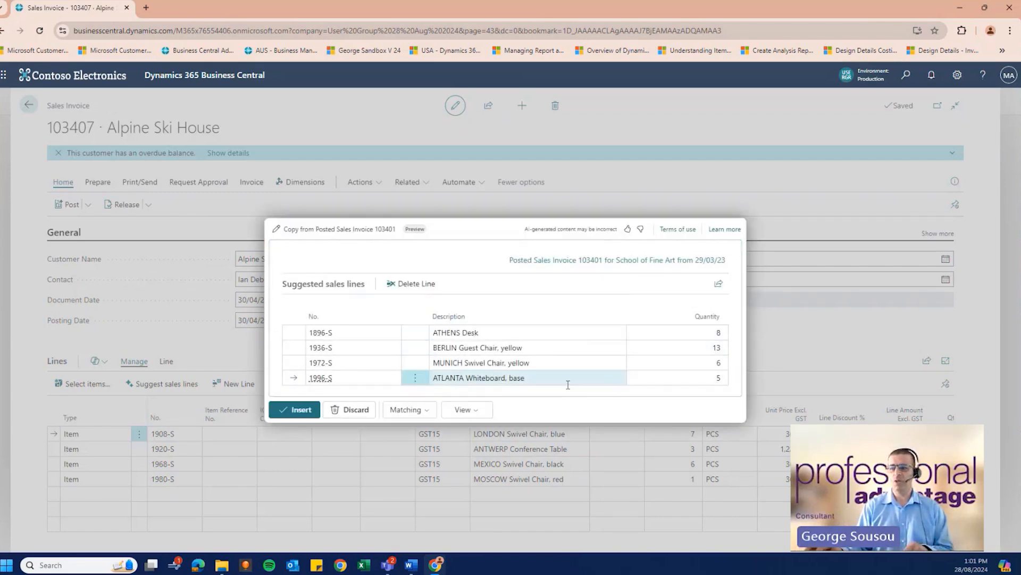
pyautogui.click(295, 409)
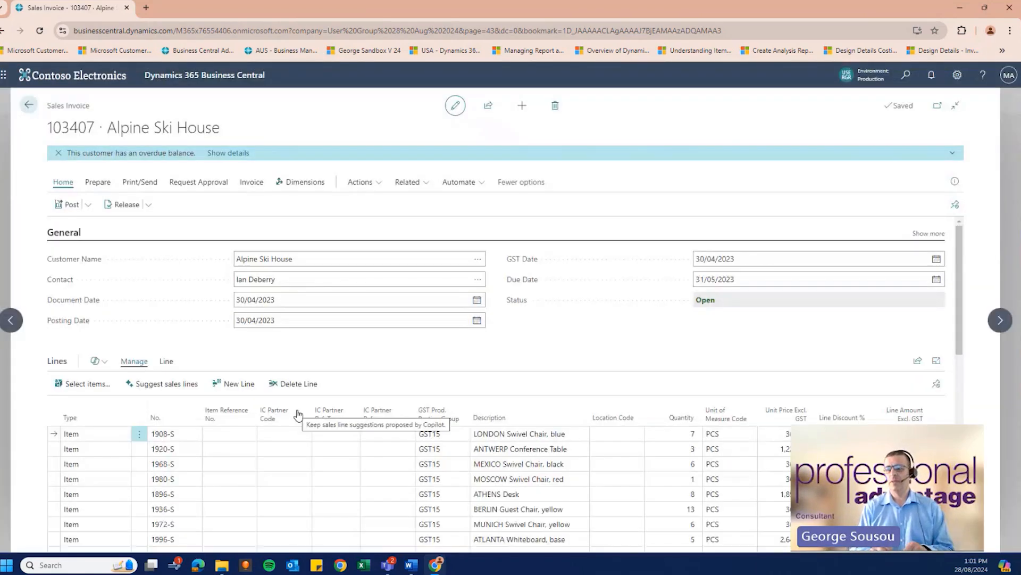
pyautogui.click(164, 433)
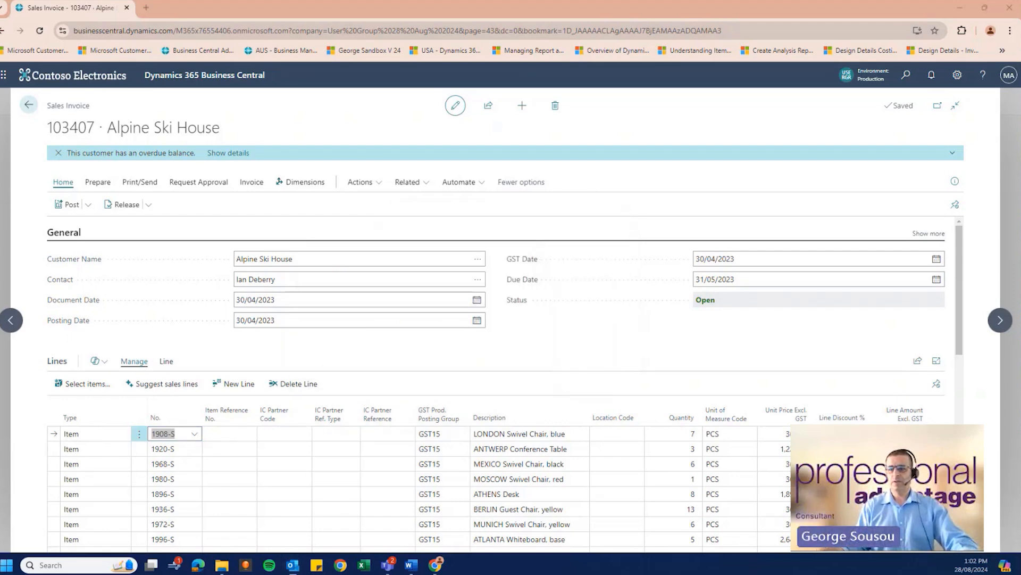
pyautogui.moveTo(565, 167)
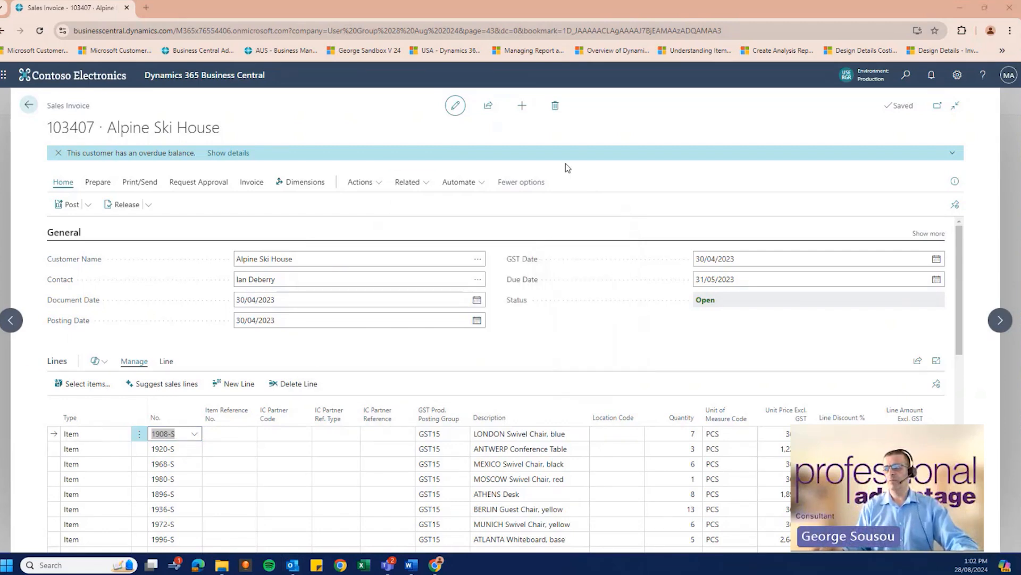
pyautogui.click(291, 565)
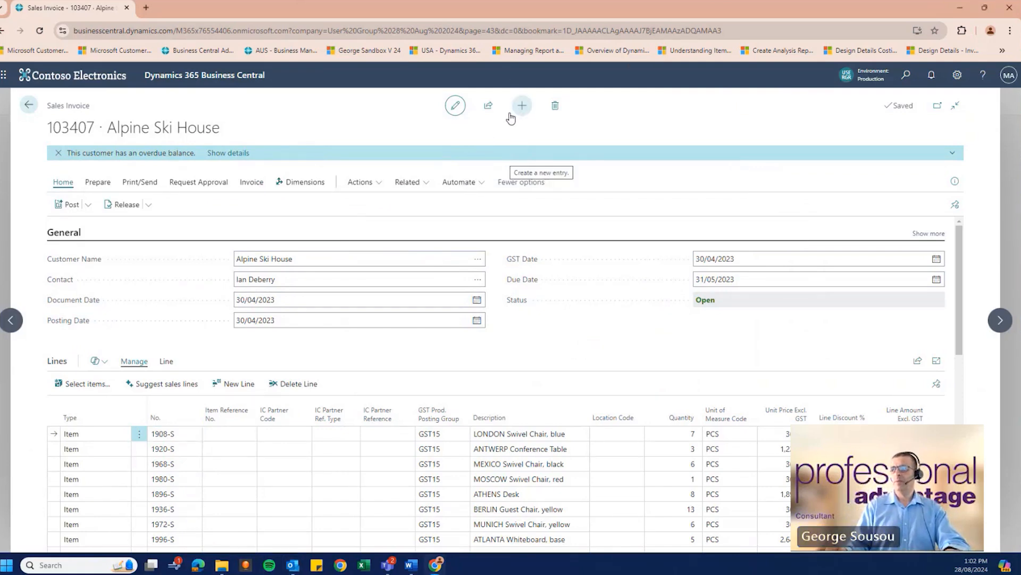
# Create new sales invoice 103408 with Trey Research as the customer.
pyautogui.click(522, 106)
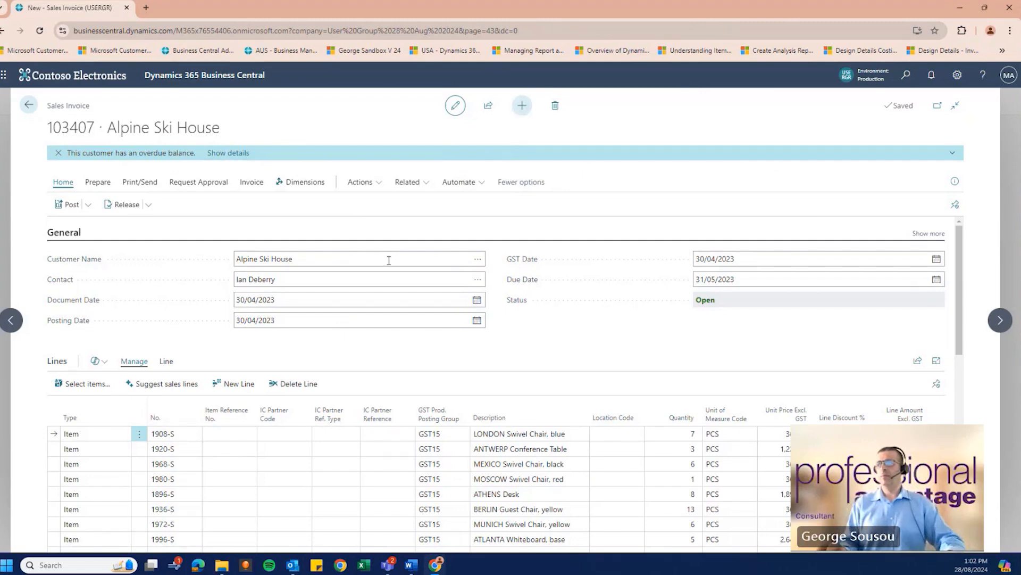
pyautogui.click(521, 105)
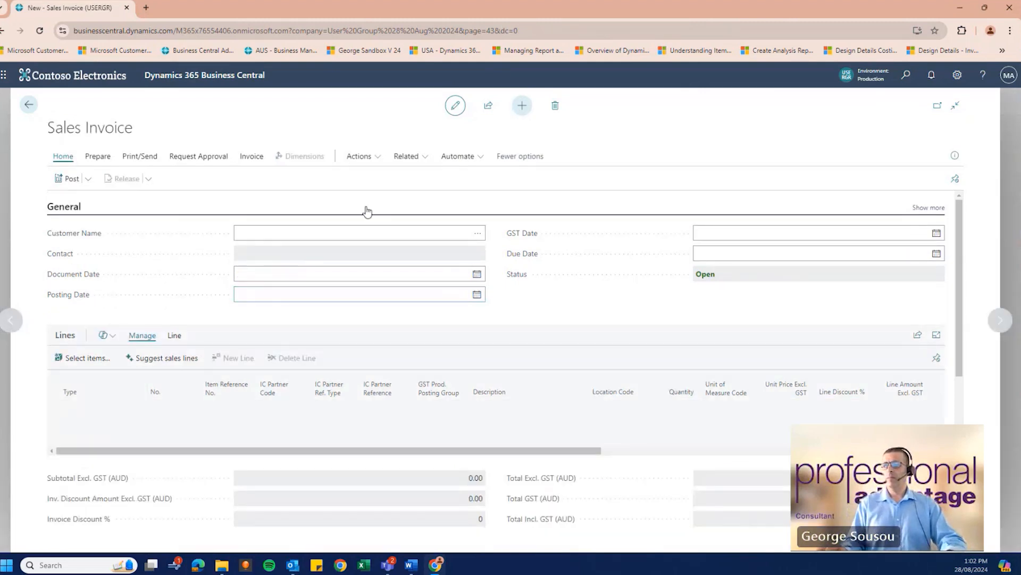
pyautogui.click(358, 233)
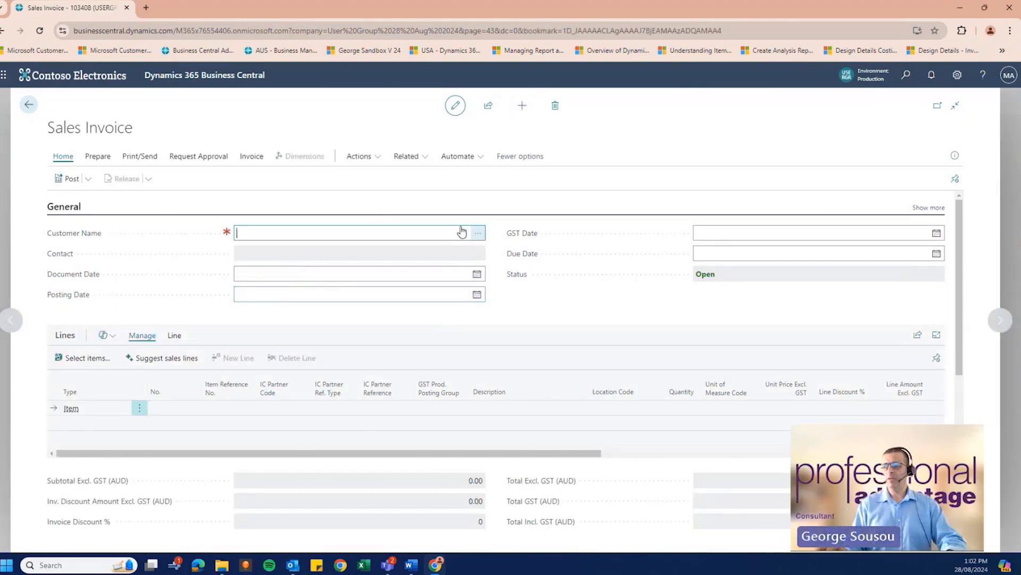
pyautogui.click(478, 233)
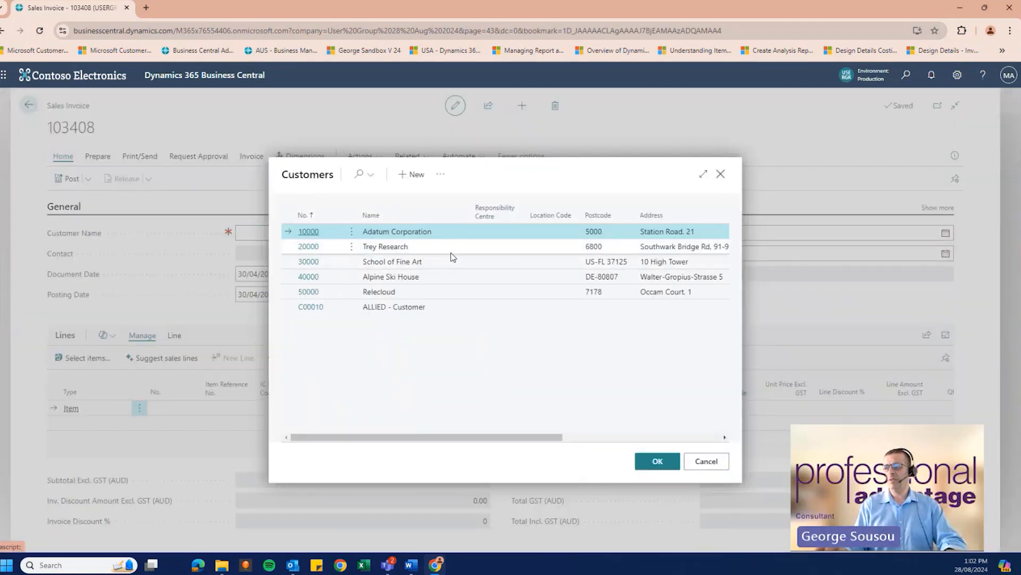
pyautogui.click(385, 246)
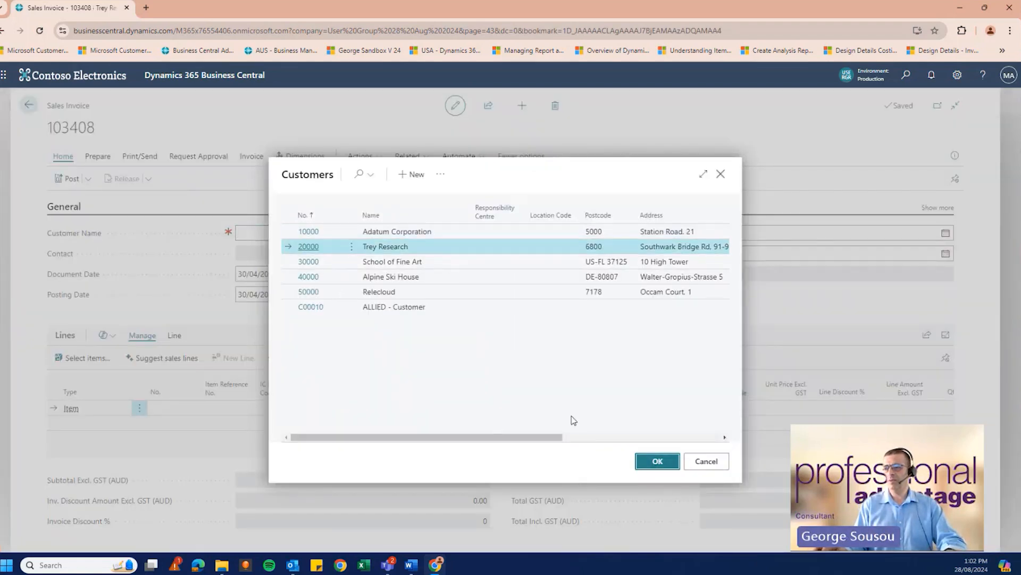
pyautogui.click(656, 461)
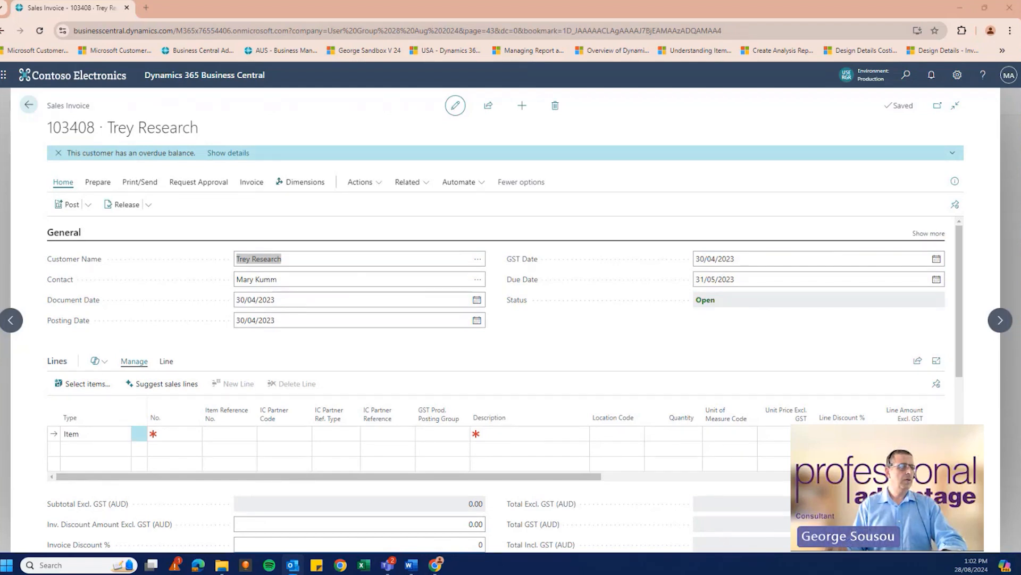
# Have Copilot suggest and insert 5 LONDON chairs, 13 BERLIN chairs and 3 ATHENS pedestals.
pyautogui.click(291, 565)
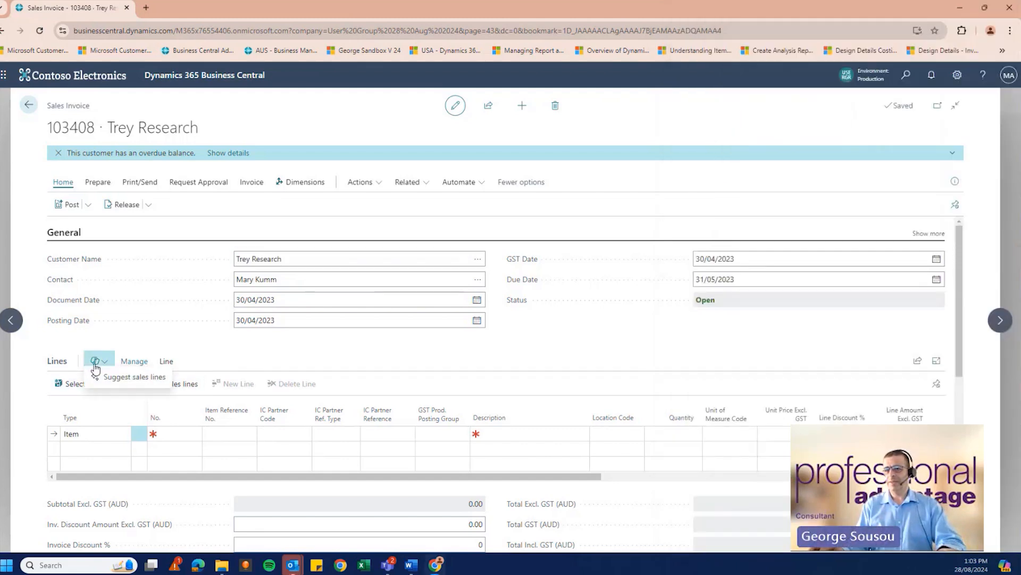
pyautogui.moveTo(133, 382)
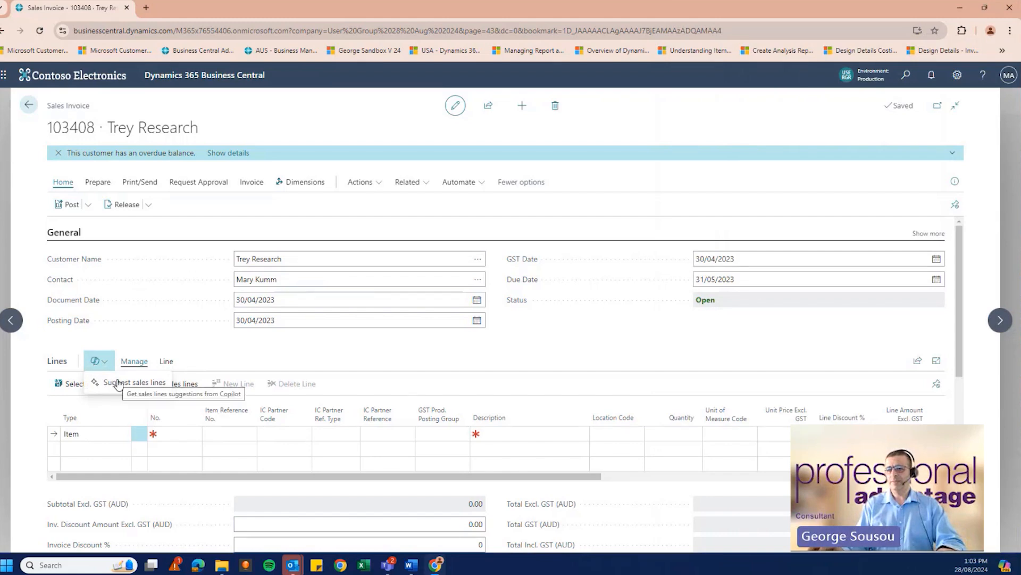
pyautogui.moveTo(186, 368)
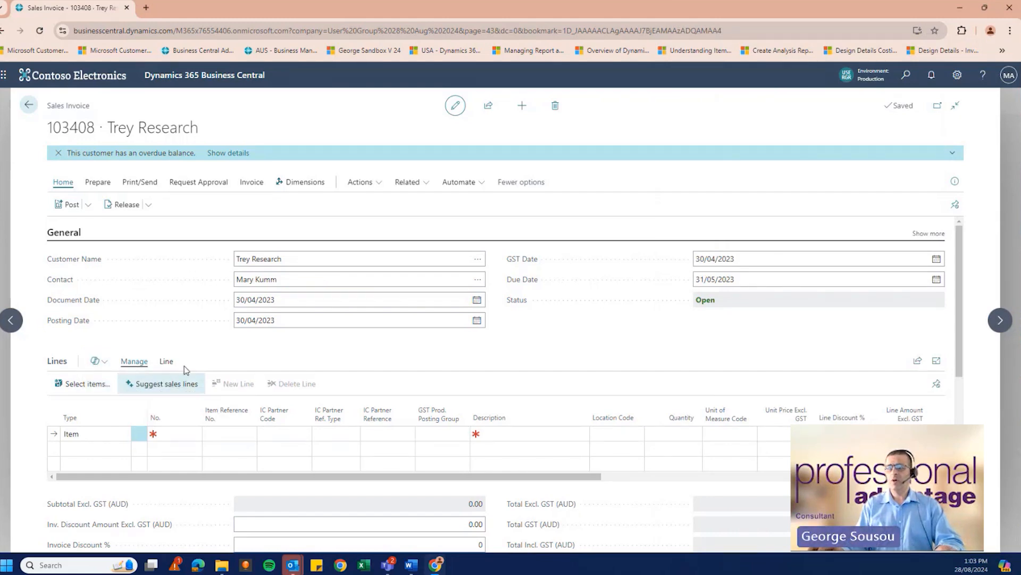
pyautogui.click(161, 383)
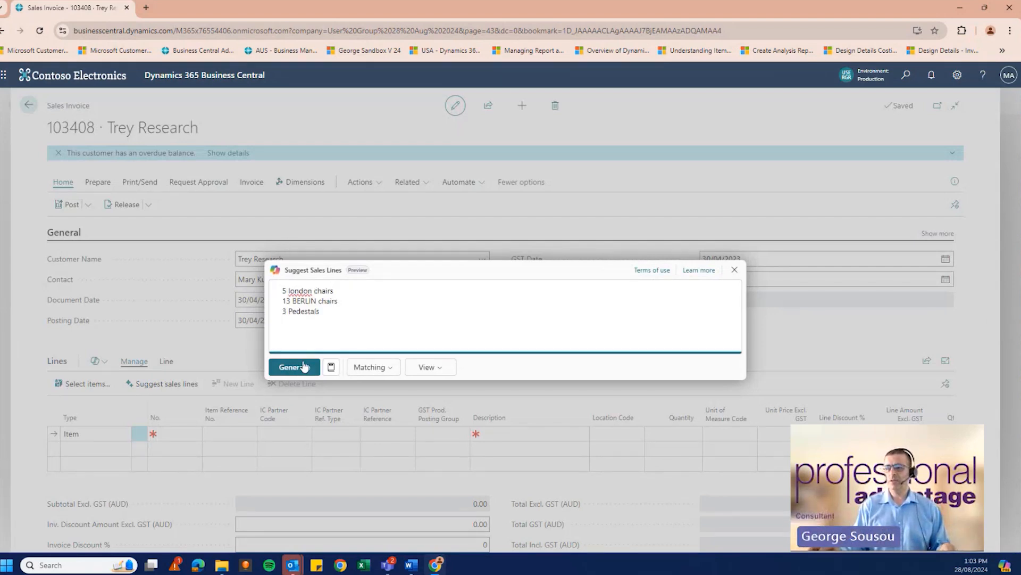
pyautogui.click(294, 366)
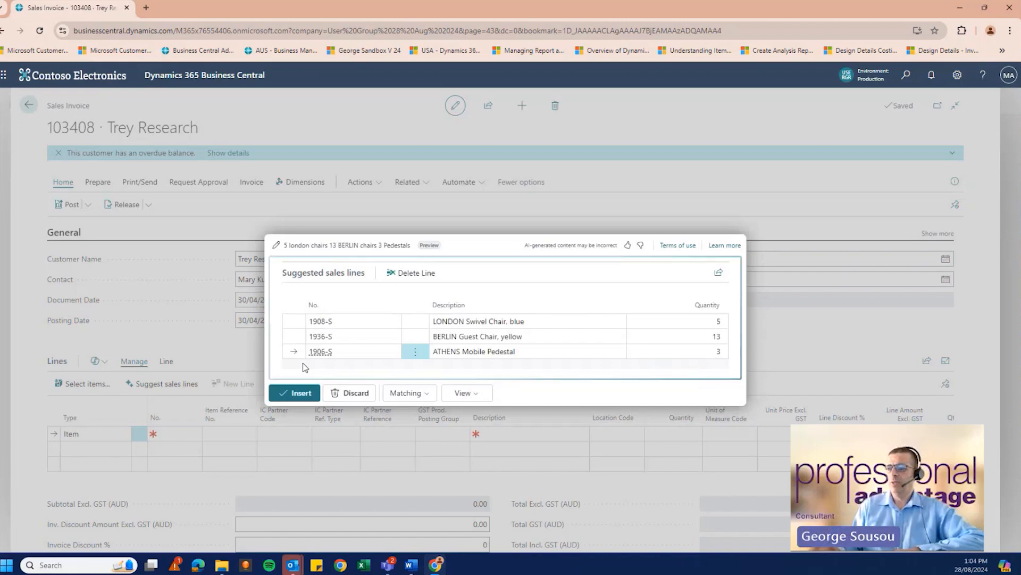
pyautogui.moveTo(330, 339)
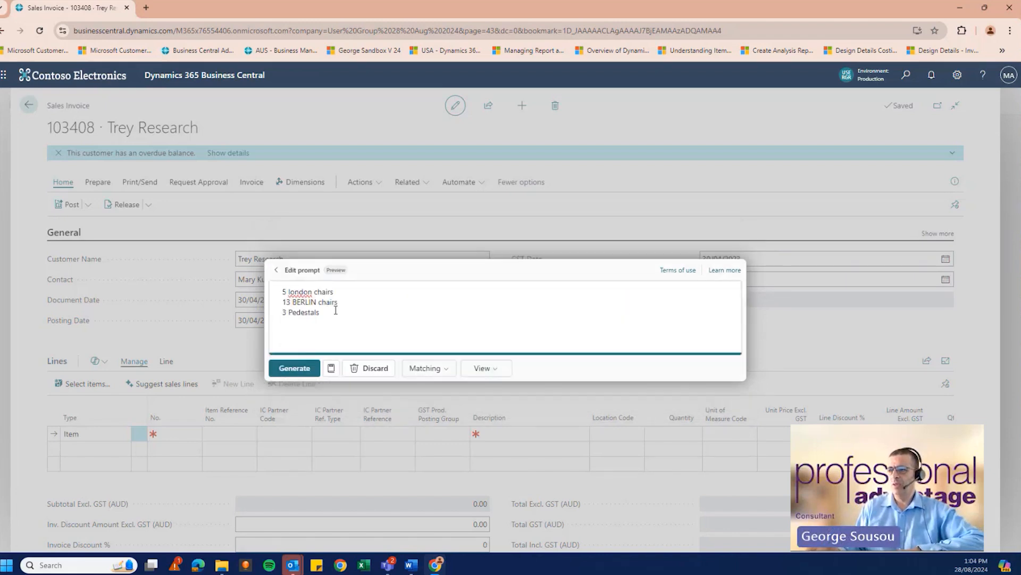
pyautogui.moveTo(277, 269)
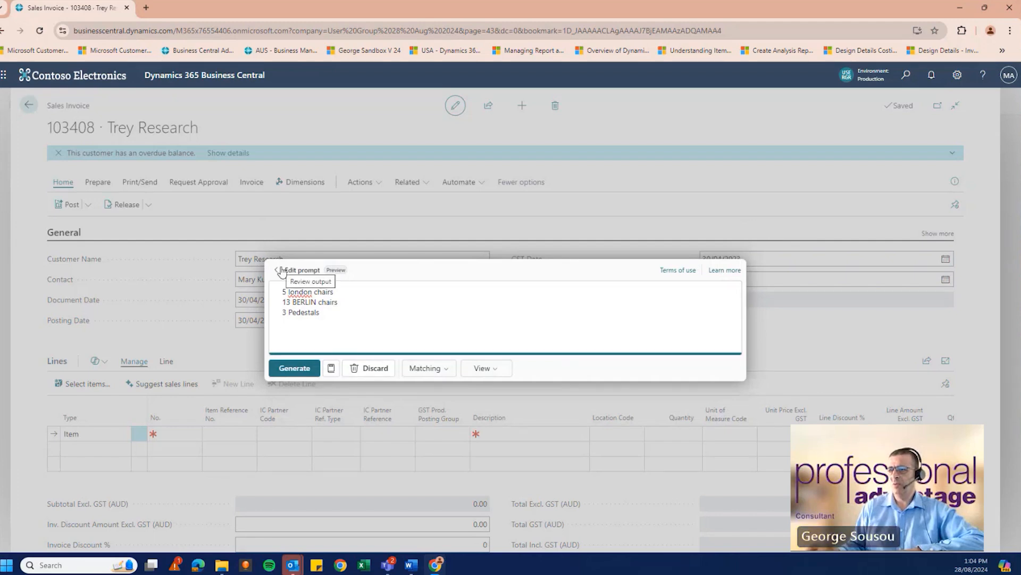
pyautogui.click(293, 368)
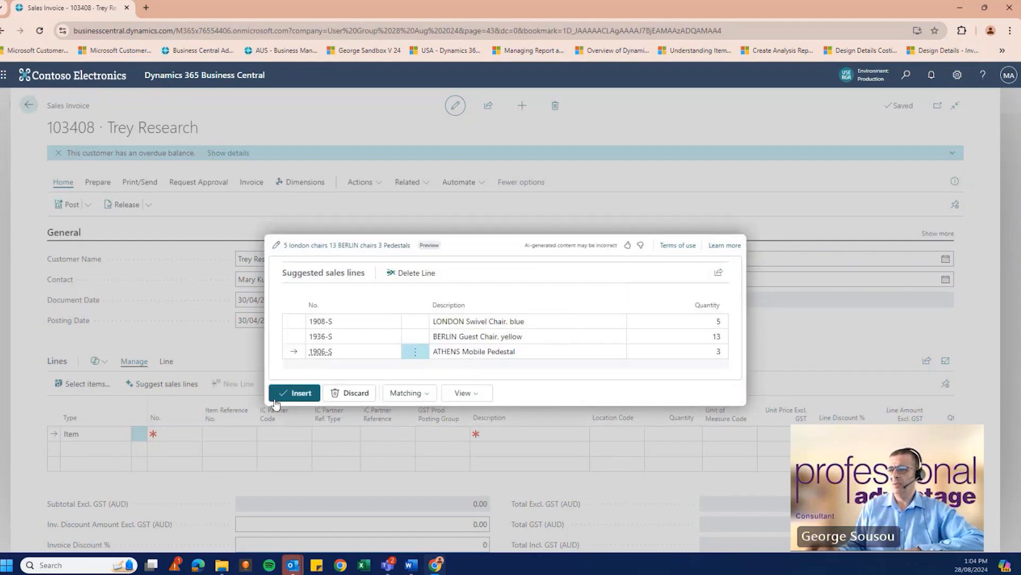
pyautogui.click(294, 393)
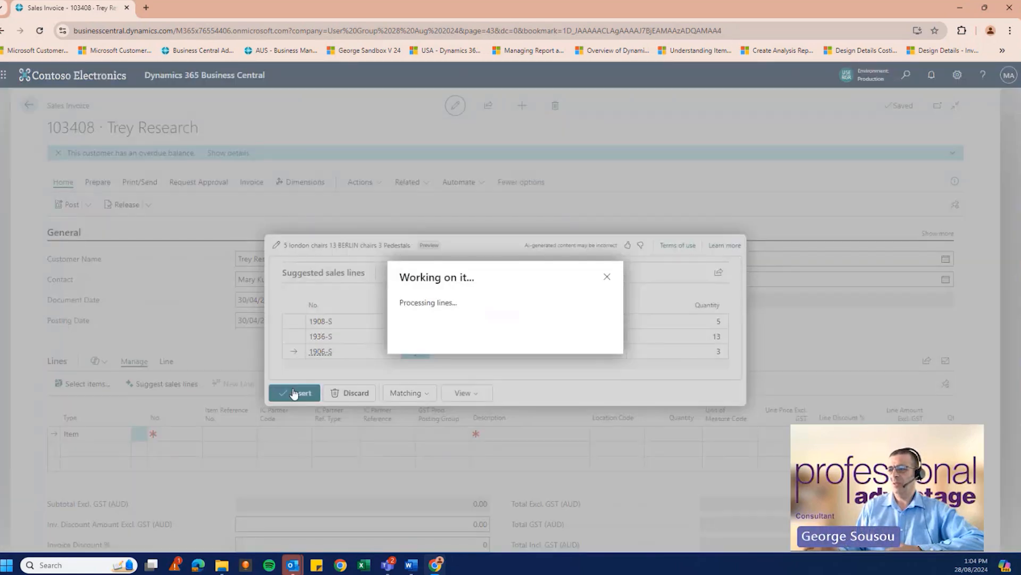
pyautogui.click(295, 392)
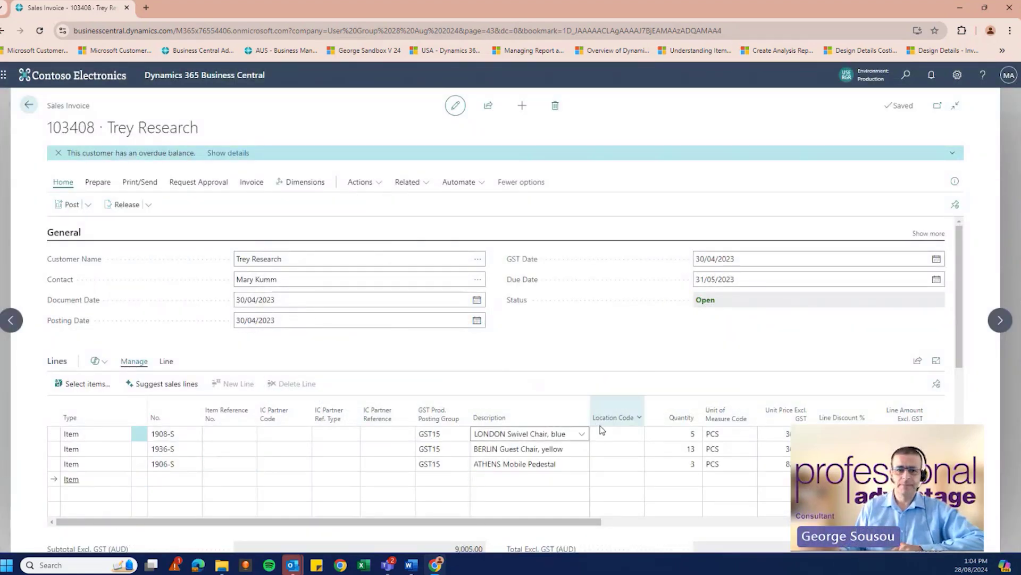
pyautogui.moveTo(616, 417)
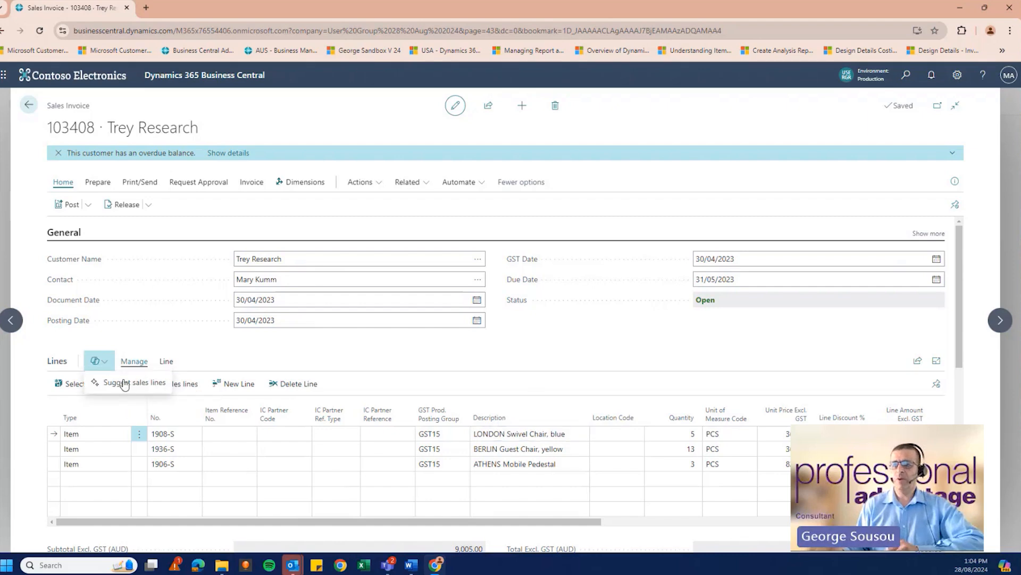
pyautogui.moveTo(142, 383)
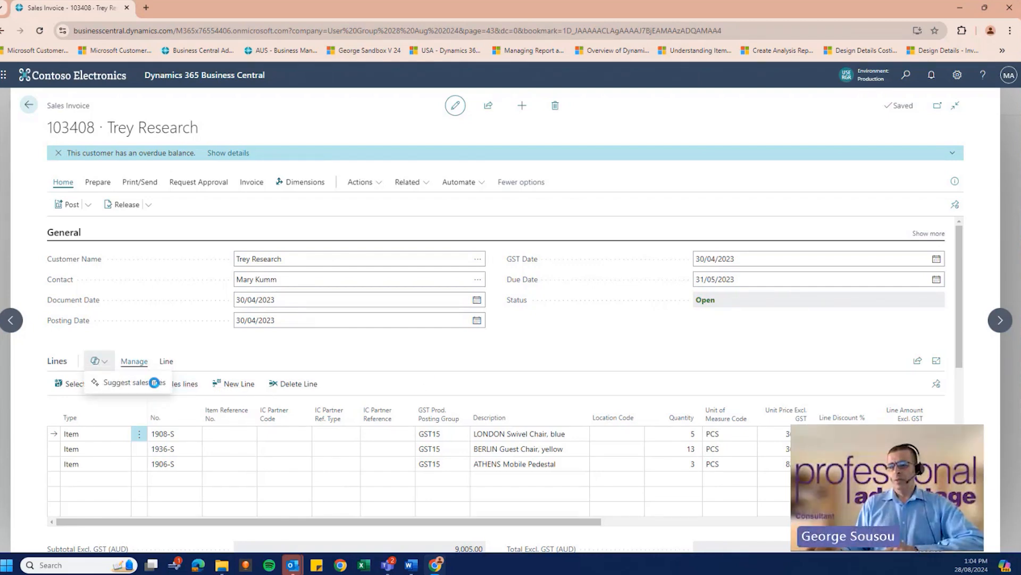
pyautogui.moveTo(158, 387)
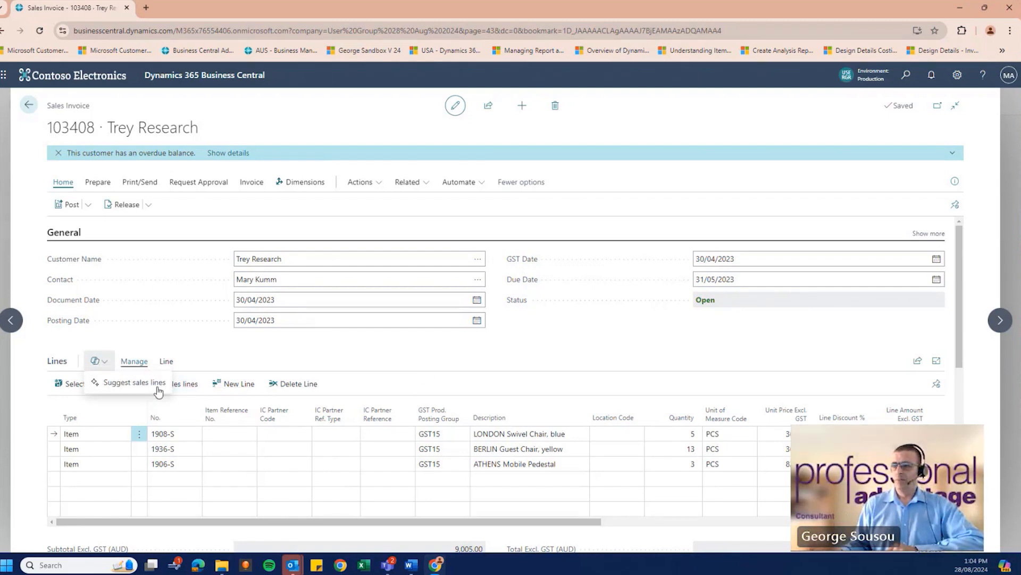
# Bring up Copilot's Suggest sales lines prompt guide showing the Add line items examples for invoice 103408.
pyautogui.click(133, 382)
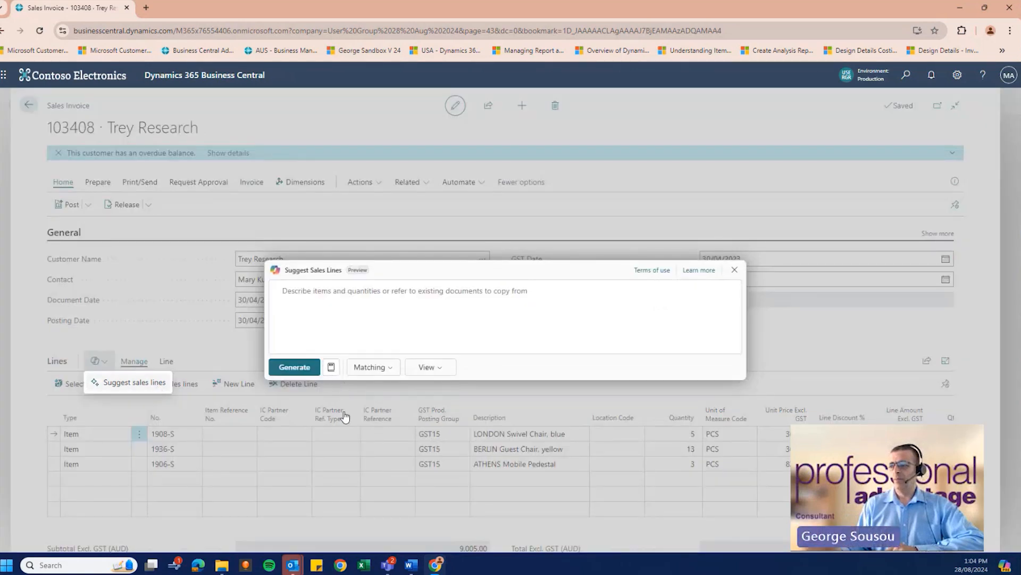
pyautogui.click(331, 367)
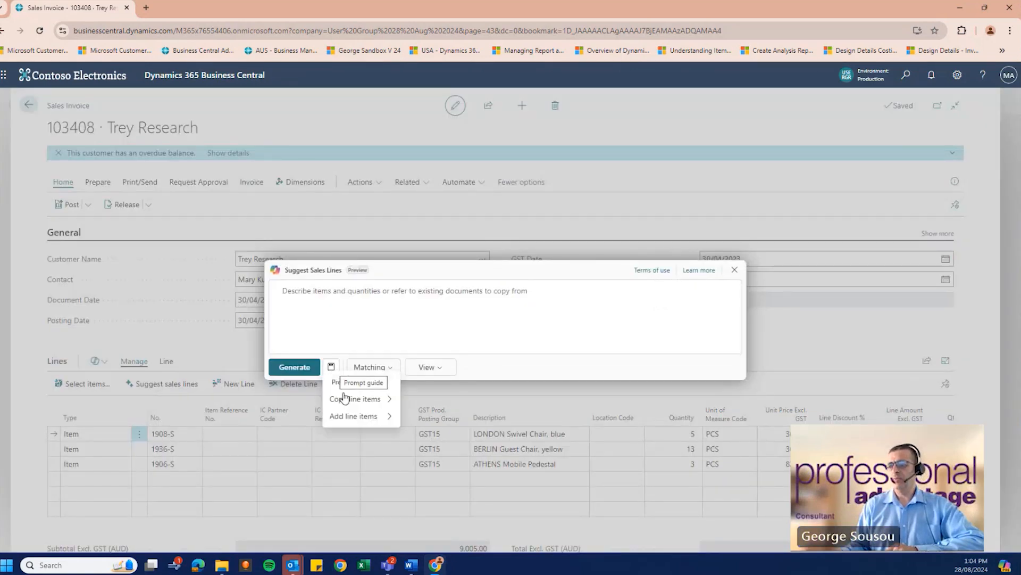
pyautogui.click(332, 367)
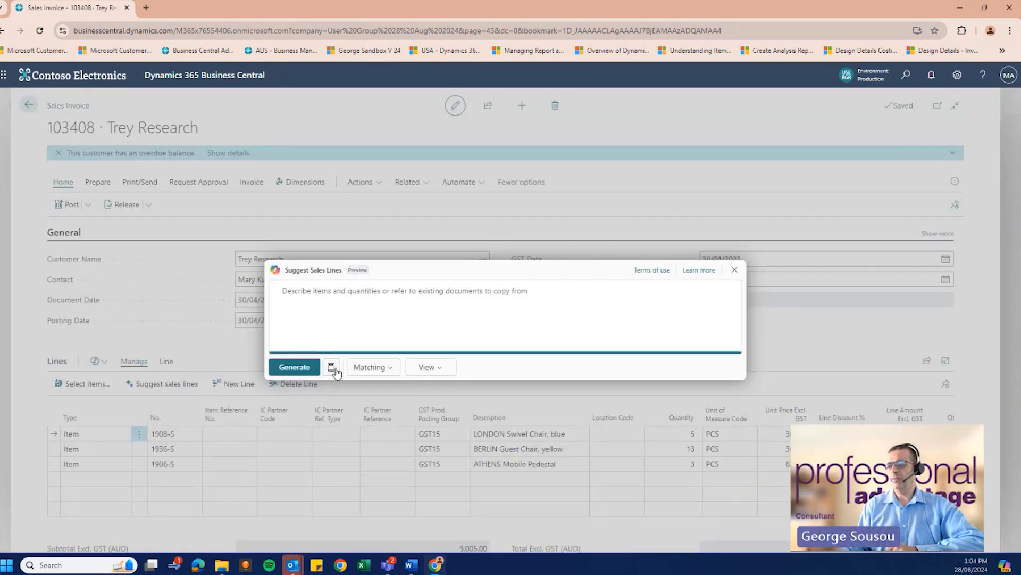
pyautogui.click(331, 367)
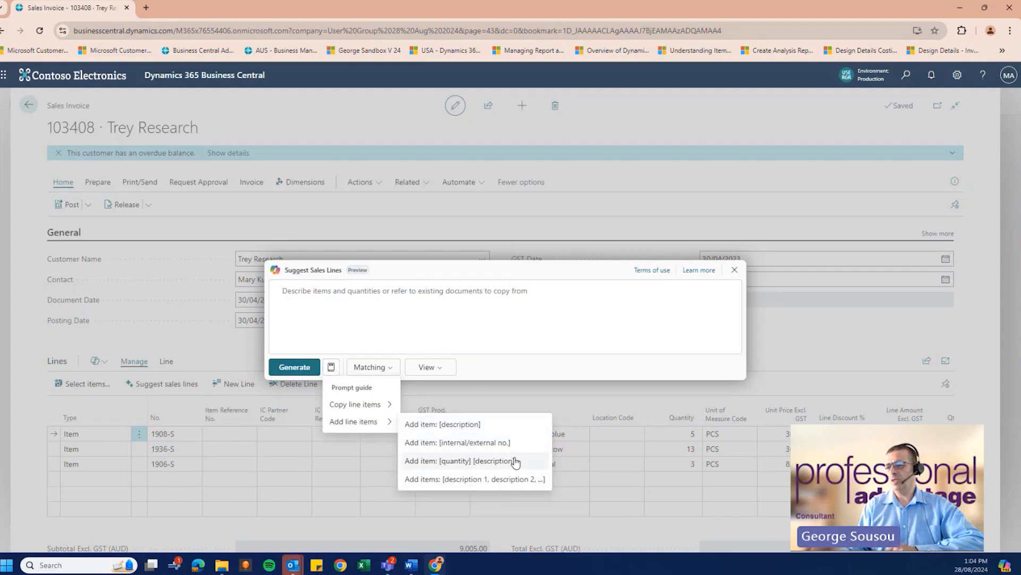
pyautogui.moveTo(443, 425)
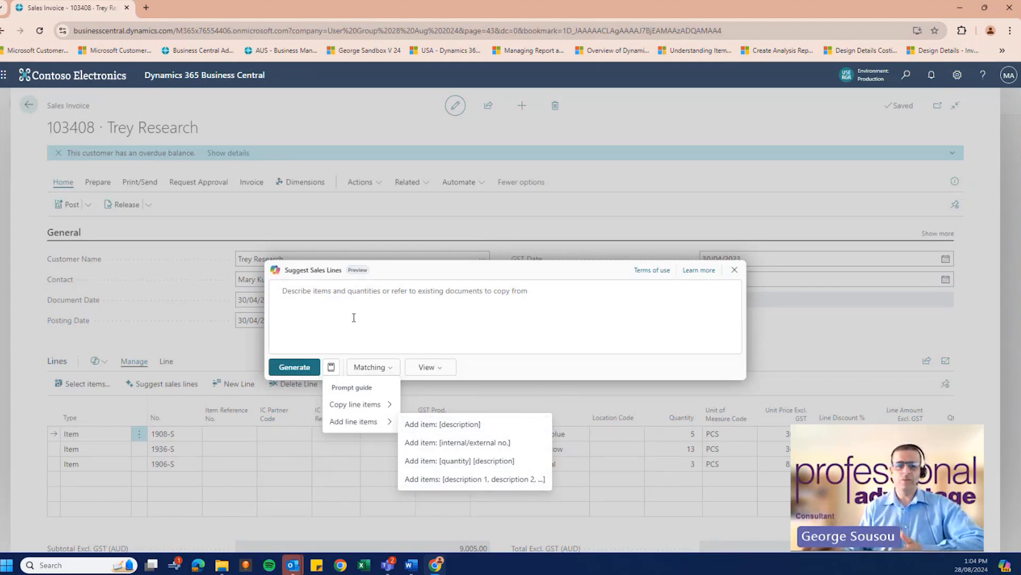
pyautogui.click(734, 269)
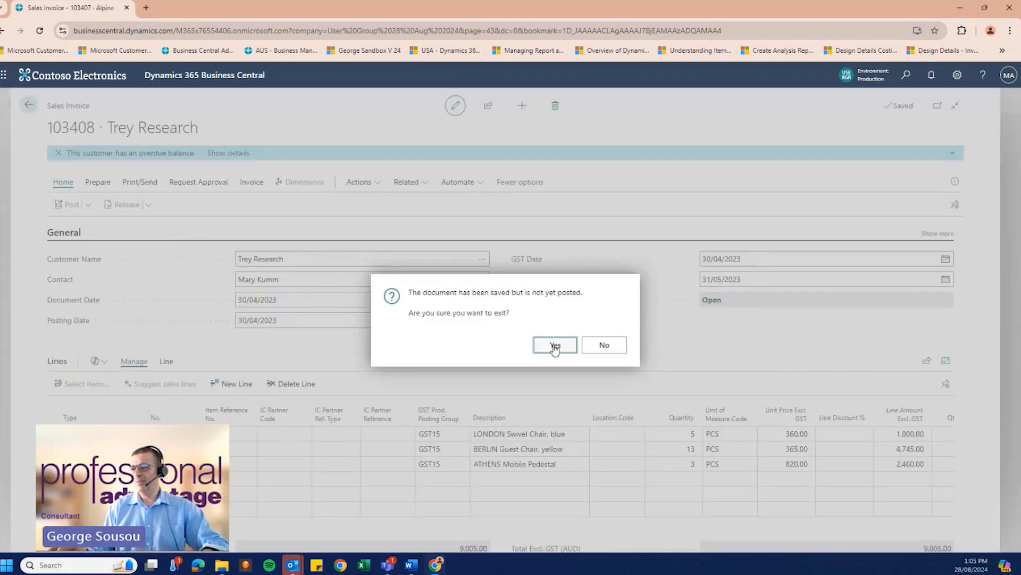
pyautogui.moveTo(469, 224)
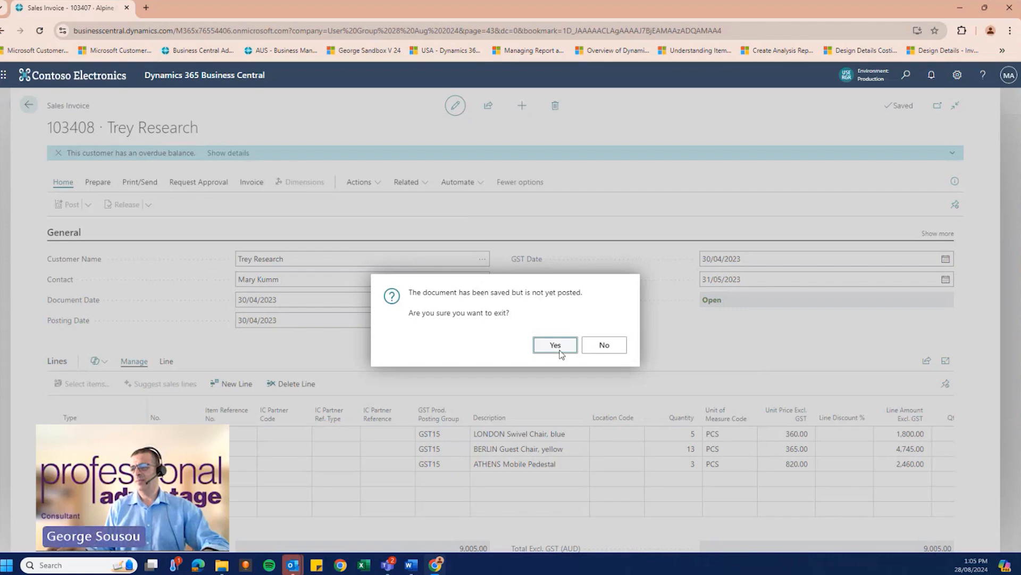
# Leave invoices 103408 and 103407 without posting and head to the Items list from the role centre.
pyautogui.click(553, 345)
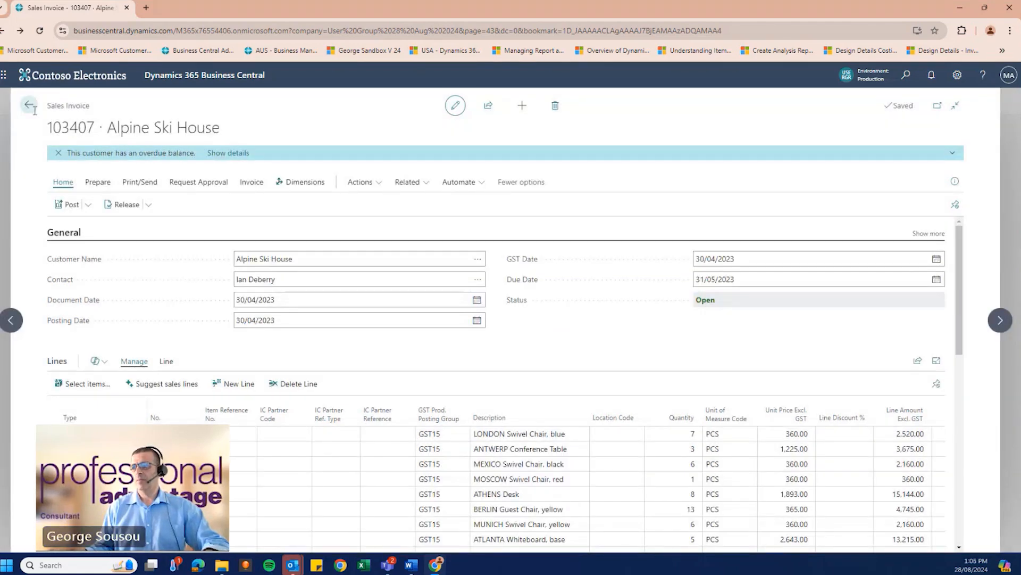
pyautogui.click(28, 105)
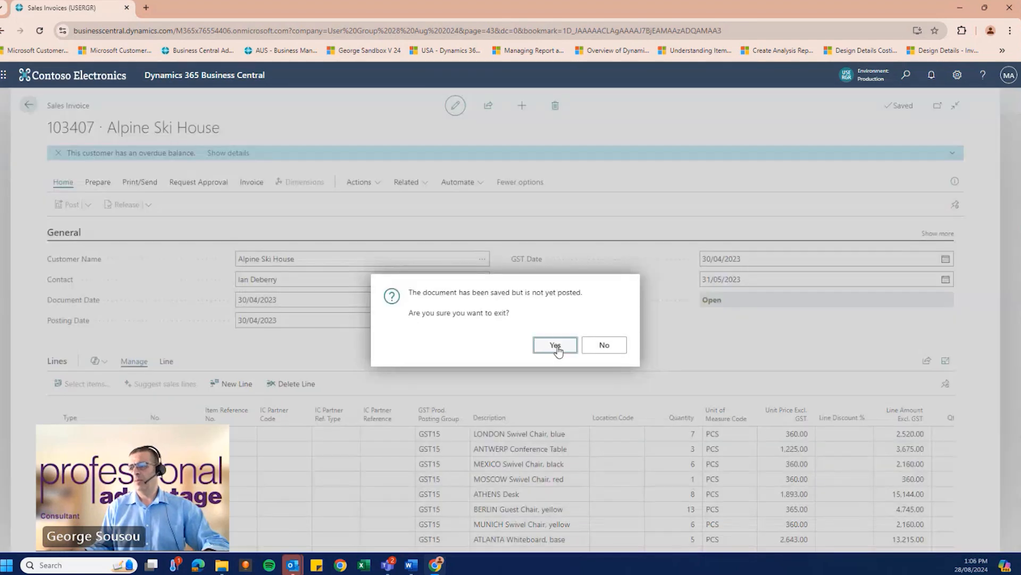
pyautogui.click(554, 345)
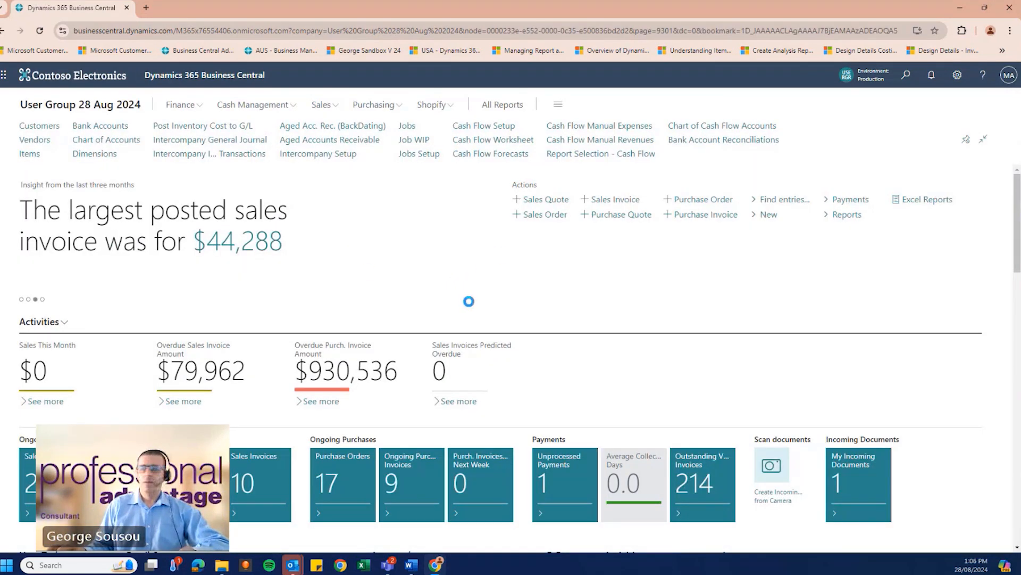
pyautogui.click(29, 153)
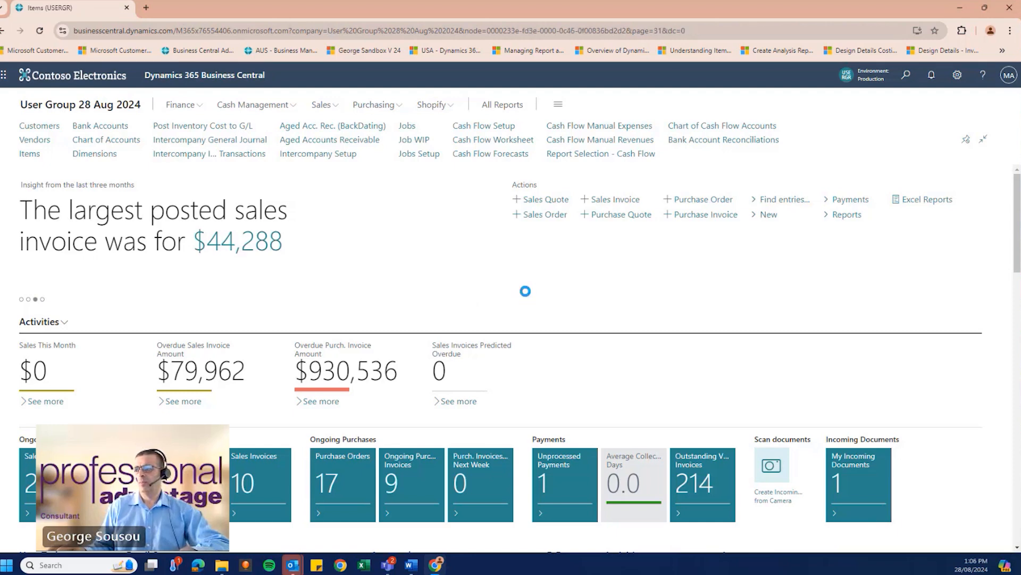
# Start a new item, cancel the template choice and land on a blank item card.
pyautogui.click(29, 153)
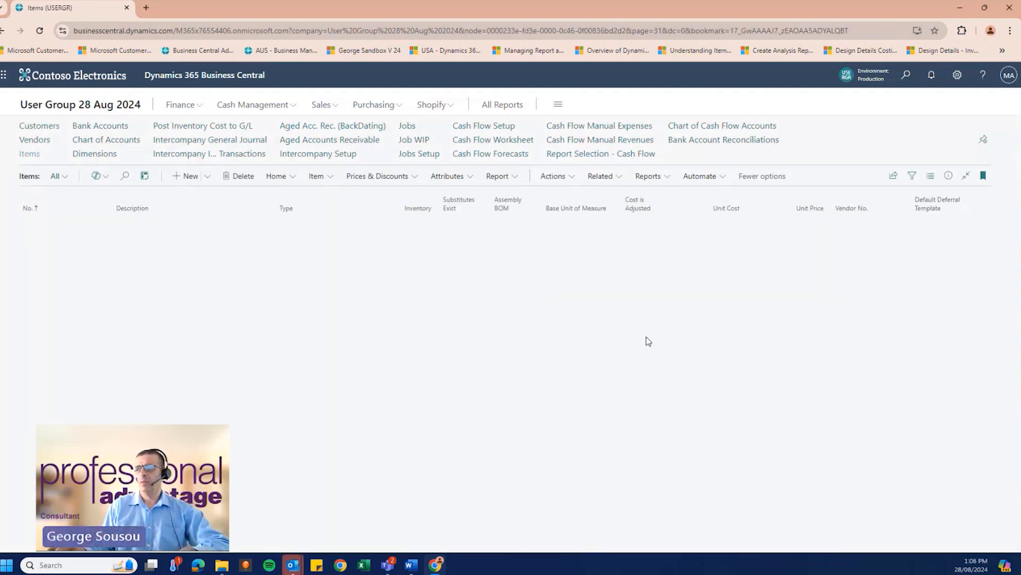
pyautogui.moveTo(314, 213)
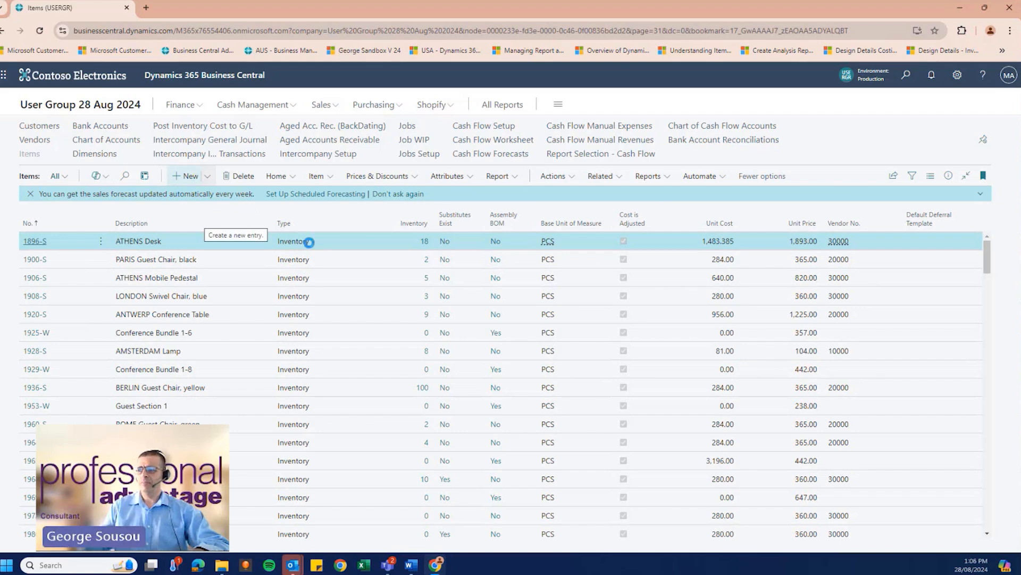
pyautogui.click(185, 176)
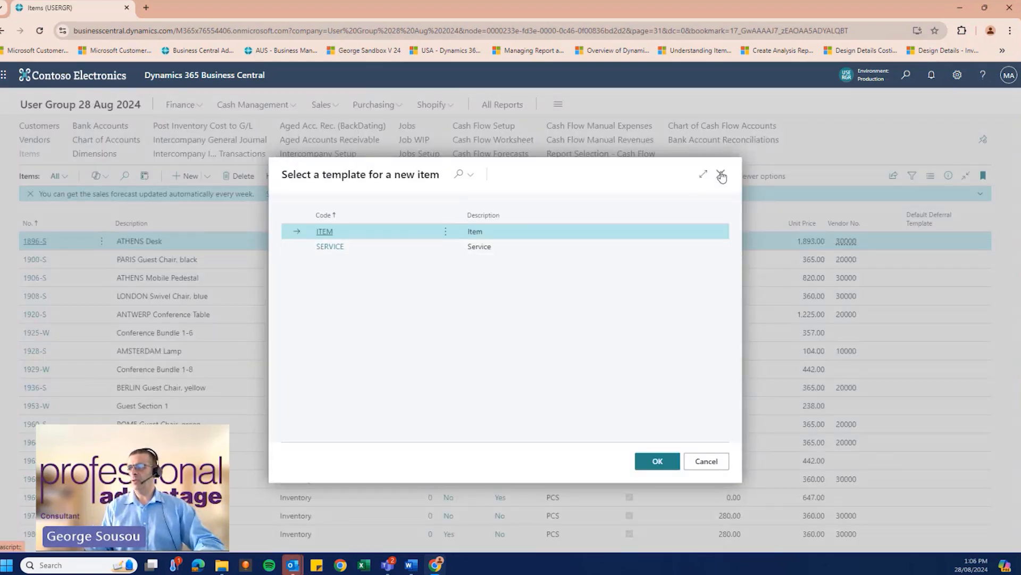
pyautogui.moveTo(707, 461)
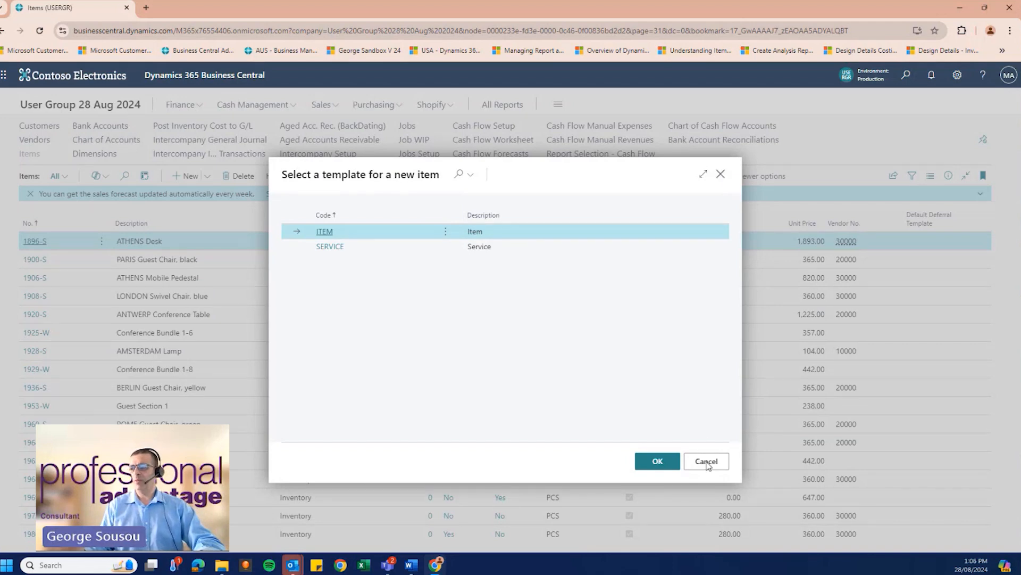
pyautogui.click(657, 460)
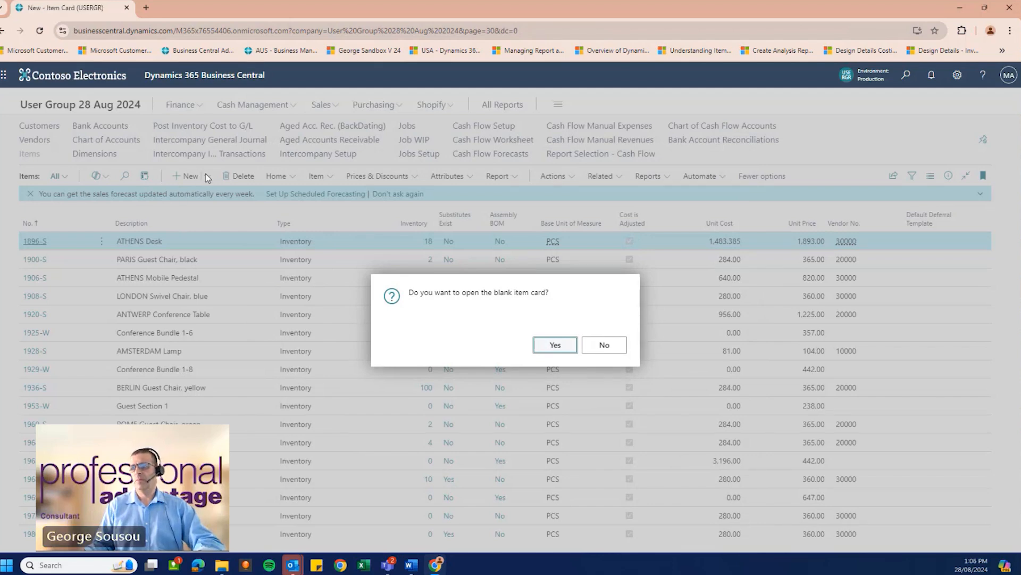
pyautogui.click(554, 345)
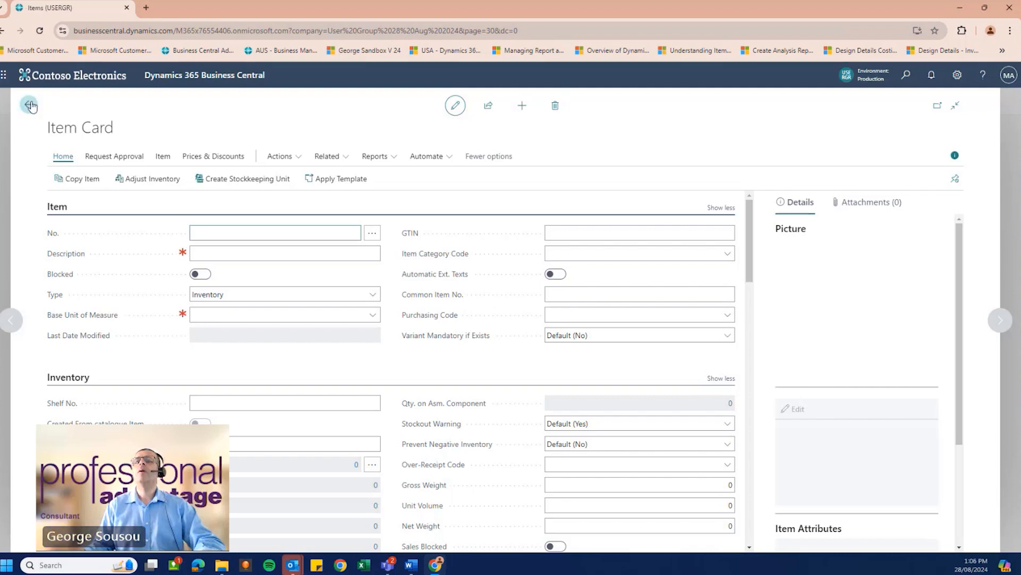
# Abandon the blank item card and choose New > Create from picture instead.
pyautogui.click(30, 105)
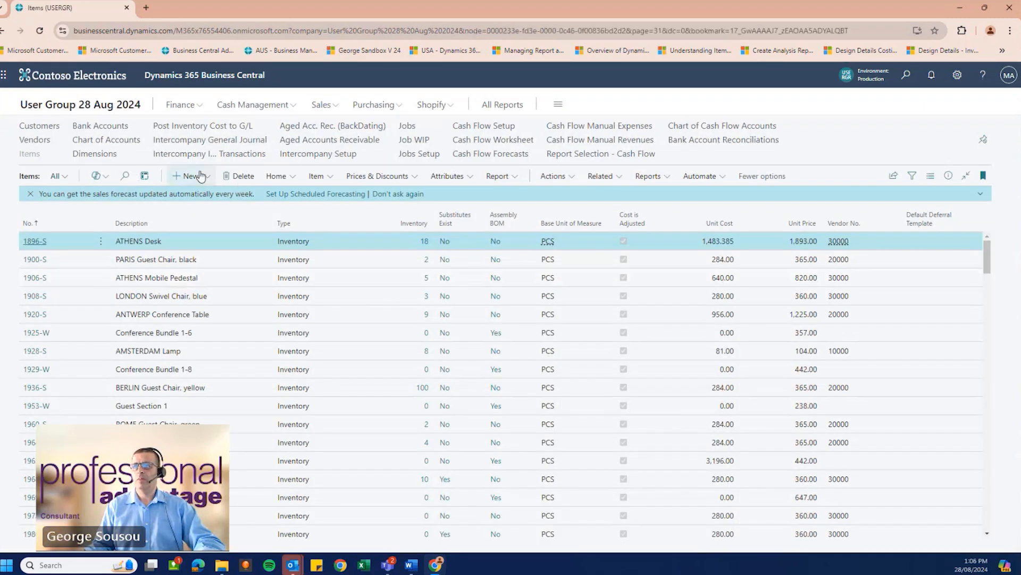
pyautogui.click(207, 175)
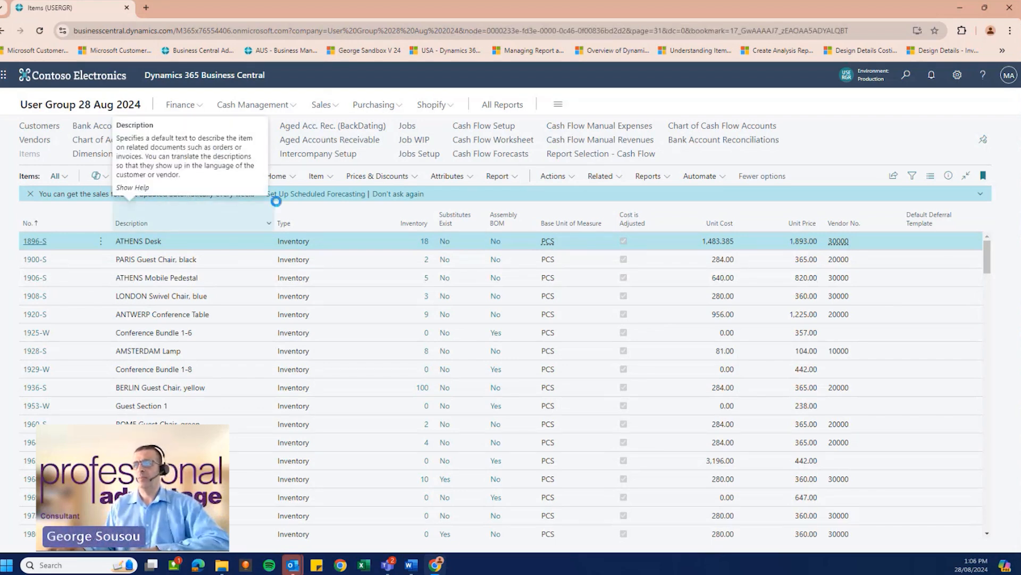
pyautogui.moveTo(343, 242)
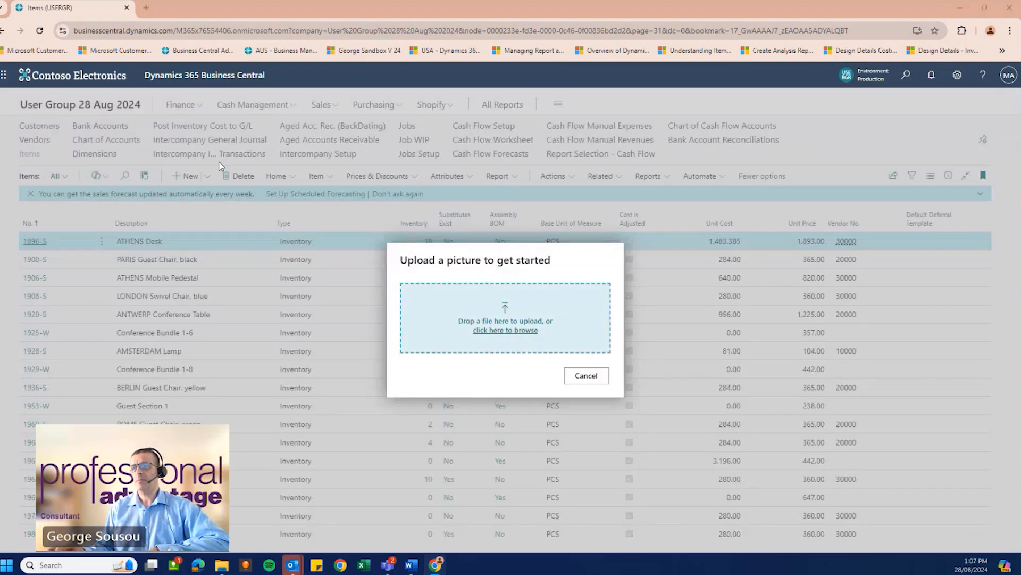
# Upload '1900-S PARIS Guest Chair, black.jpg' so Business Central proposes category CHAIR with template ITEM.
pyautogui.click(504, 330)
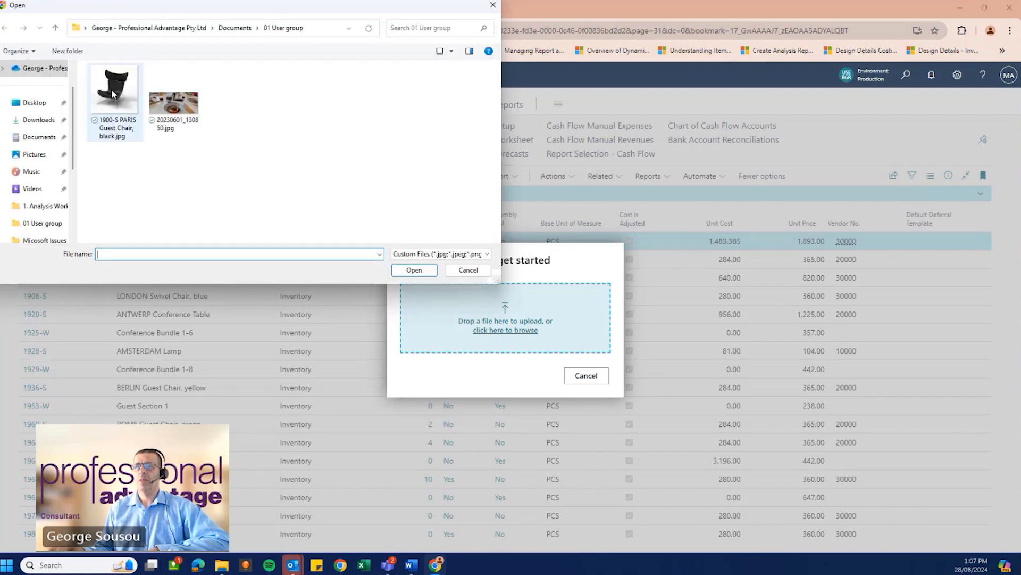
pyautogui.moveTo(114, 89)
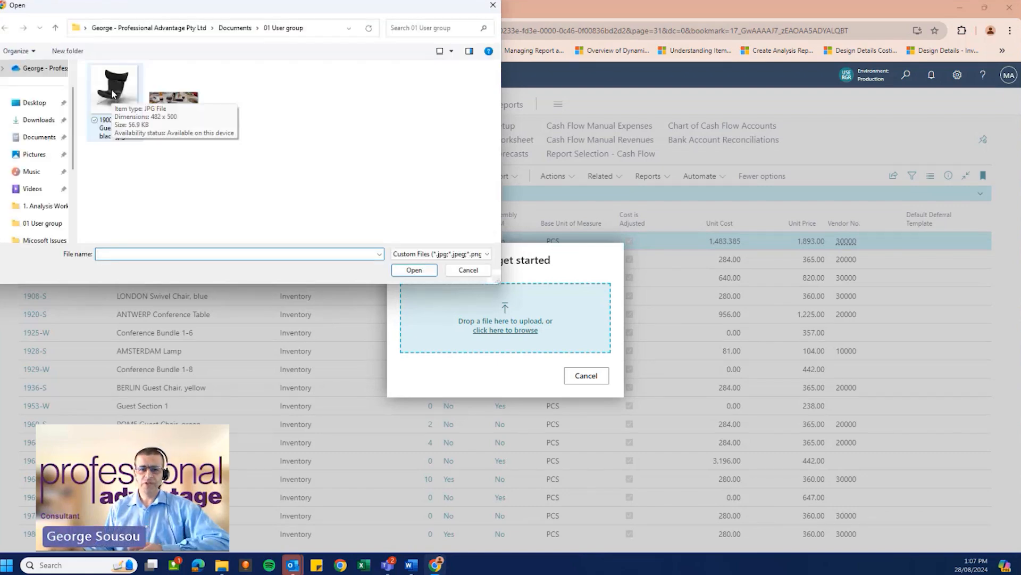
pyautogui.moveTo(130, 99)
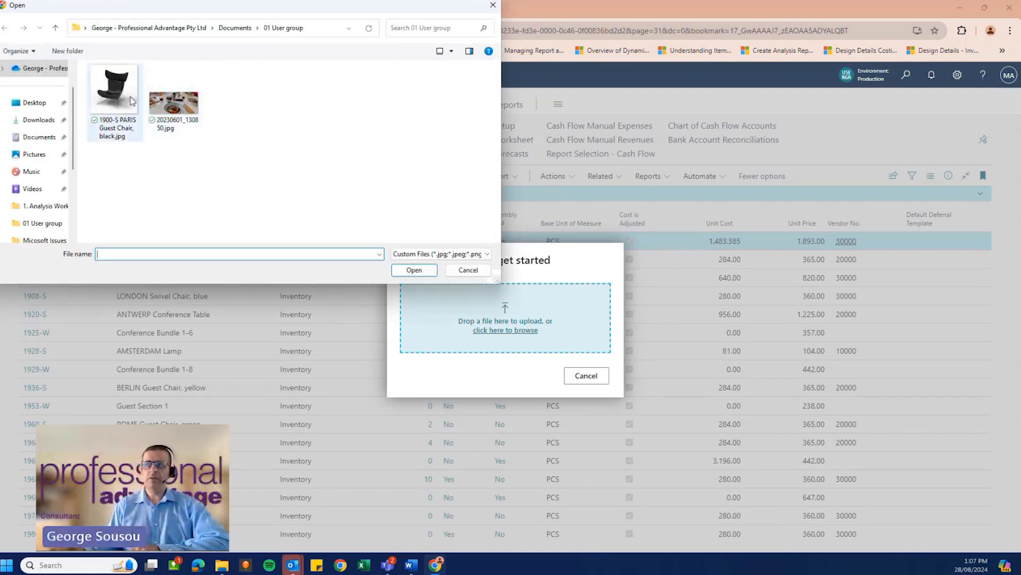
pyautogui.click(114, 88)
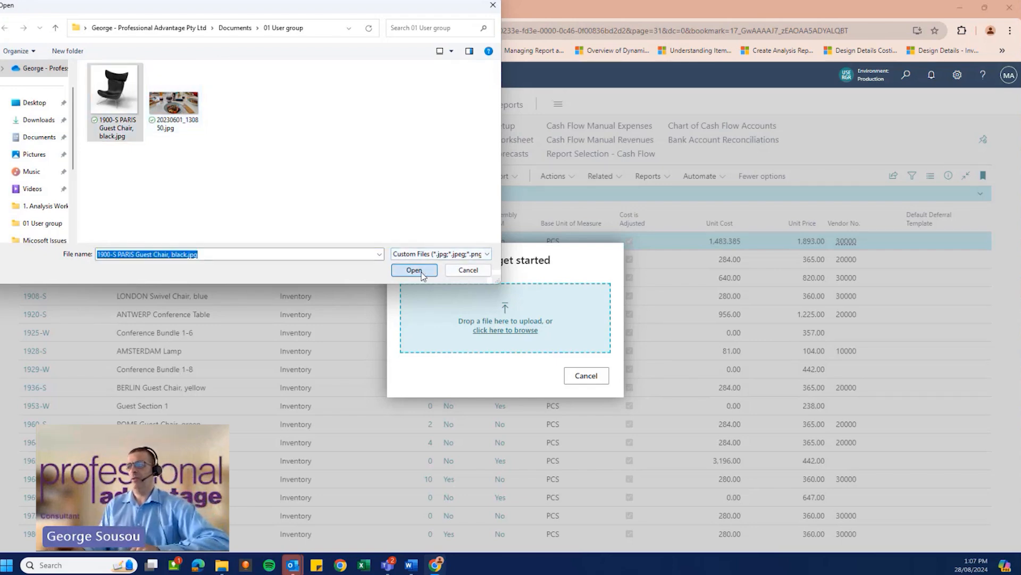
pyautogui.click(414, 270)
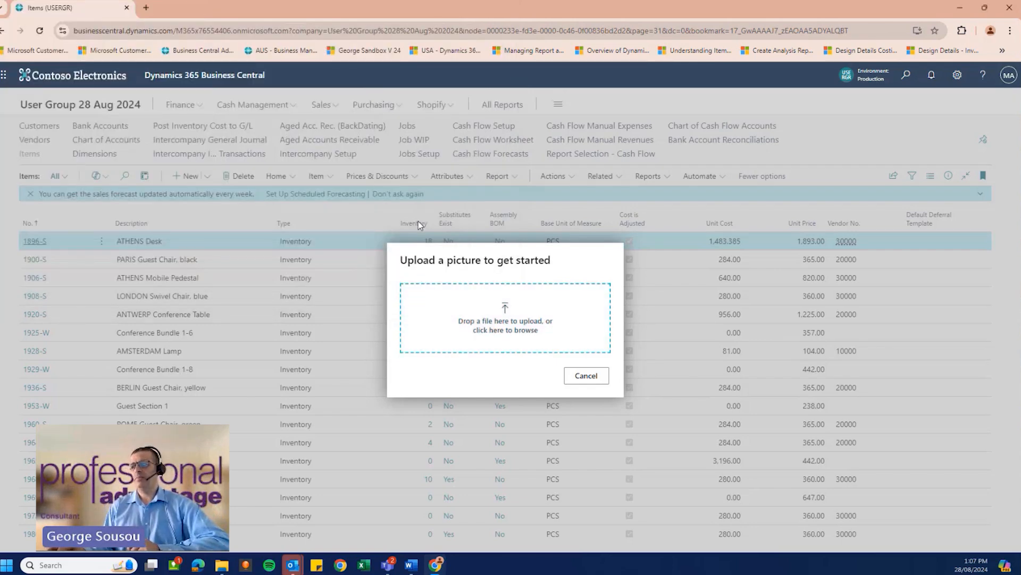
pyautogui.click(504, 317)
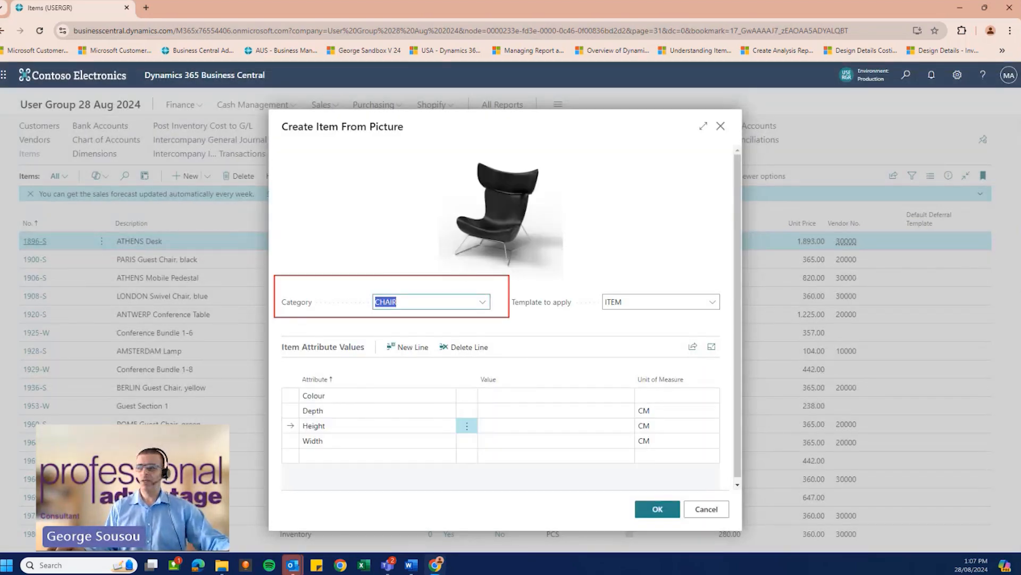
# Set the chair's attributes to Colour Blue, Depth 100, Height 350, Width 80 cm and confirm creation.
pyautogui.click(554, 394)
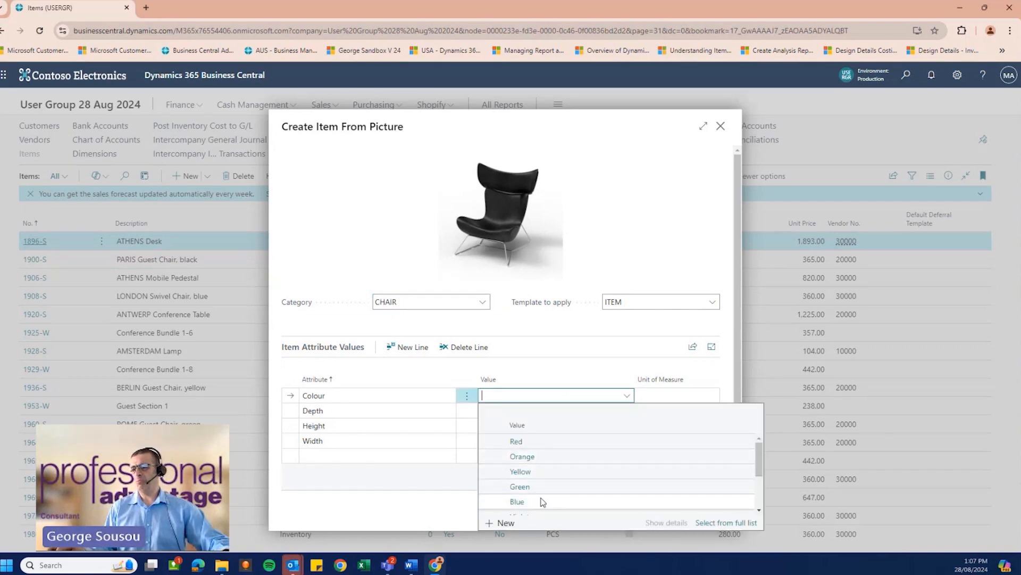
pyautogui.click(518, 501)
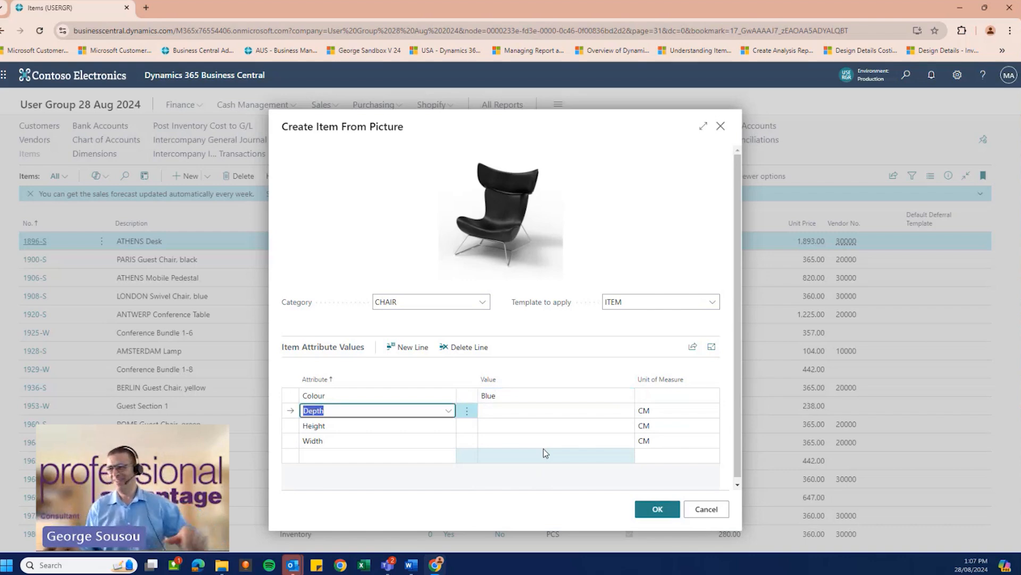
pyautogui.click(554, 410)
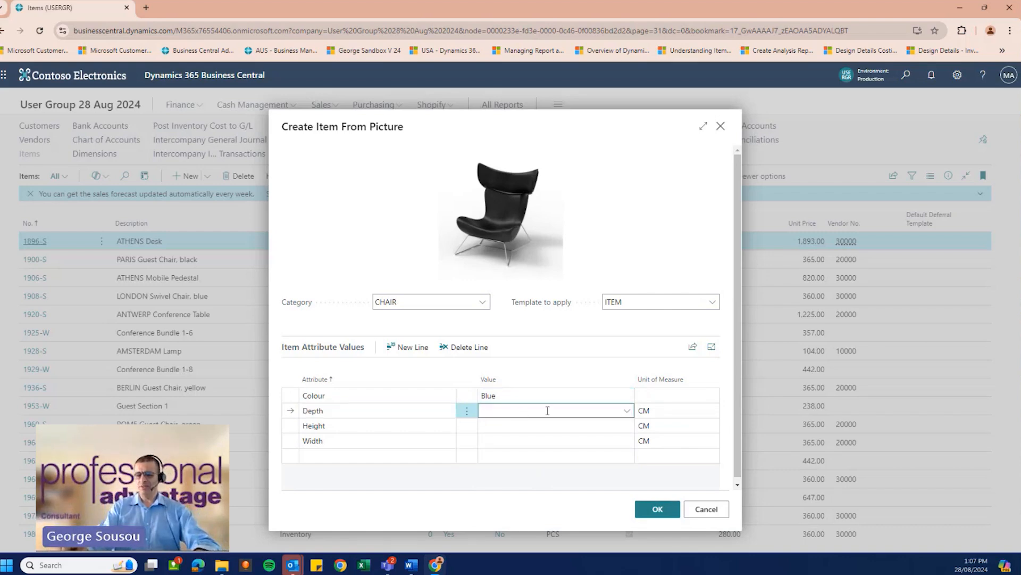
pyautogui.write('100')
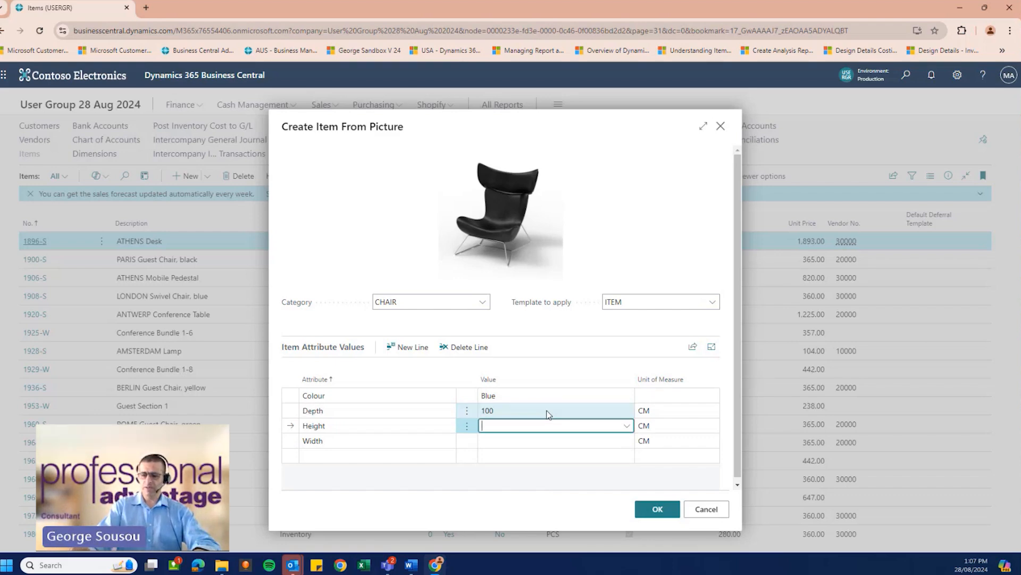
pyautogui.write('350')
pyautogui.click(555, 440)
pyautogui.write('80')
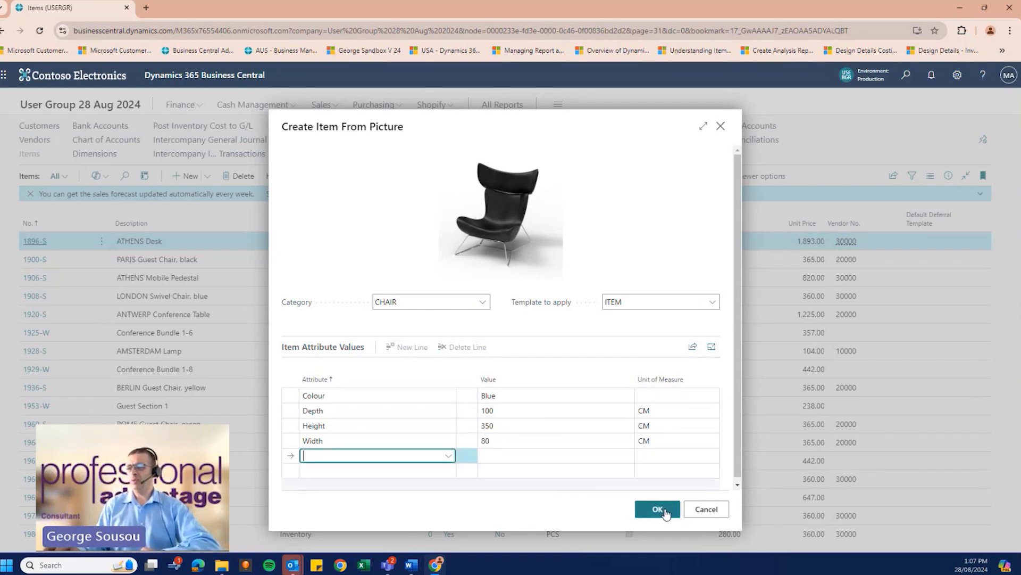
pyautogui.click(656, 509)
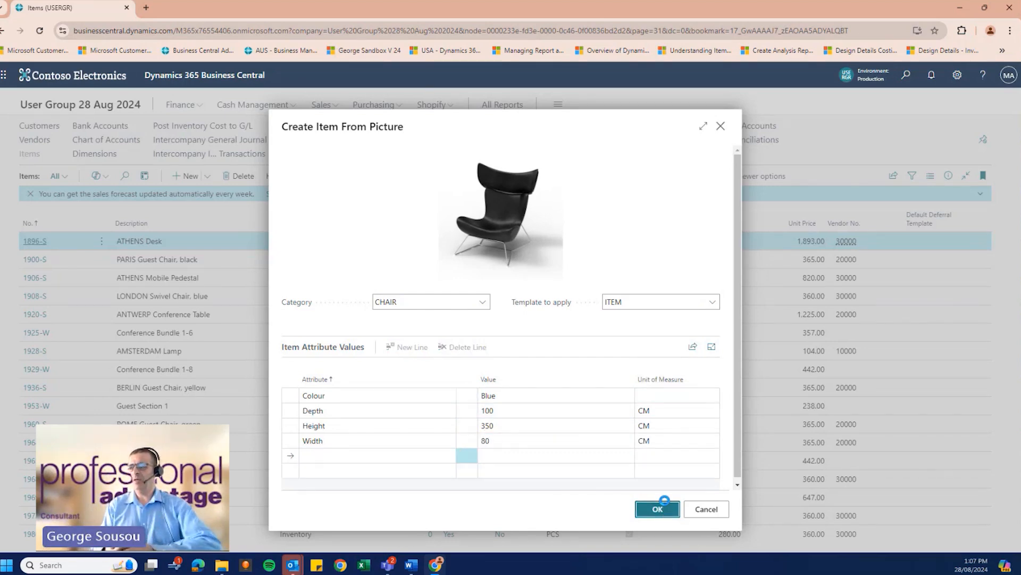
pyautogui.click(657, 509)
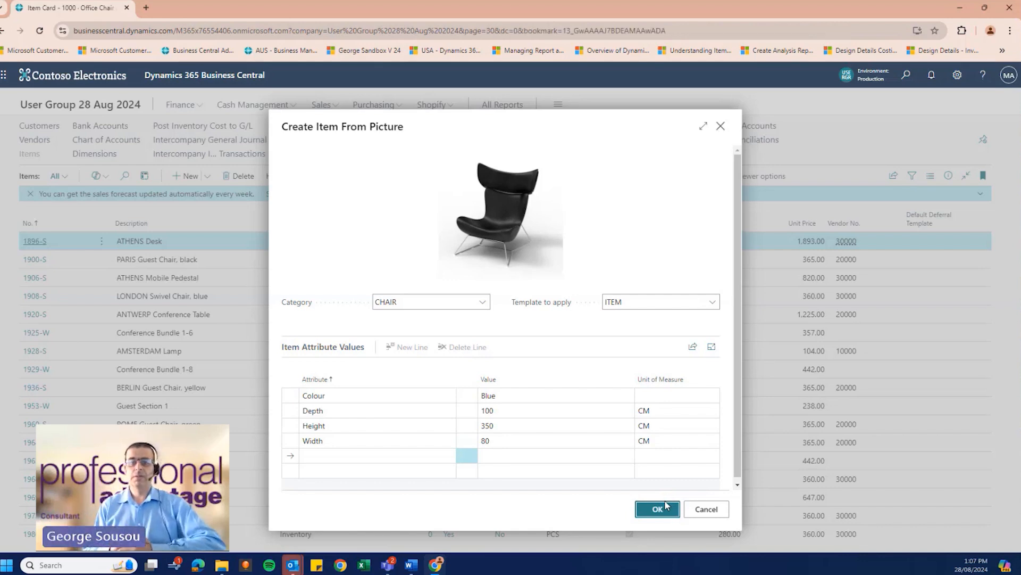
# Finish creating item 1000 Office Chair and have Copilot draft its marketing text.
pyautogui.click(656, 509)
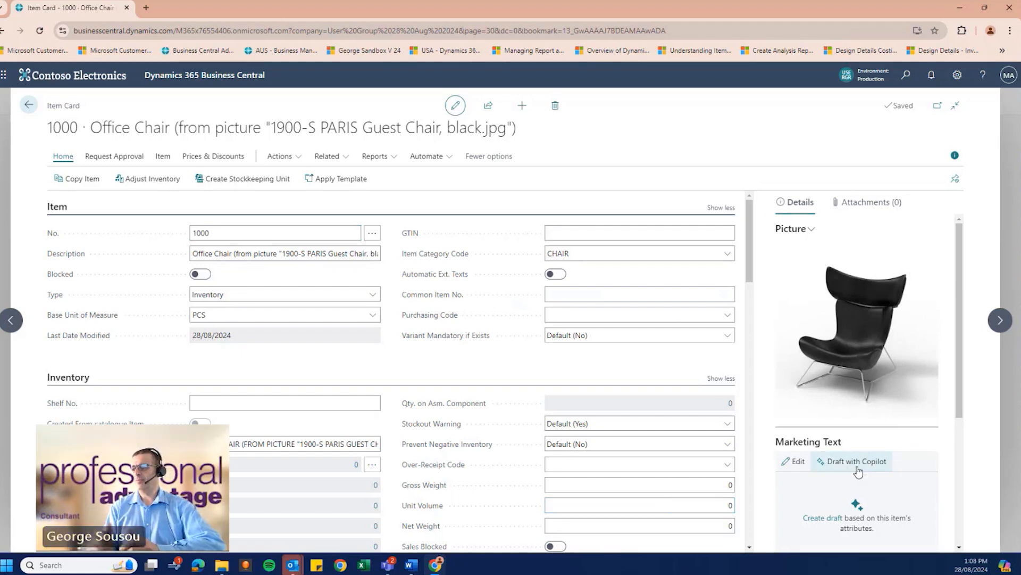
pyautogui.click(856, 460)
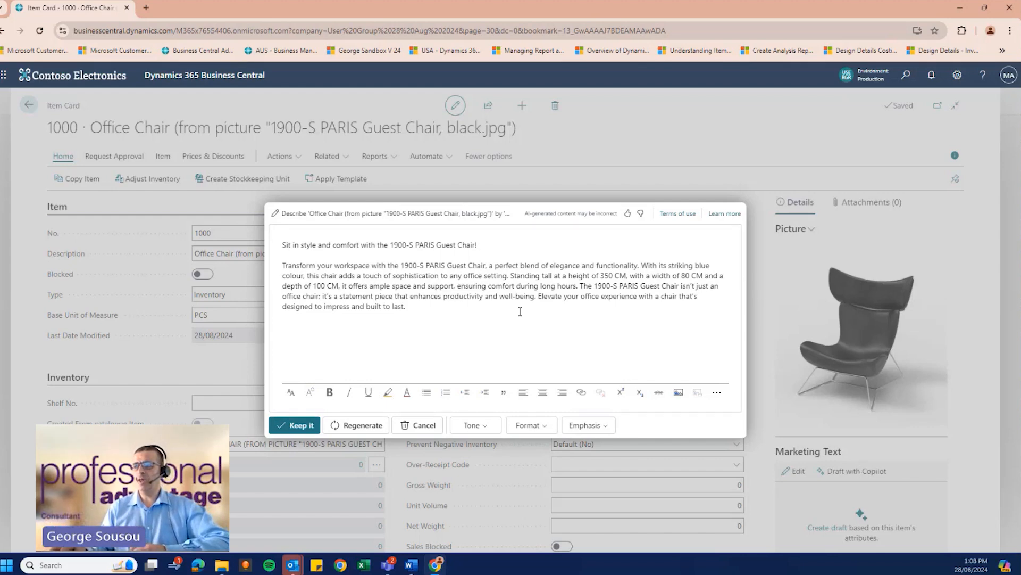
# Regenerate the Office Chair marketing text draft in an Upbeat tone.
pyautogui.click(473, 424)
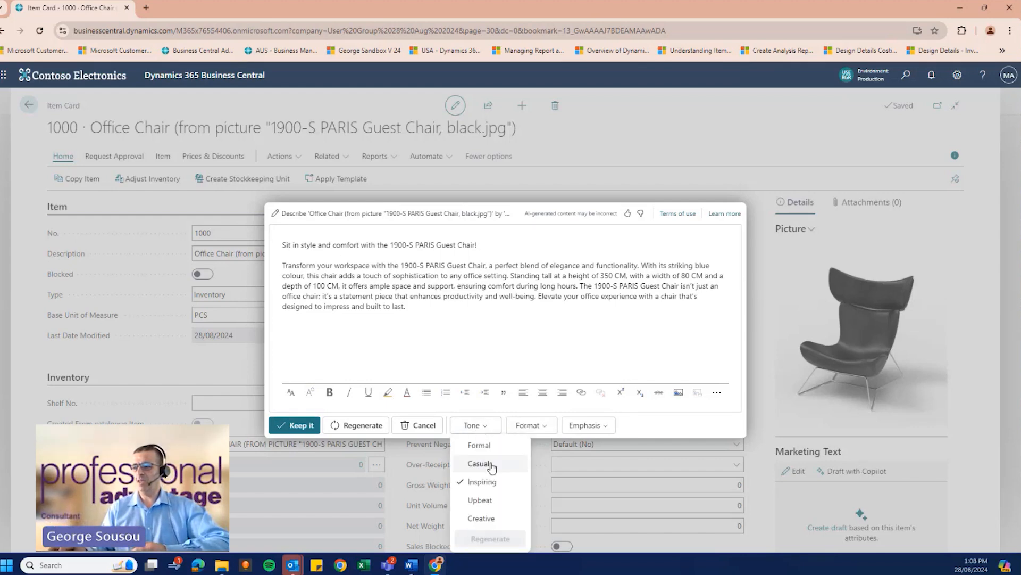
pyautogui.moveTo(490, 500)
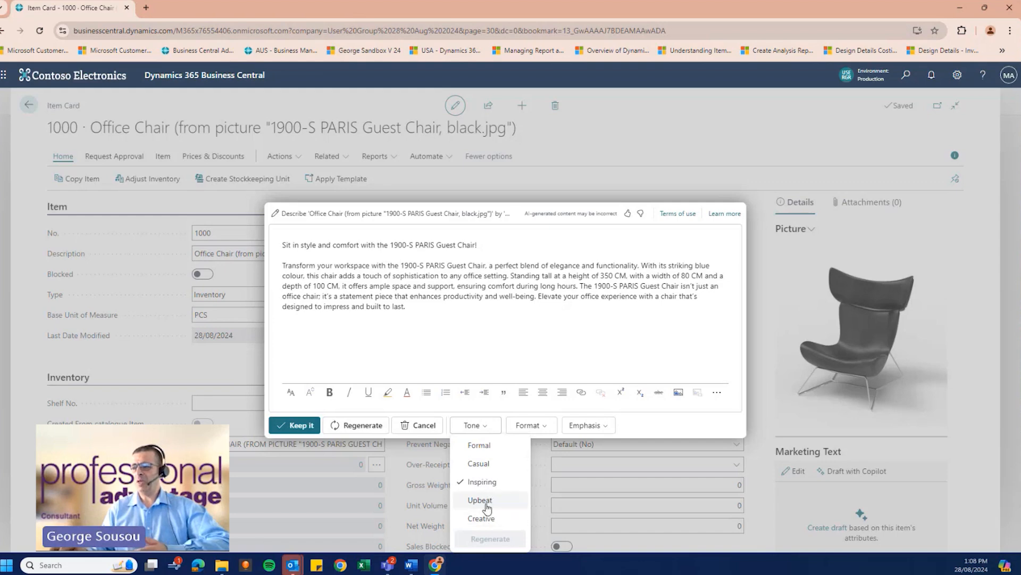
pyautogui.click(480, 500)
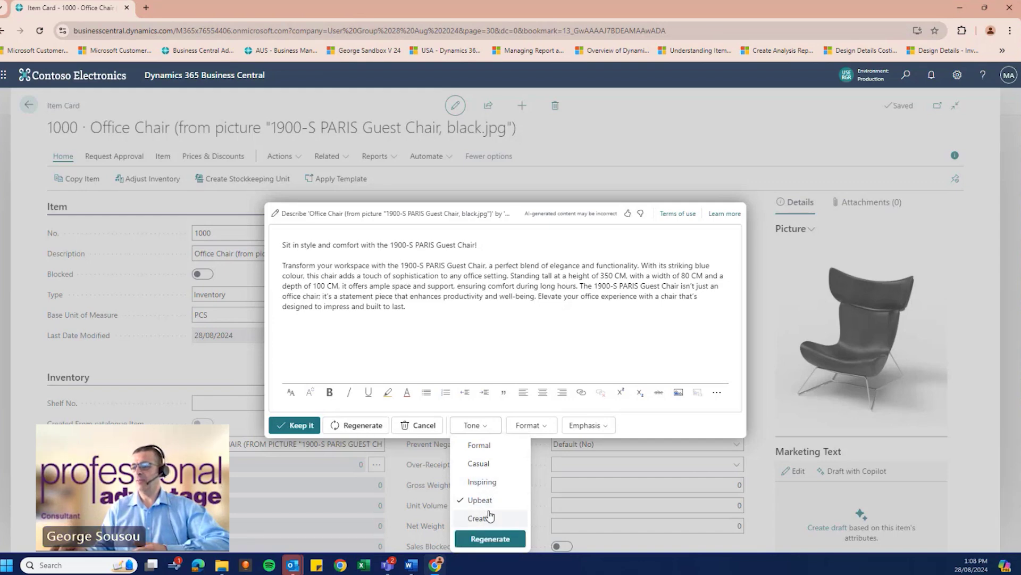
pyautogui.moveTo(367, 453)
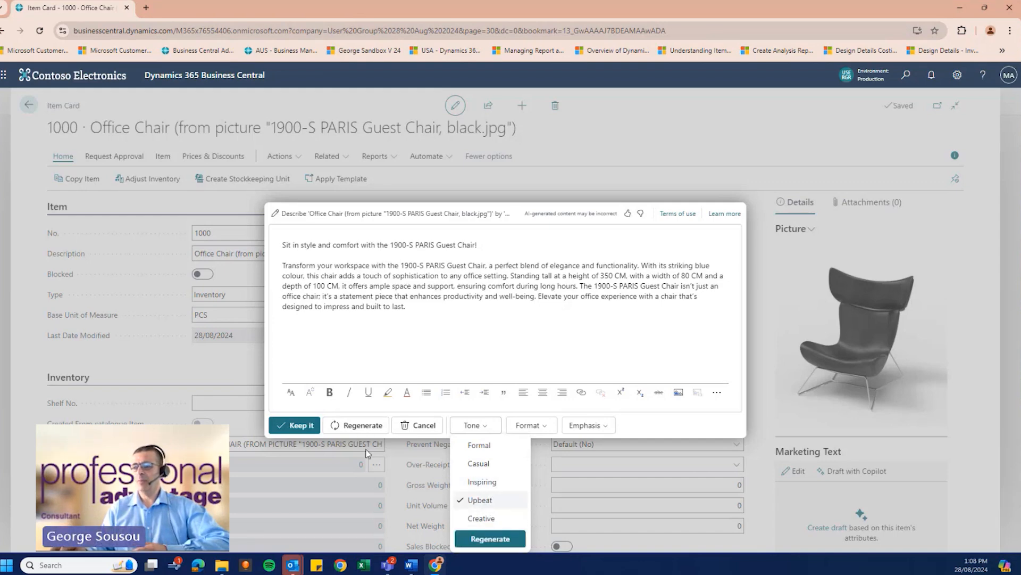
pyautogui.click(489, 538)
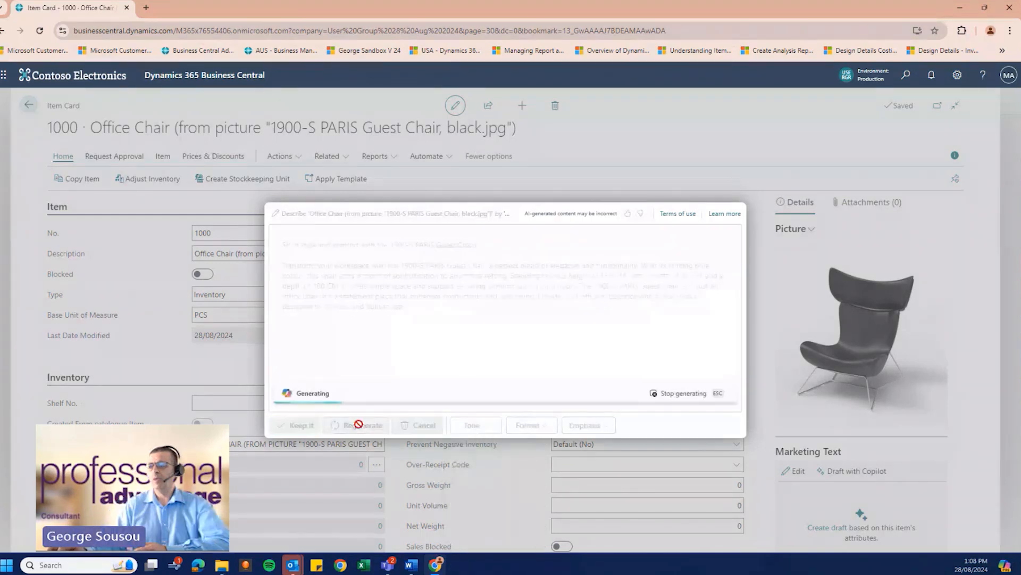
pyautogui.click(361, 424)
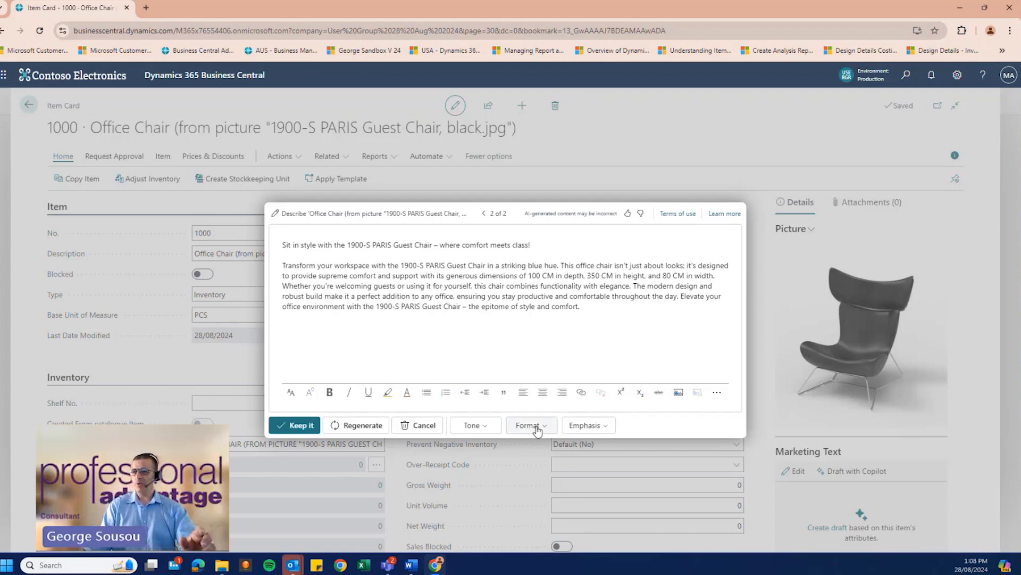
# Review the Format options unchanged and keep the regenerated text on item 1000's card.
pyautogui.click(530, 425)
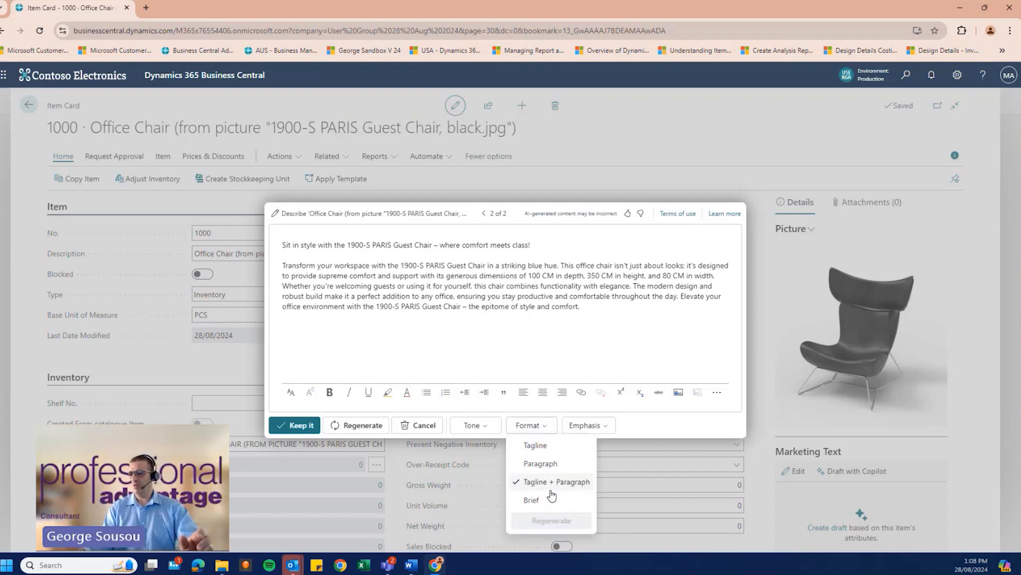
pyautogui.moveTo(548, 460)
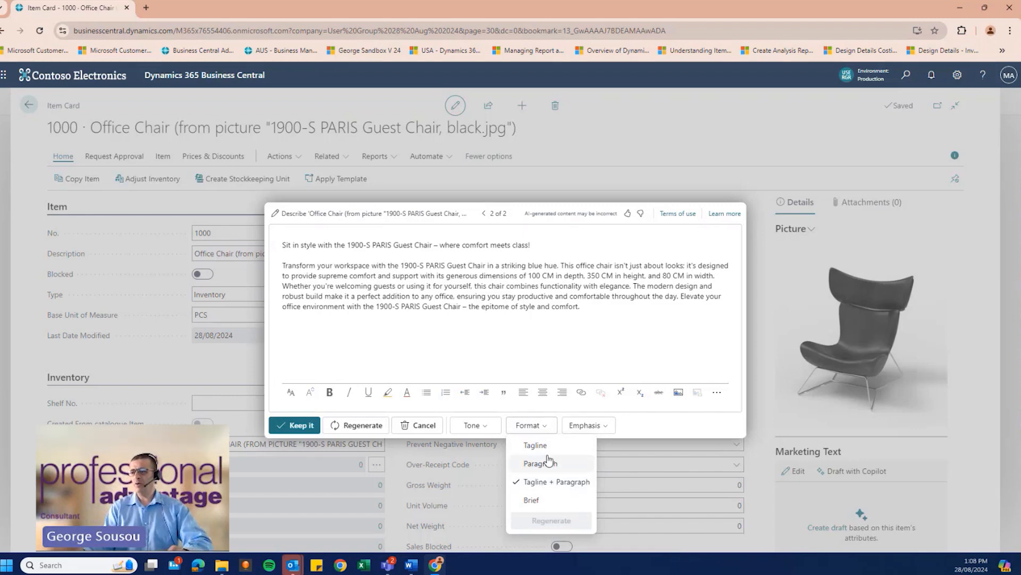
pyautogui.moveTo(535, 500)
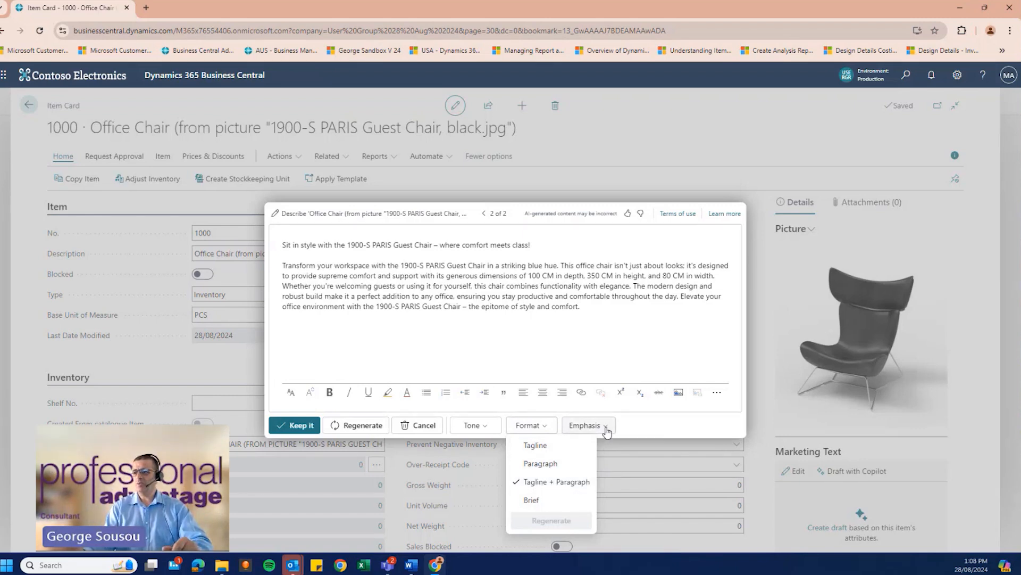
pyautogui.click(586, 424)
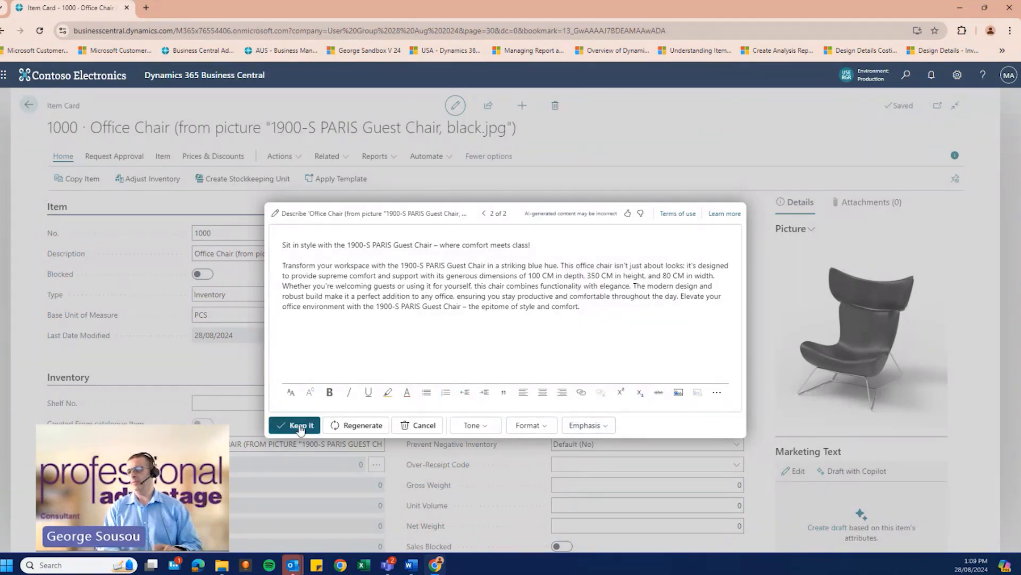
pyautogui.click(300, 425)
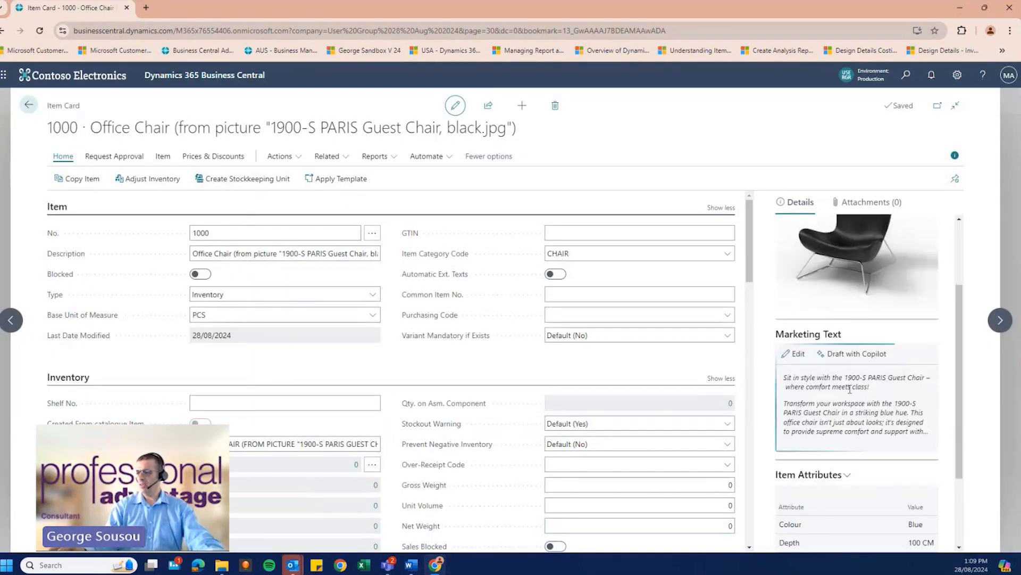
pyautogui.moveTo(797, 354)
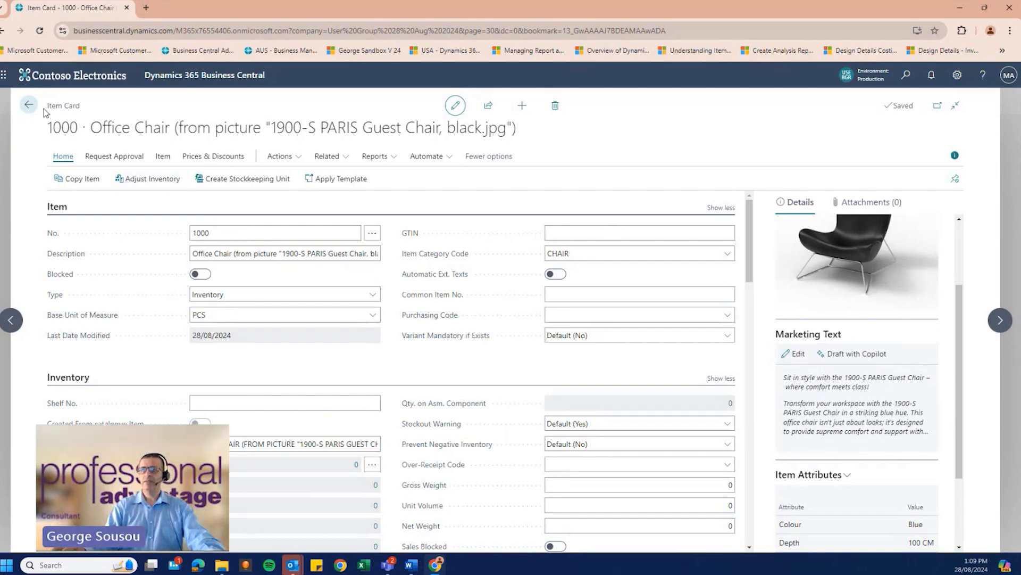
# Return to the Items list and start creating another item from a picture.
pyautogui.click(28, 105)
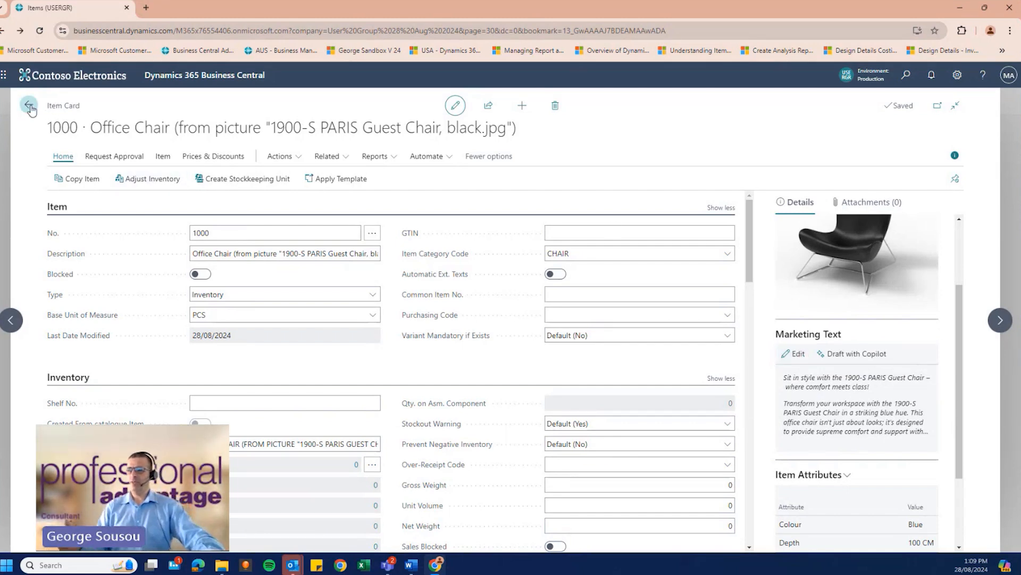
pyautogui.click(29, 106)
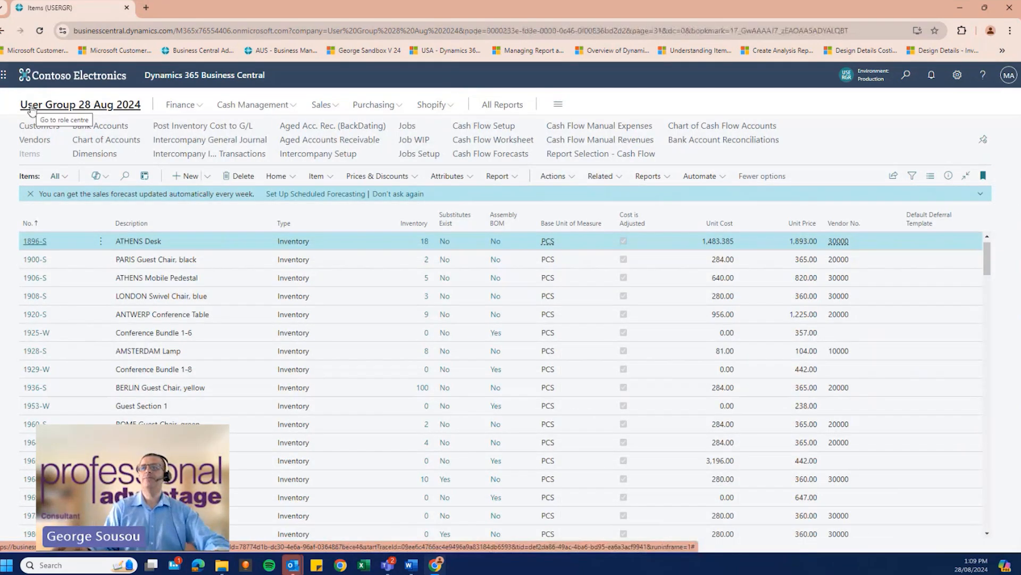
pyautogui.click(188, 175)
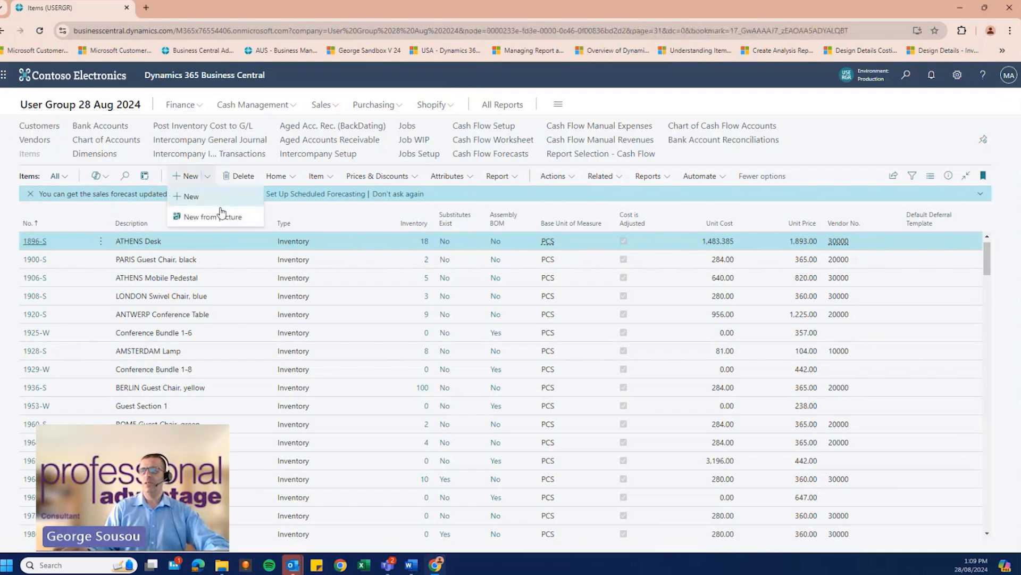
pyautogui.click(216, 216)
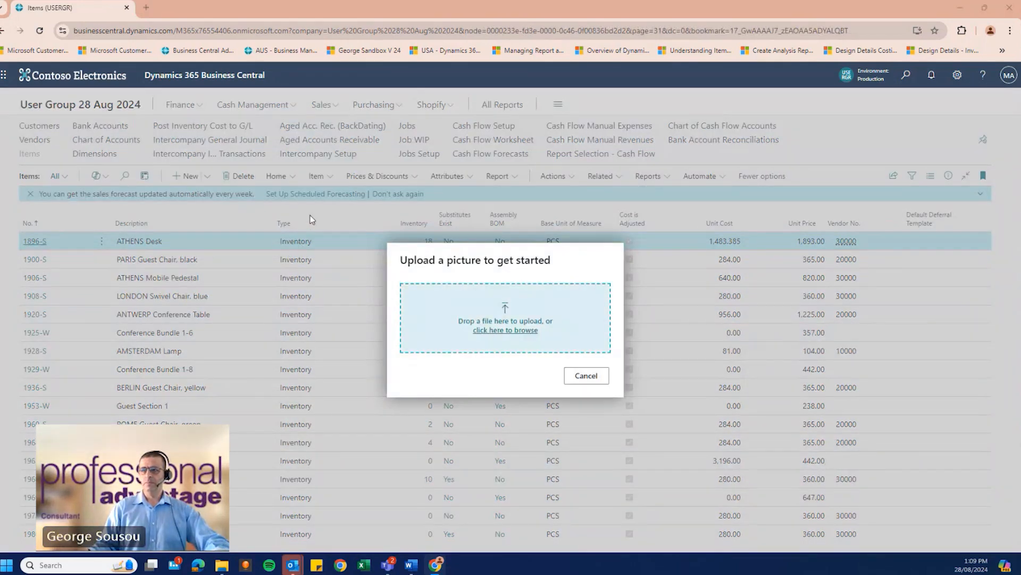
# Upload the dinner-table photo 20230601_130850.jpg so category TABLE with template ITEM is proposed.
pyautogui.click(504, 329)
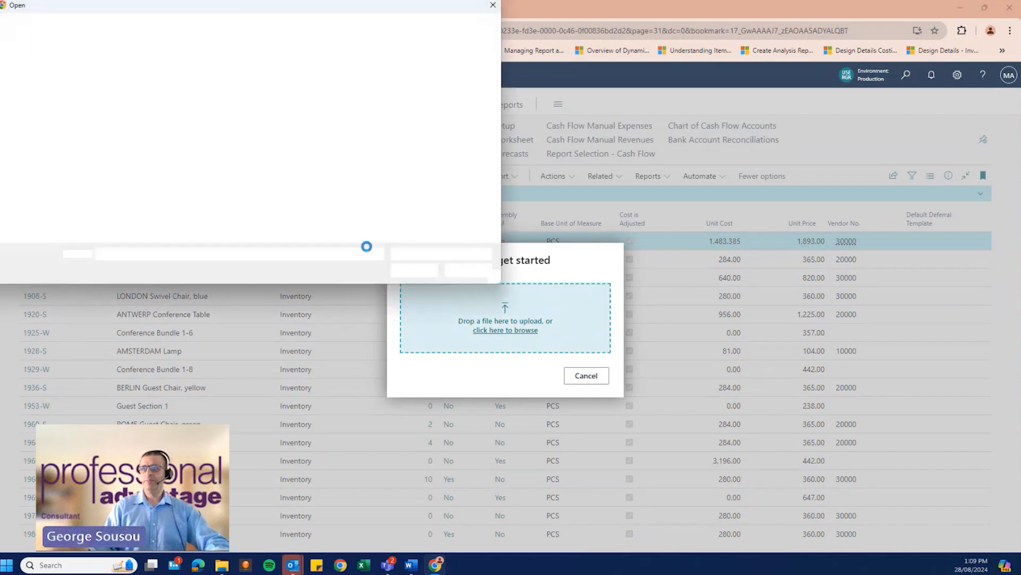
pyautogui.click(173, 92)
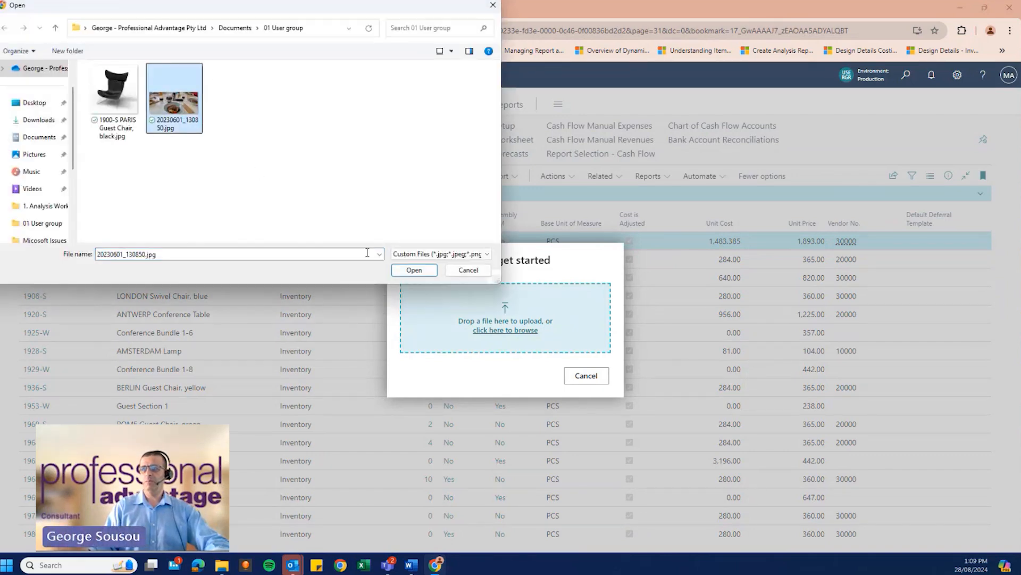
pyautogui.click(469, 269)
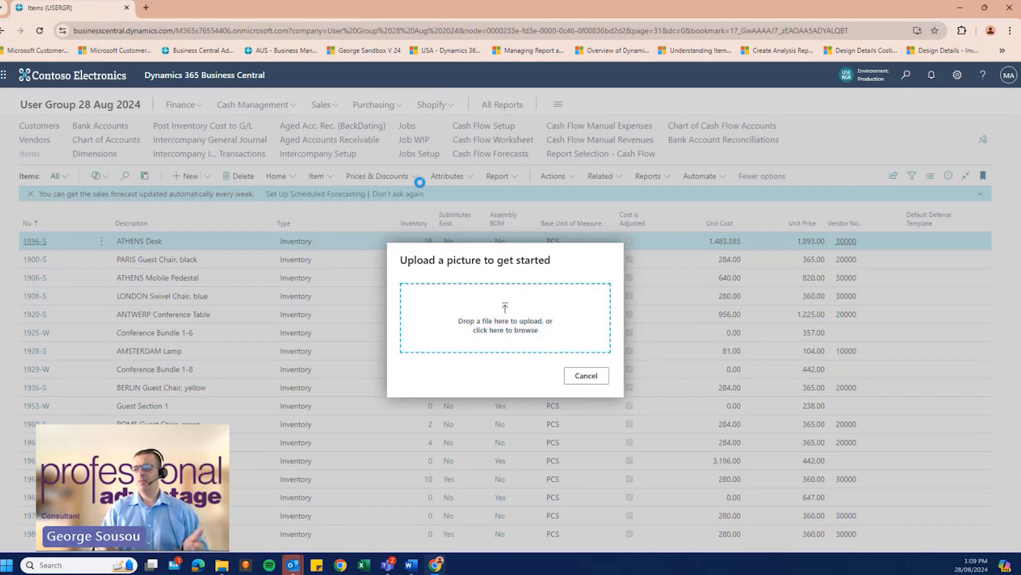
pyautogui.click(504, 321)
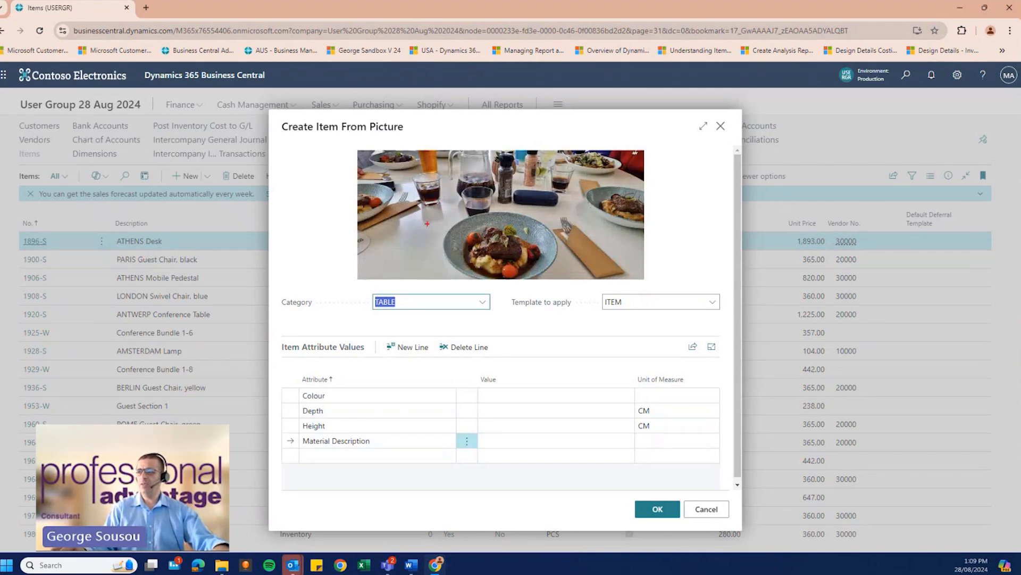
# Set Colour Orange, Depth 1500, Height 1000 cm, Material 'Large Table' and create the item.
pyautogui.click(426, 301)
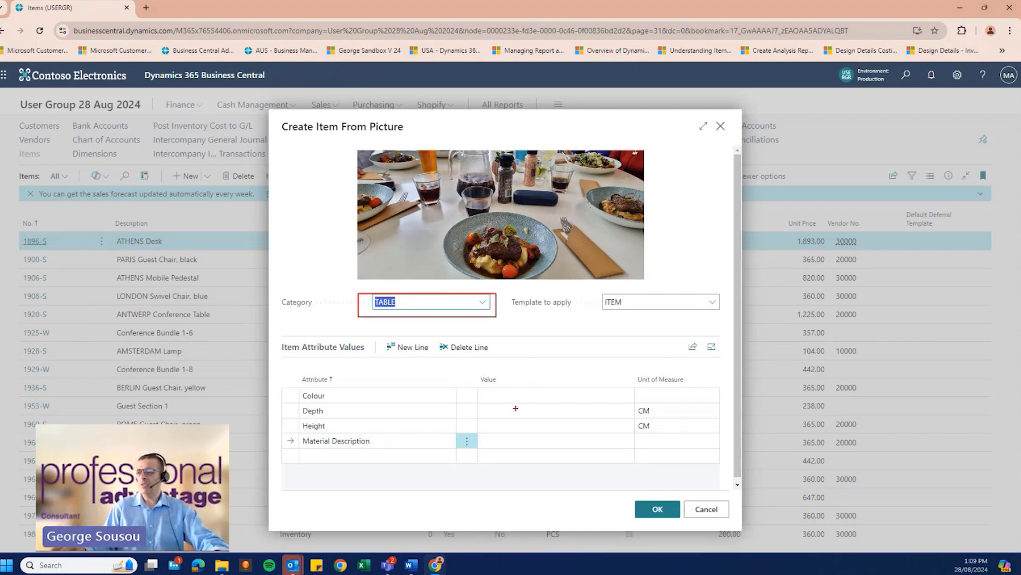
pyautogui.click(554, 396)
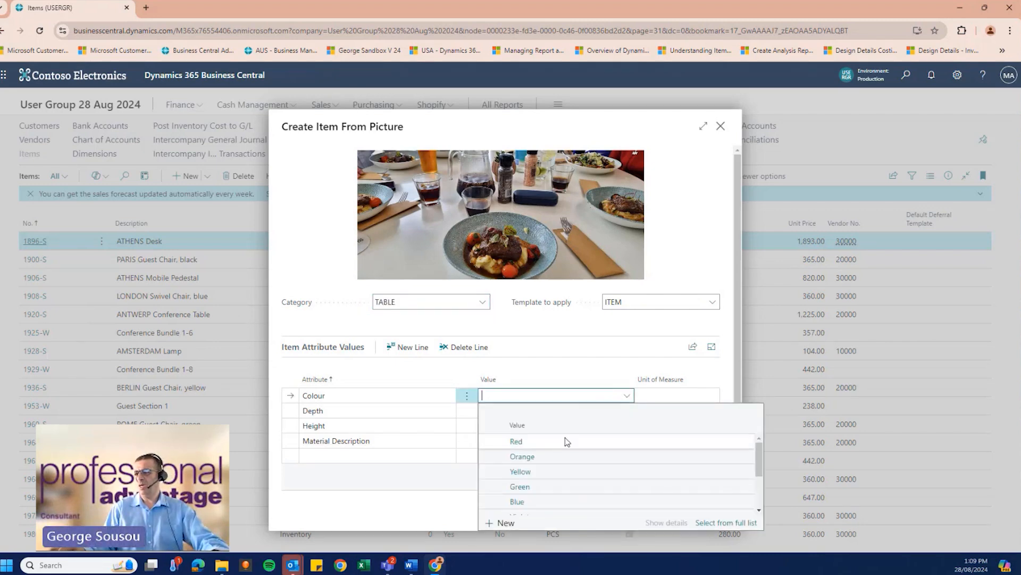
pyautogui.click(521, 456)
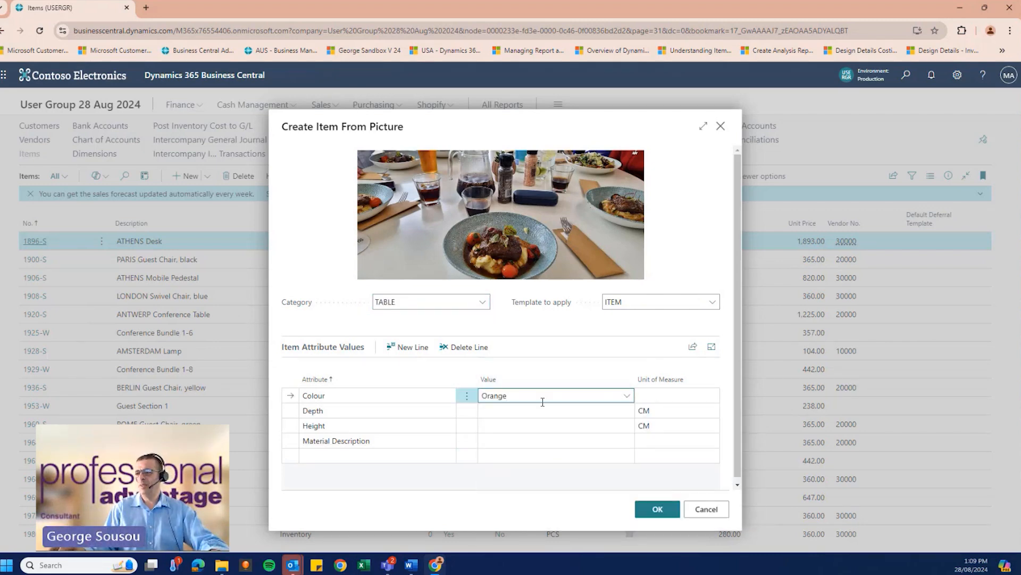
pyautogui.click(553, 410)
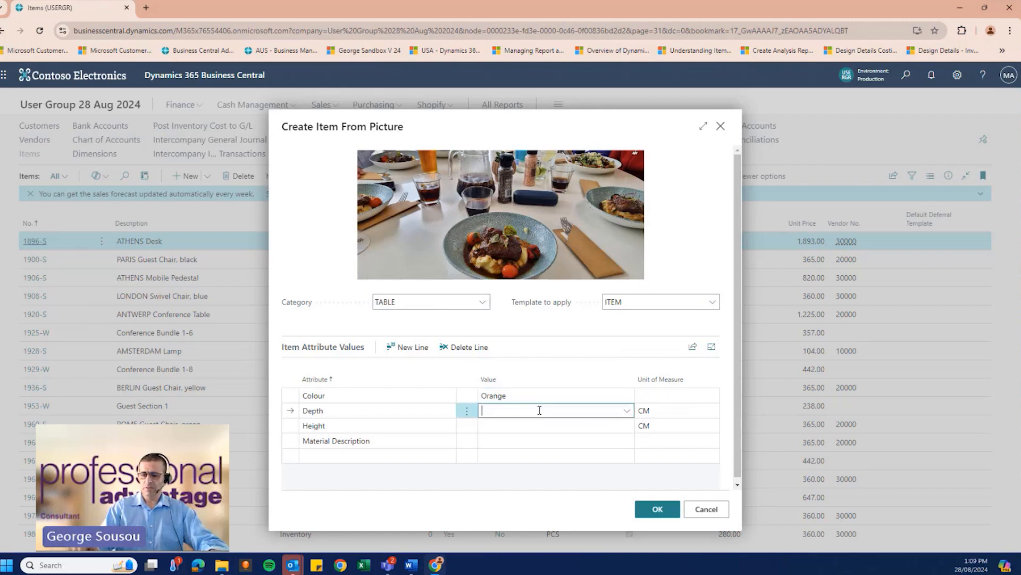
pyautogui.write('1500')
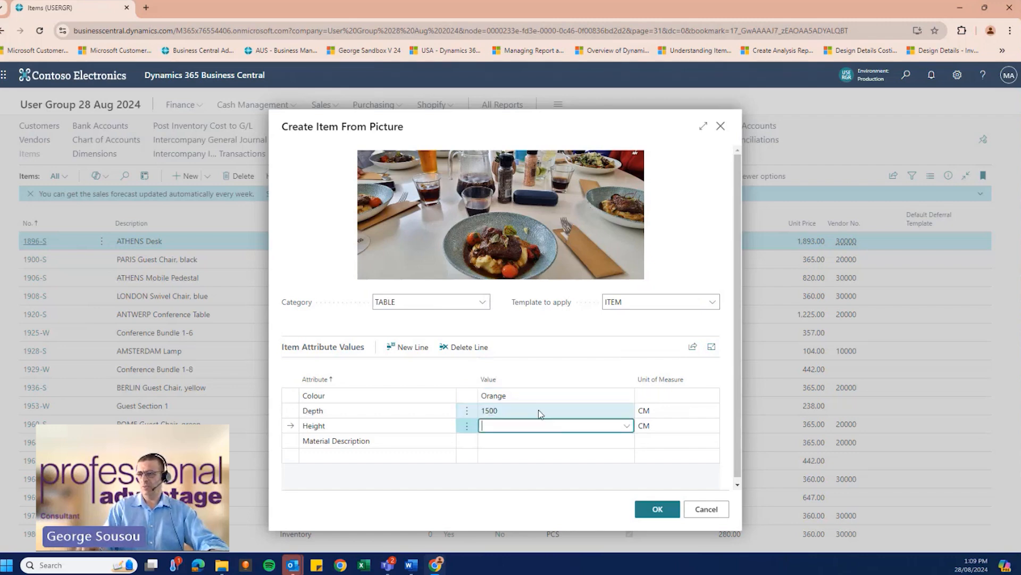
pyautogui.write('1')
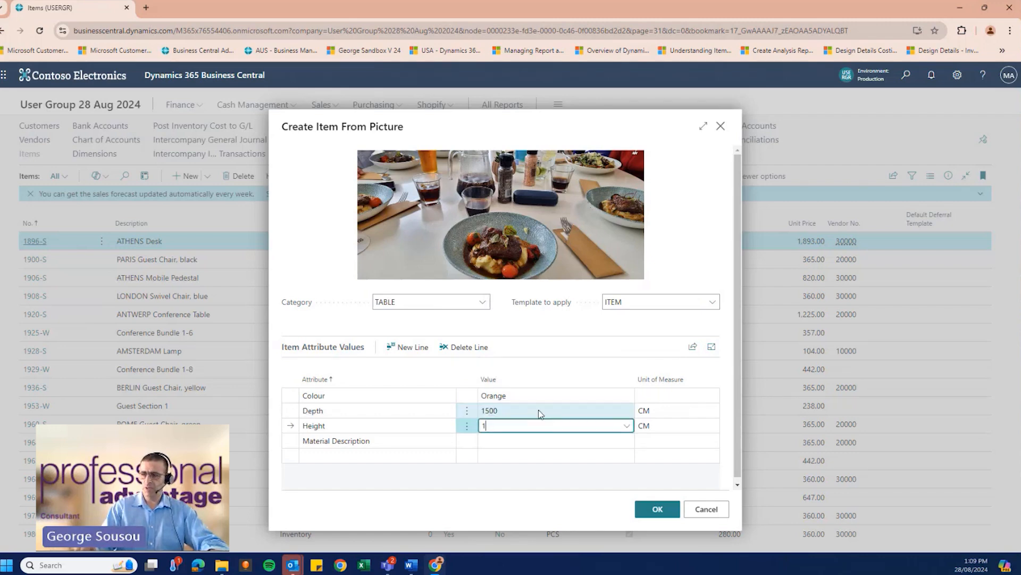
pyautogui.write('000')
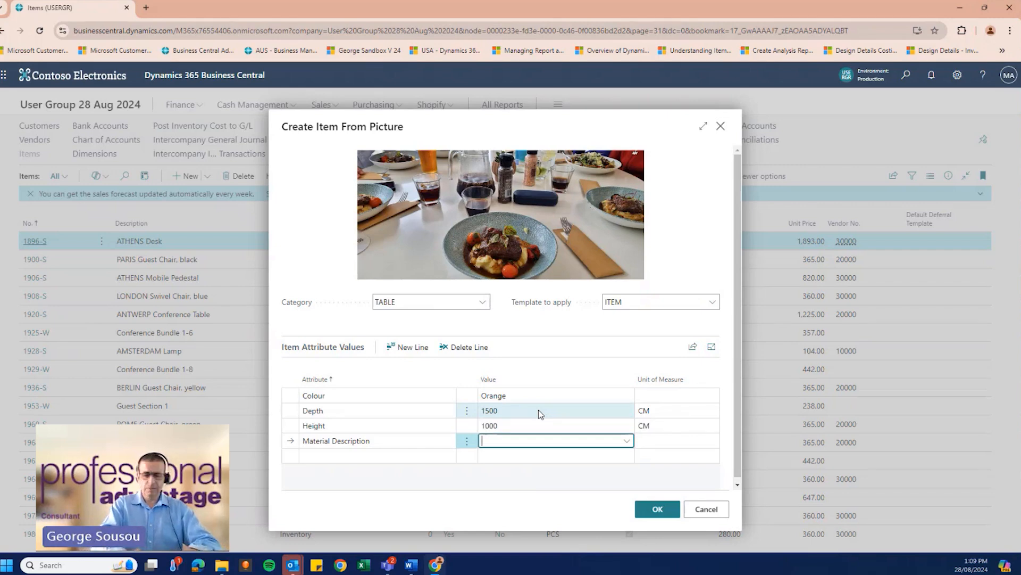
pyautogui.write('Large Table')
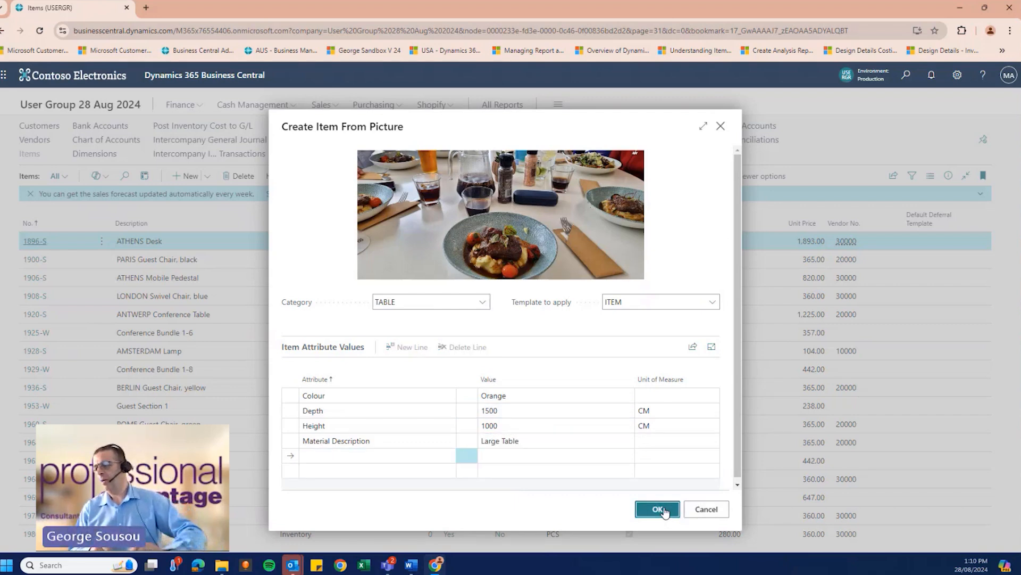
pyautogui.click(658, 509)
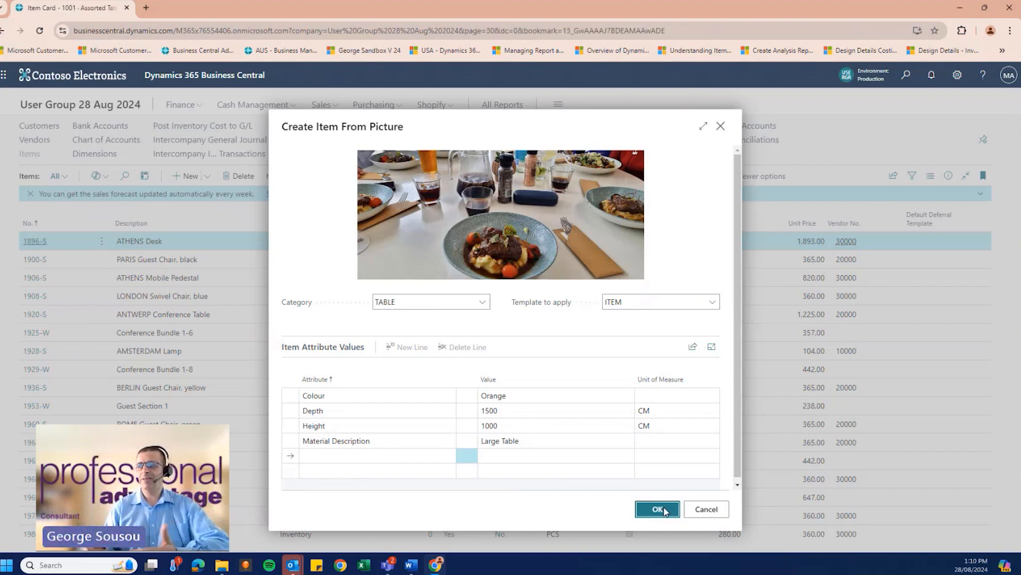
# Review item 1001 Assorted Tables' card sections and start a Copilot marketing text draft.
pyautogui.click(658, 508)
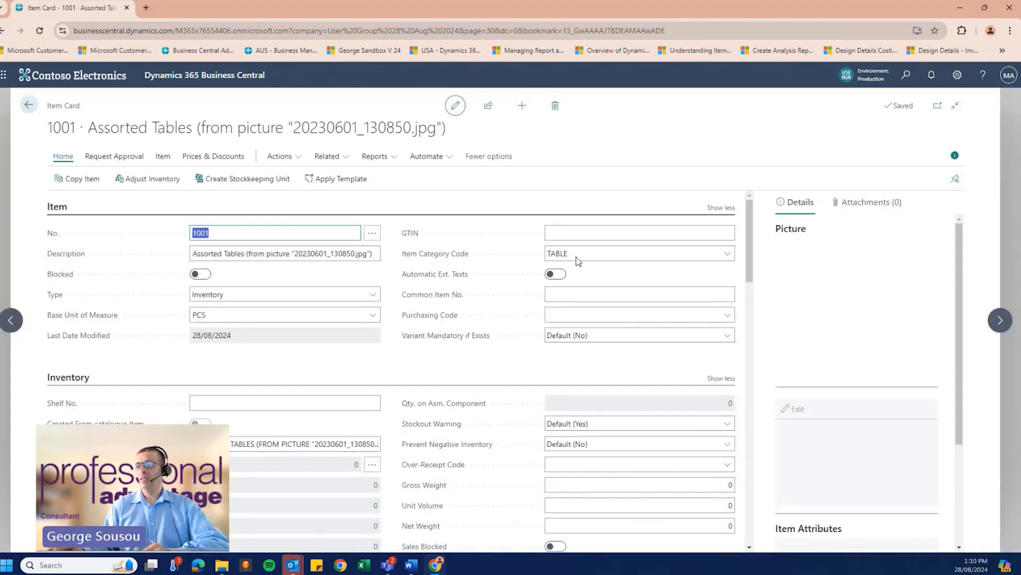
pyautogui.scroll(-3)
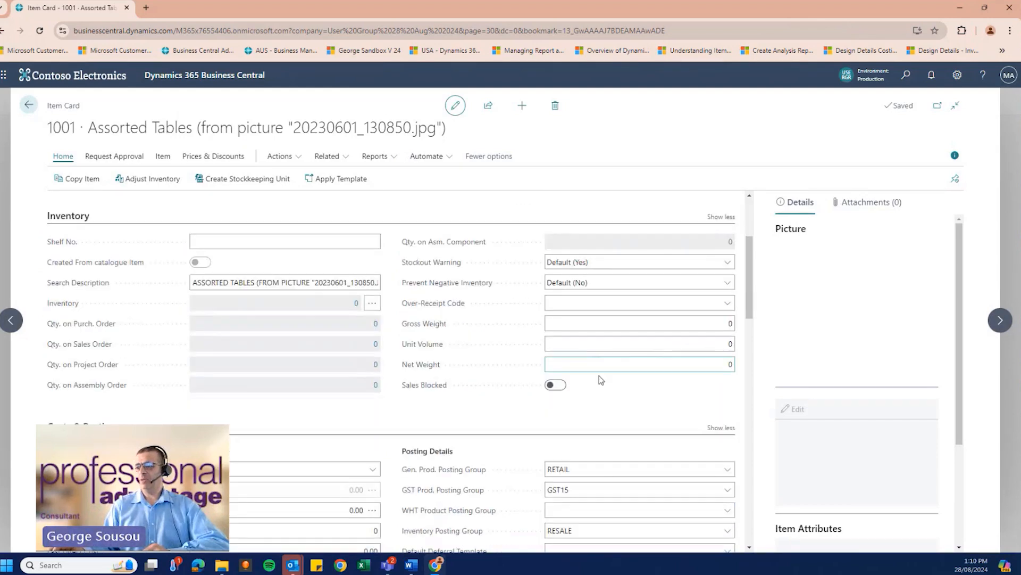
pyautogui.scroll(-3)
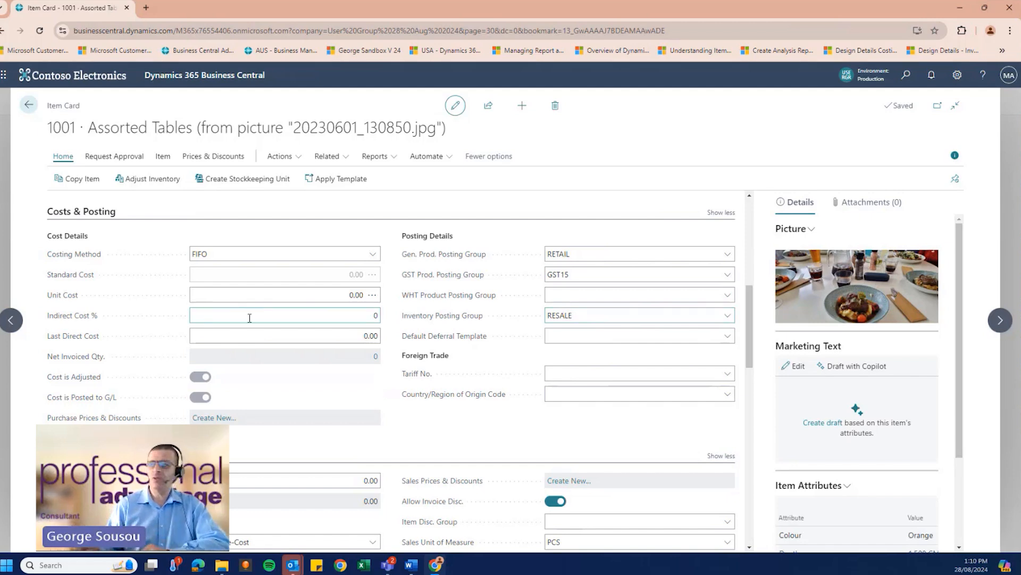
pyautogui.scroll(3)
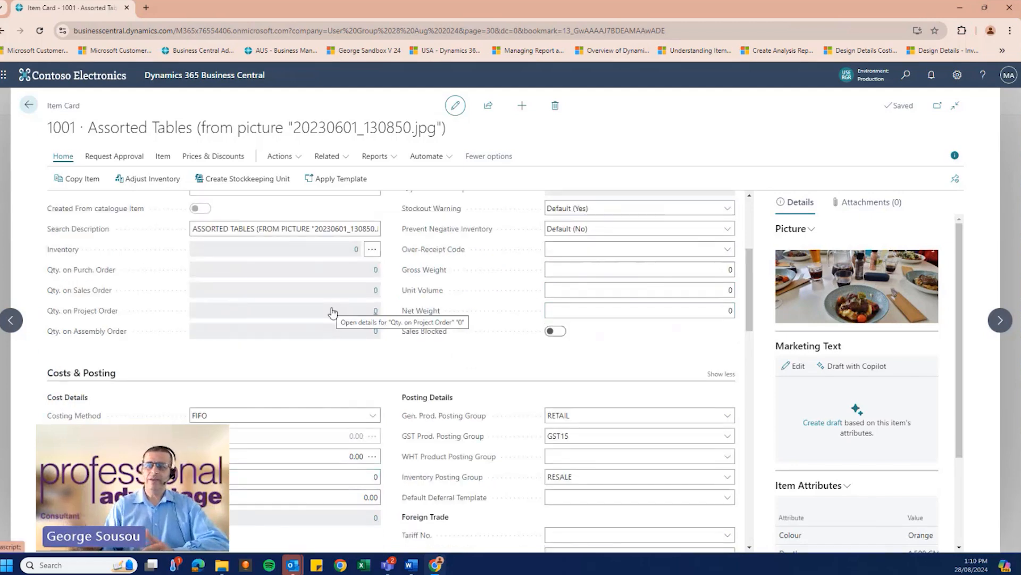
pyautogui.moveTo(858, 352)
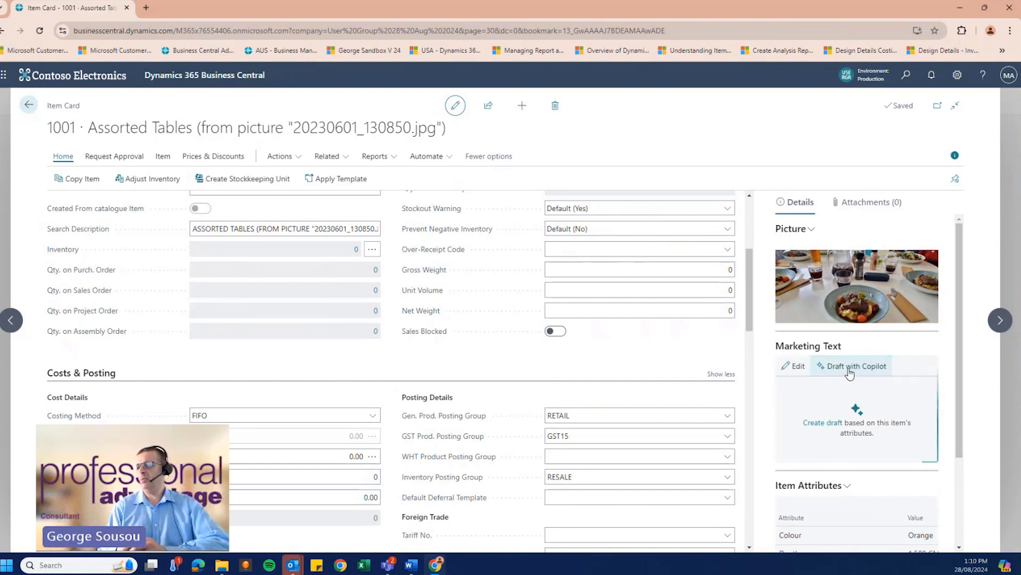
pyautogui.click(855, 365)
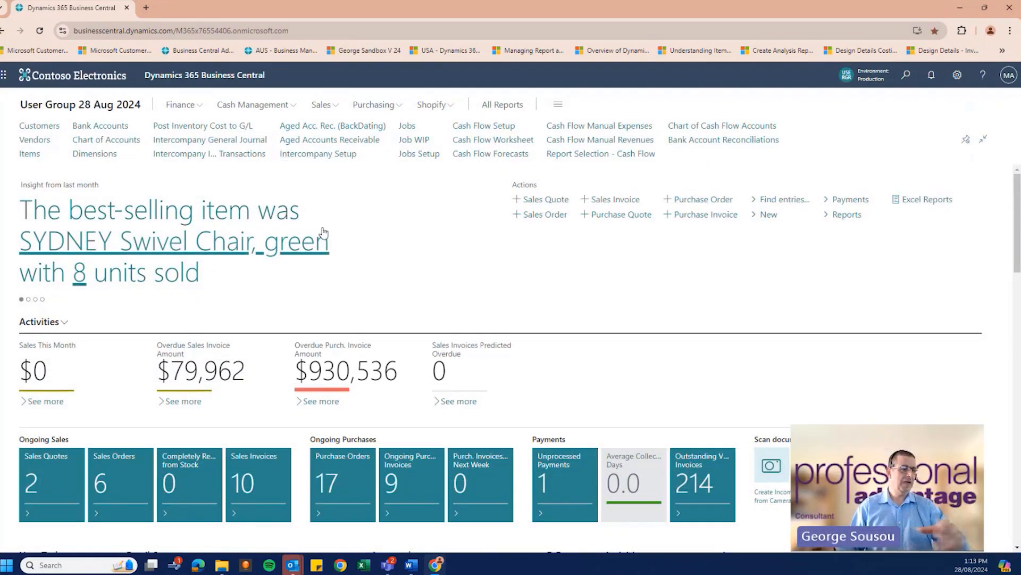
pyautogui.moveTo(197, 278)
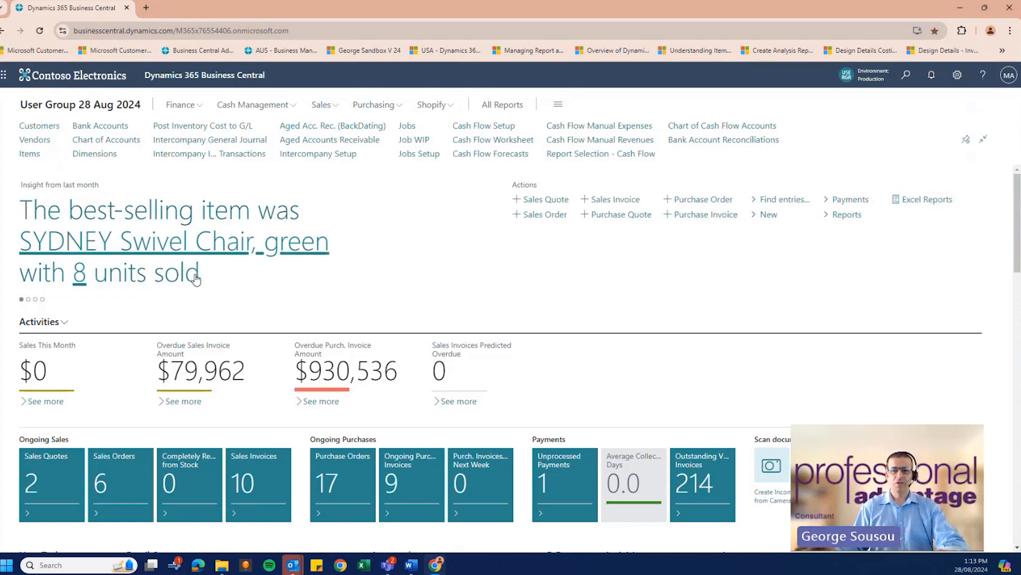
pyautogui.moveTo(779, 264)
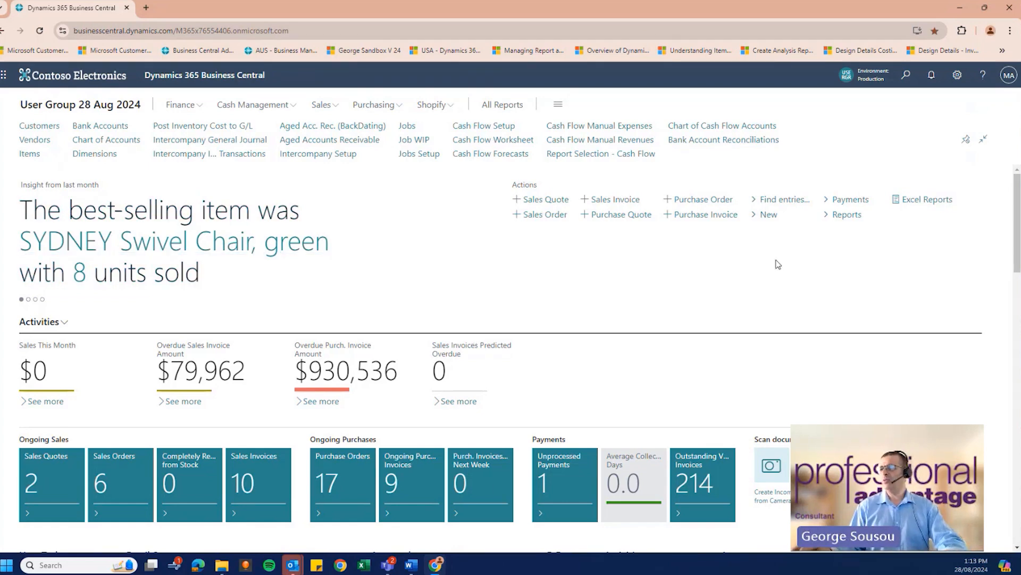
# Search for 'customer ledger' and open the Customer Ledger Entries list.
pyautogui.click(906, 75)
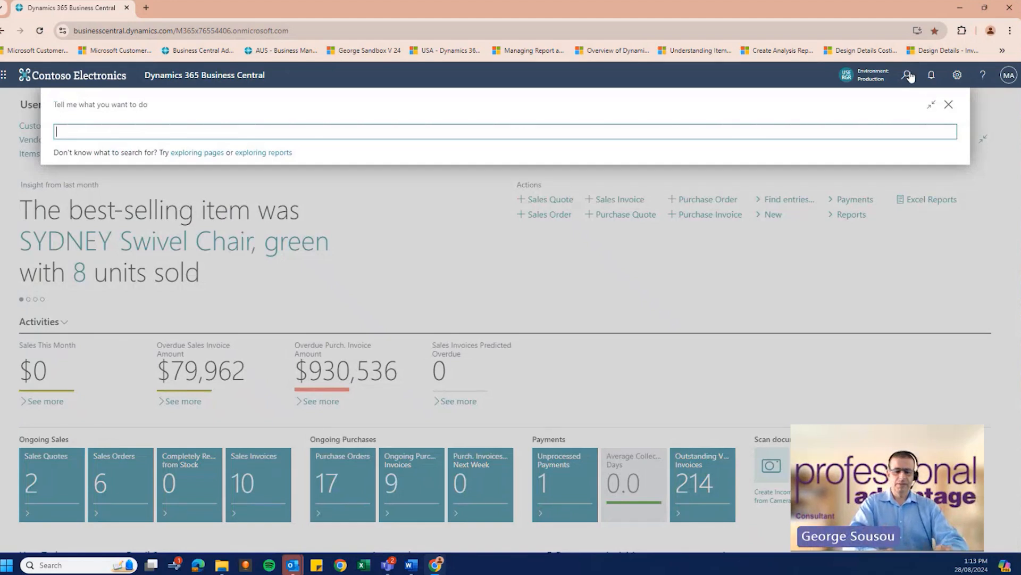
pyautogui.write('customer led')
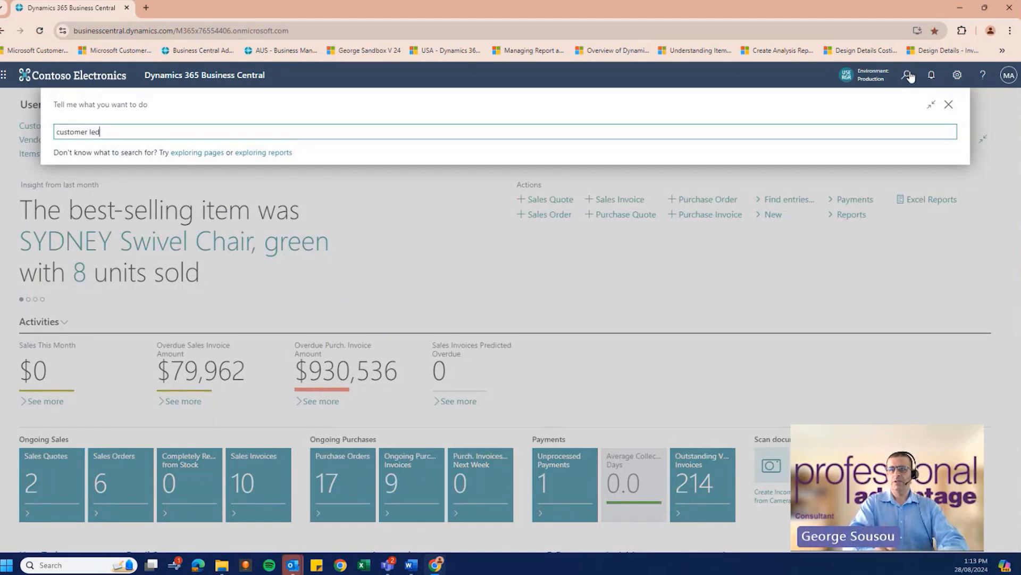
pyautogui.write('ger')
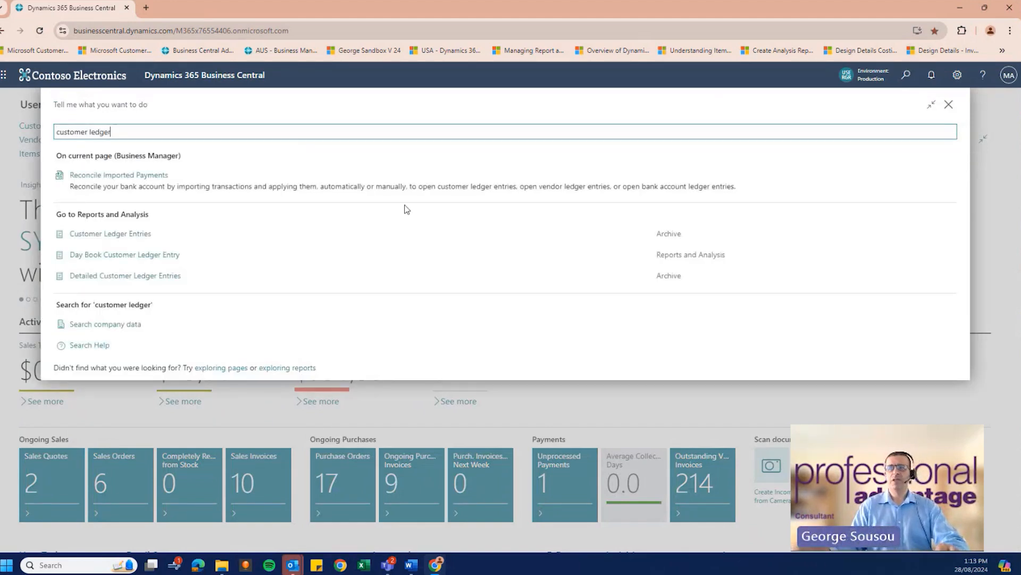
pyautogui.click(110, 233)
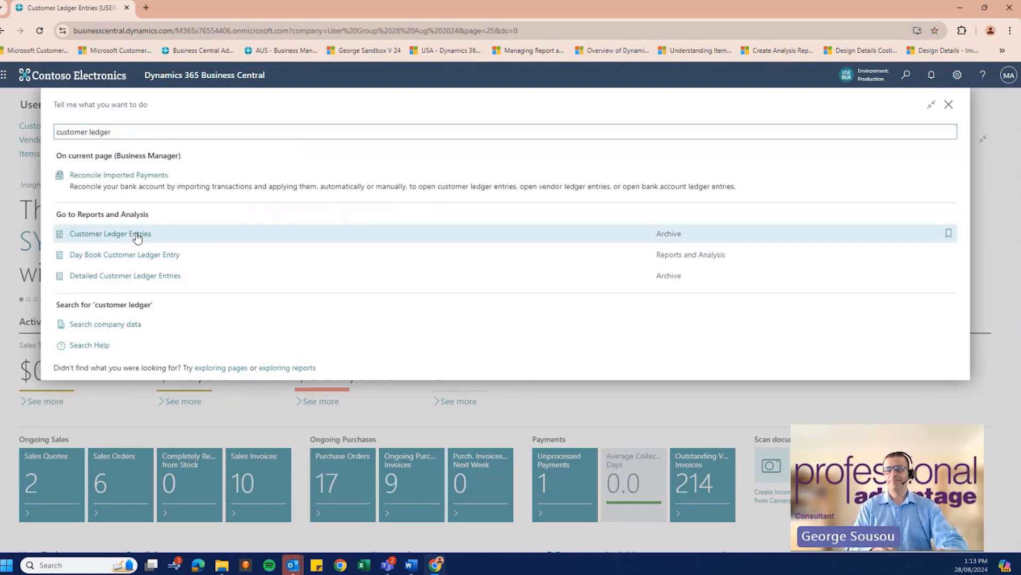
# Toggle Analysis mode off to view the plain list, then switch it back on.
pyautogui.click(109, 233)
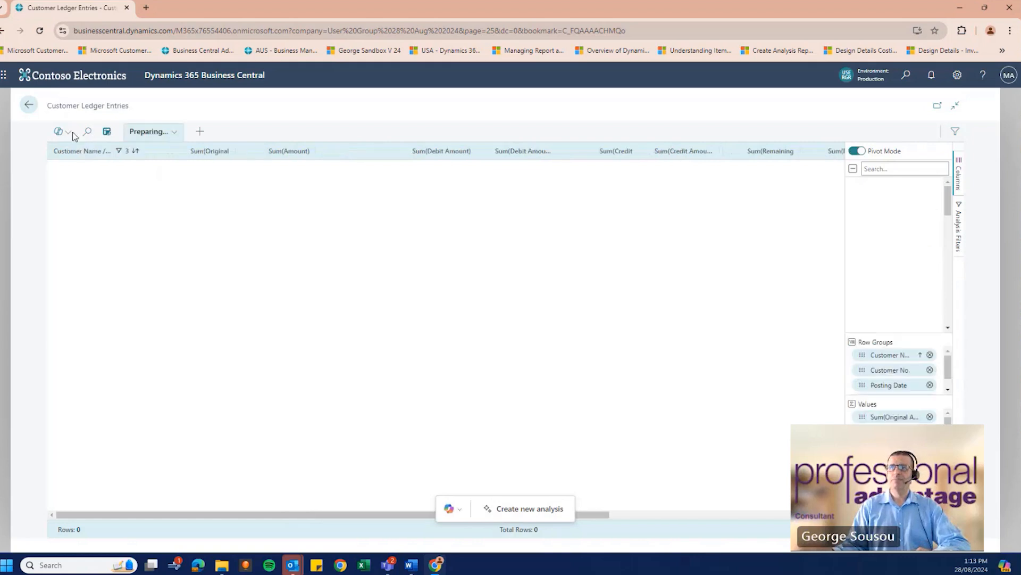
pyautogui.click(106, 131)
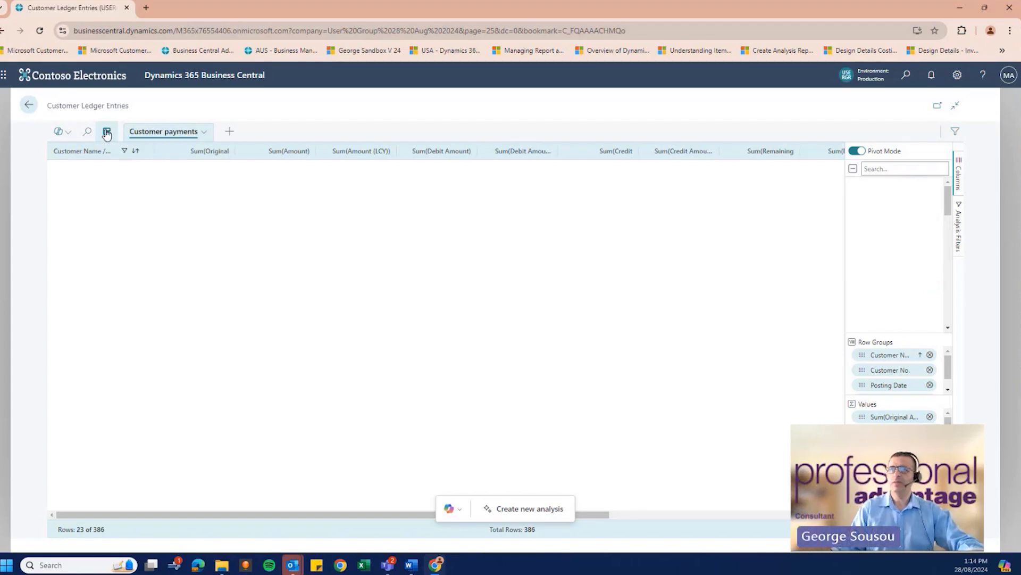
pyautogui.click(107, 131)
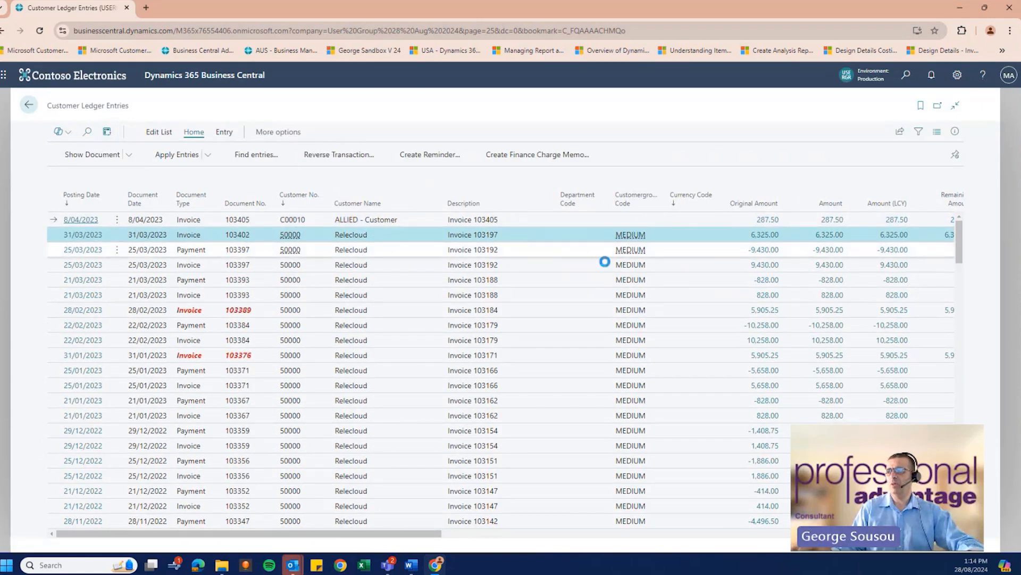
pyautogui.moveTo(627, 234)
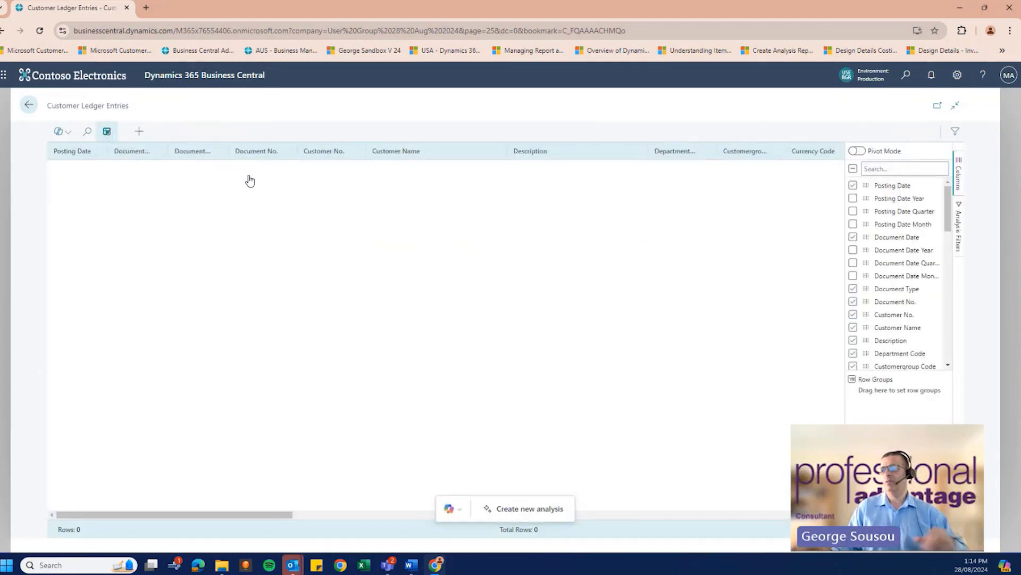
pyautogui.moveTo(332, 229)
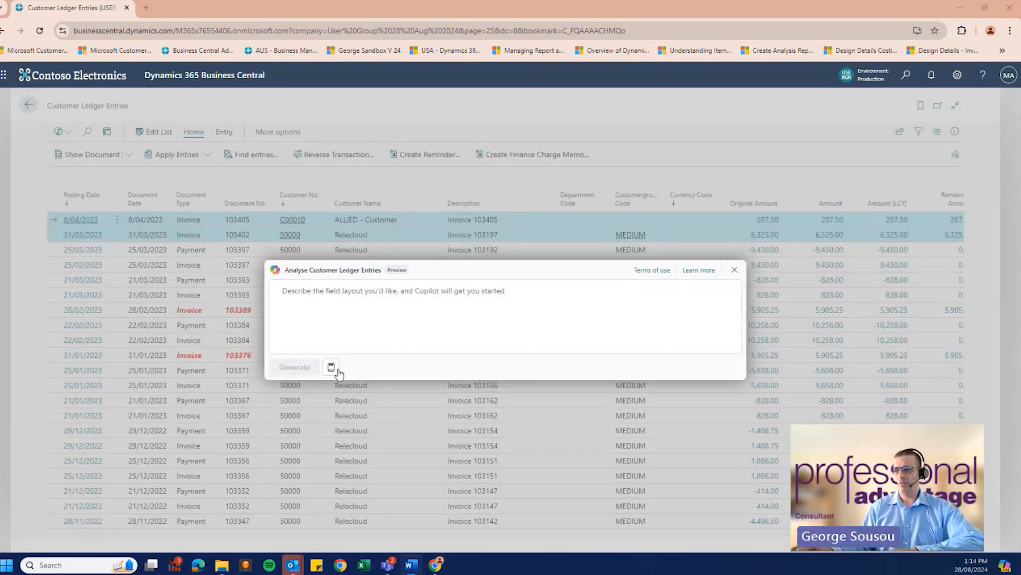
# Start a new analysis prompt from the Add structure > Pivot on suggestion.
pyautogui.click(331, 367)
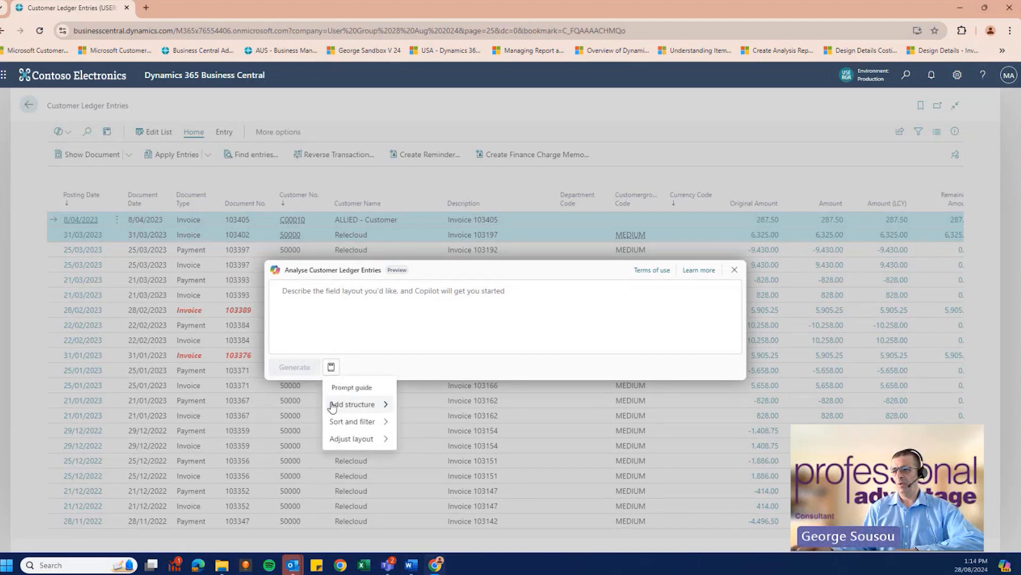
pyautogui.click(352, 405)
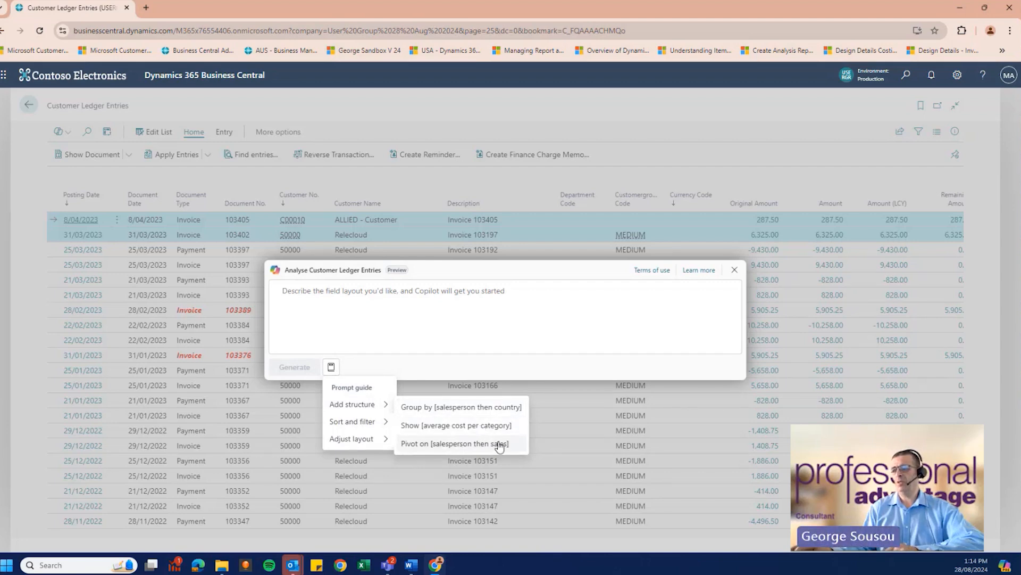
pyautogui.click(454, 443)
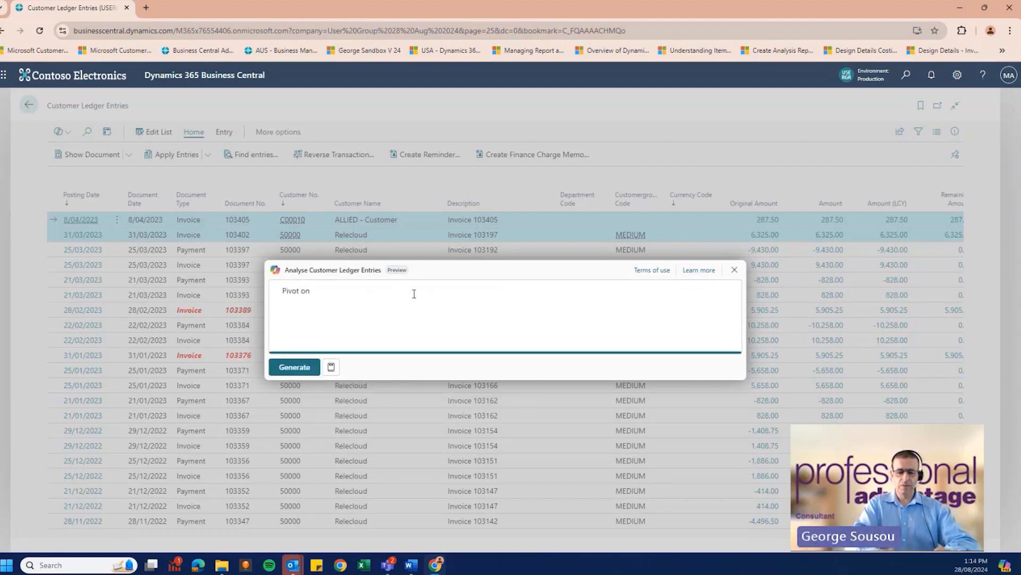
# Complete the prompt 'by customergroup highest to lowest' and have Copilot generate it.
pyautogui.write('by cus')
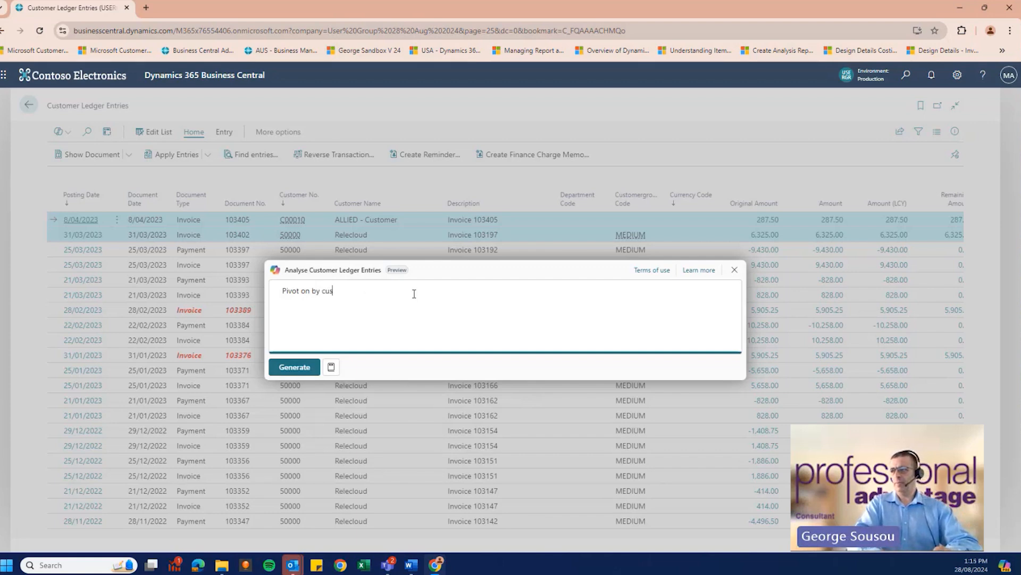
pyautogui.write('tomergroup')
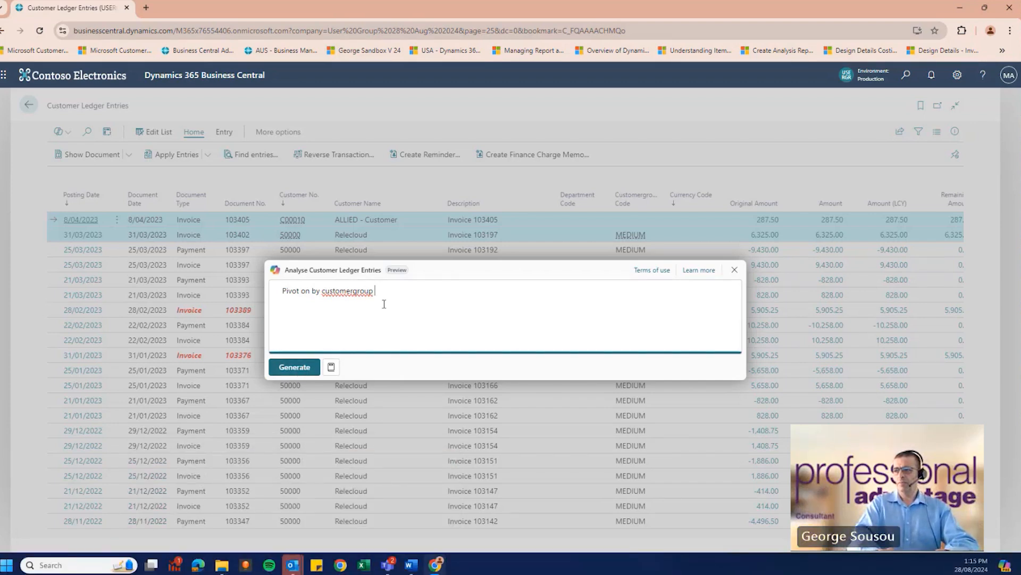
pyautogui.write('higth')
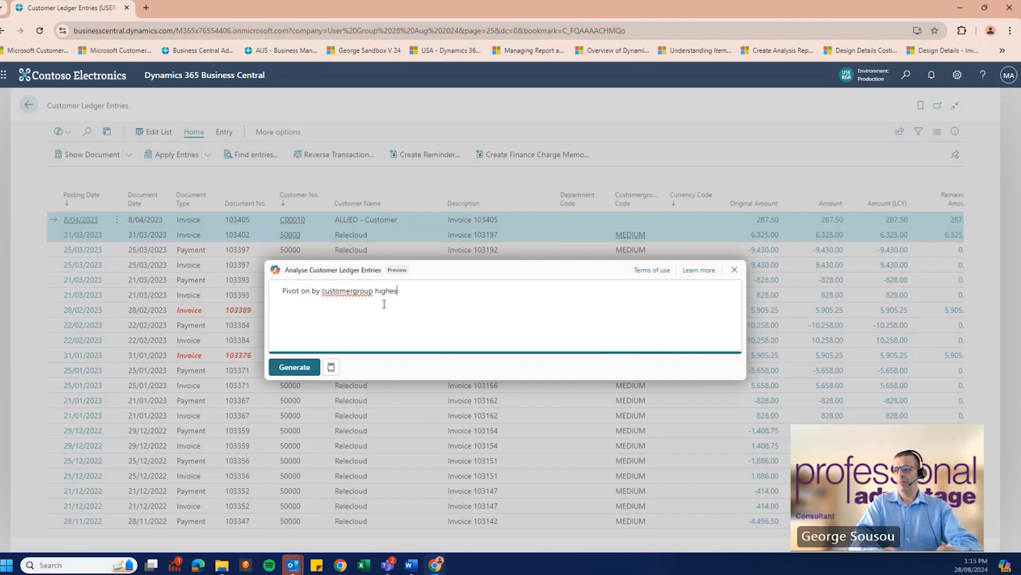
pyautogui.write('st to lowe')
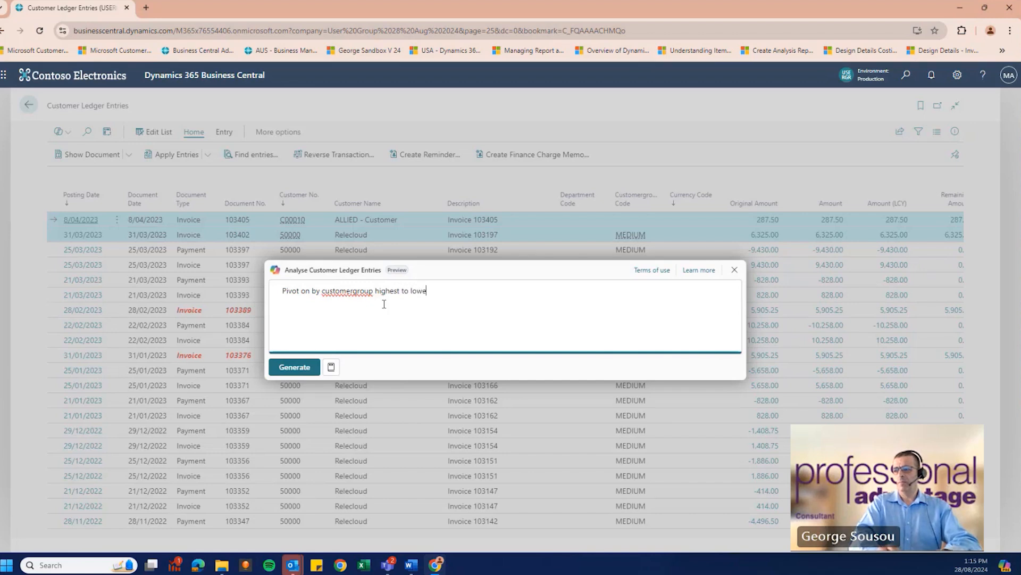
pyautogui.click(294, 366)
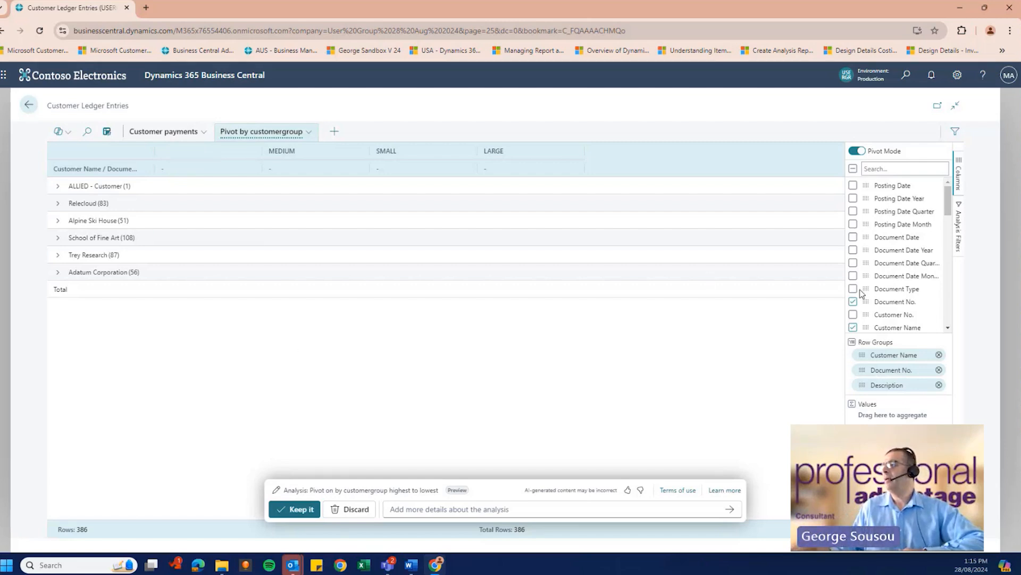
# Add Amount (LCY) sums per customer group and keep the Copilot analysis.
pyautogui.scroll(-3)
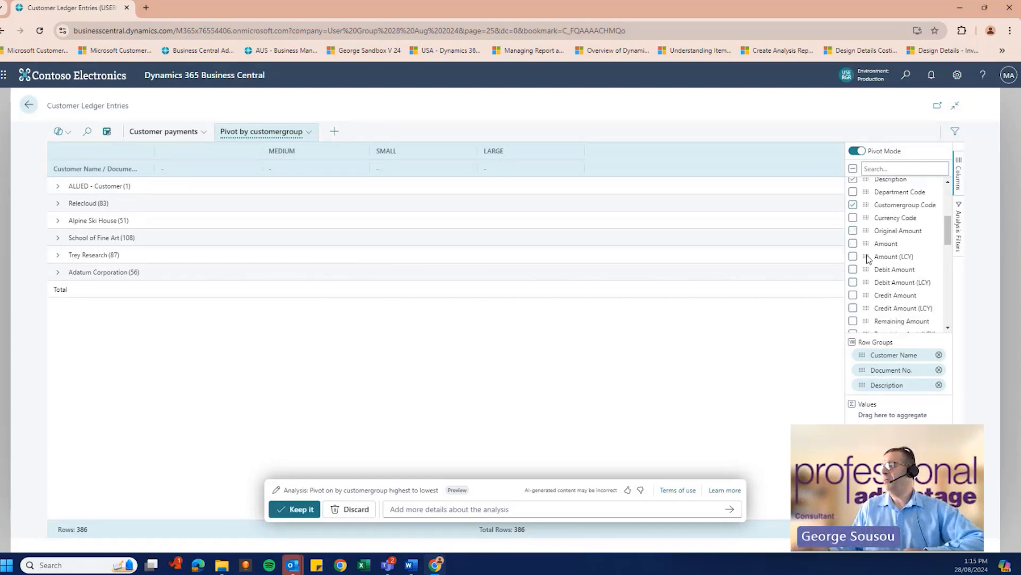
pyautogui.moveTo(859, 260)
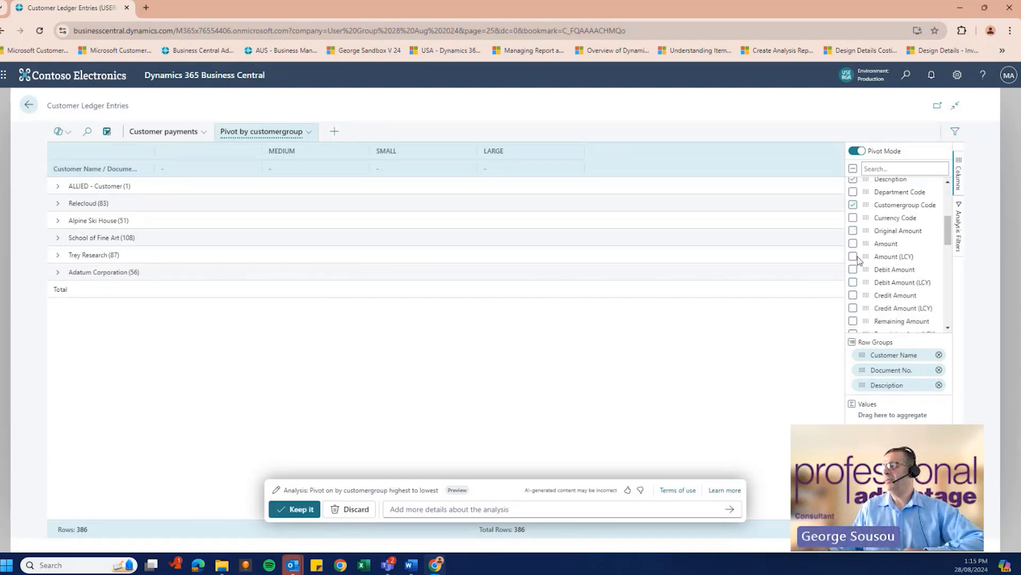
pyautogui.click(853, 256)
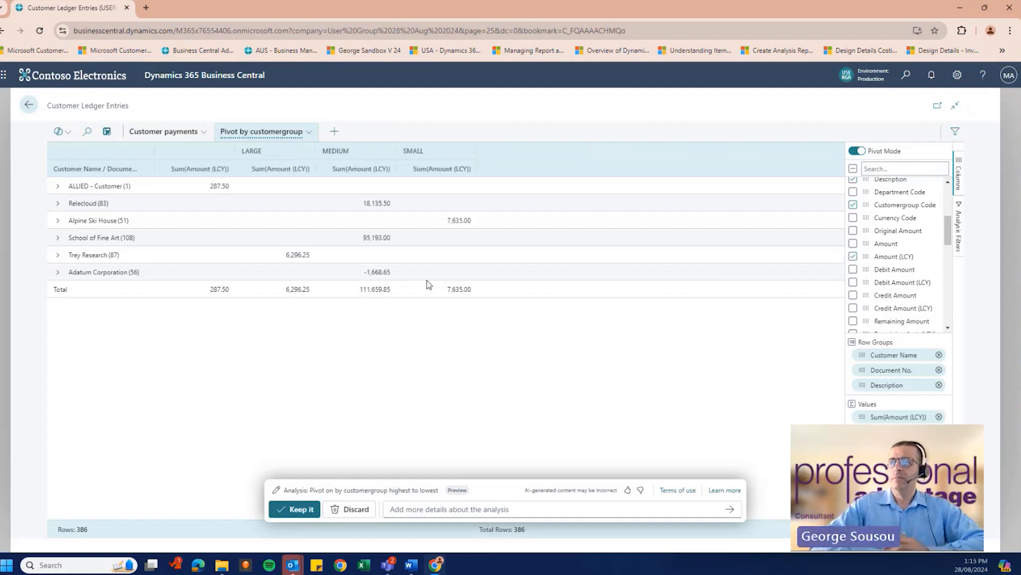
pyautogui.click(295, 509)
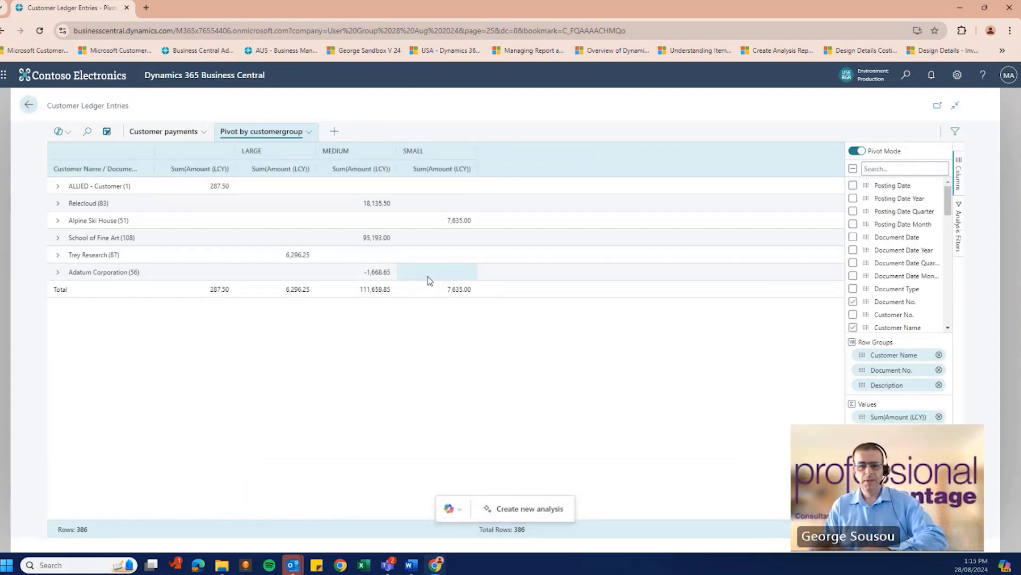
pyautogui.moveTo(427, 313)
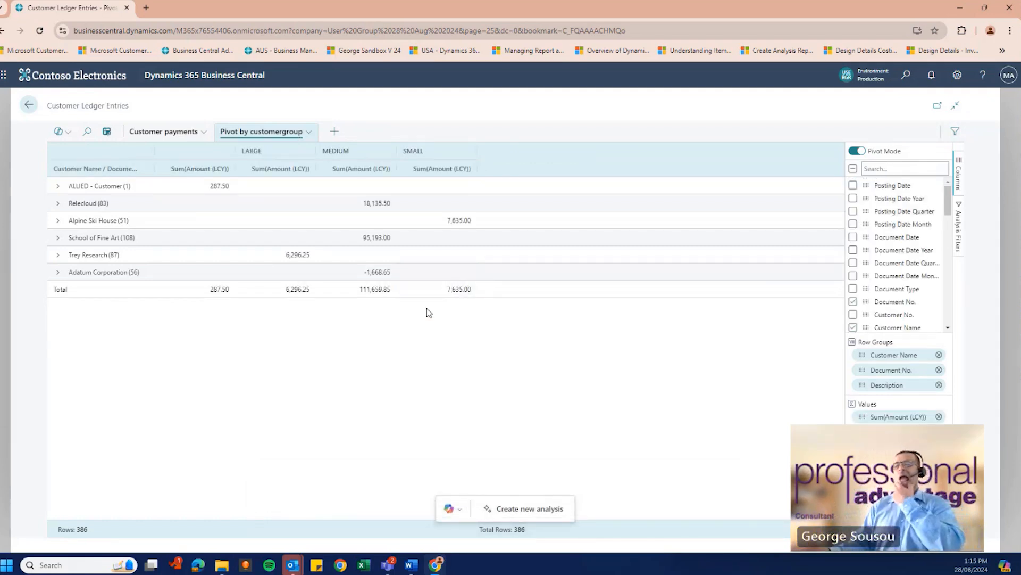
pyautogui.moveTo(454, 364)
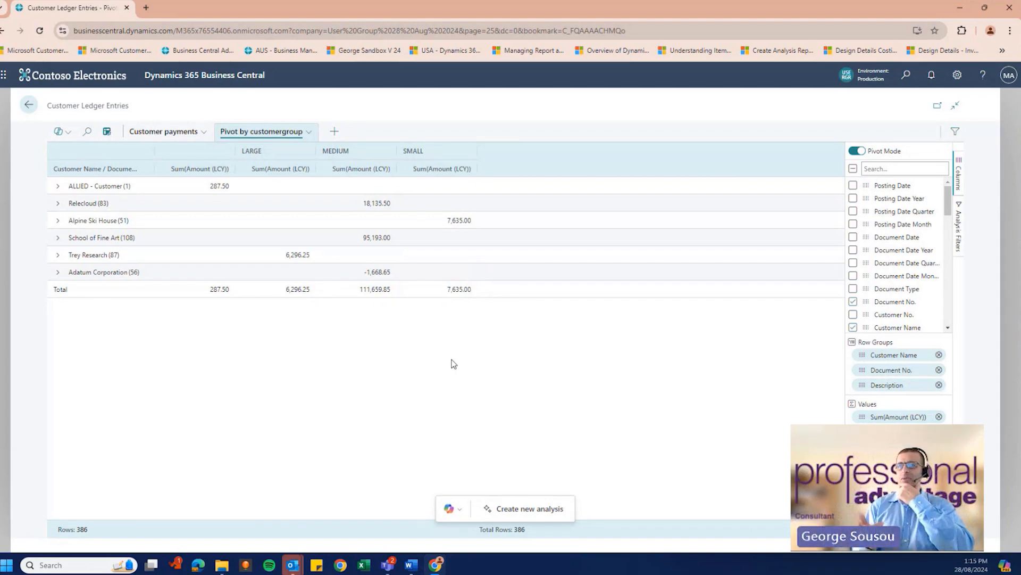
pyautogui.moveTo(79, 94)
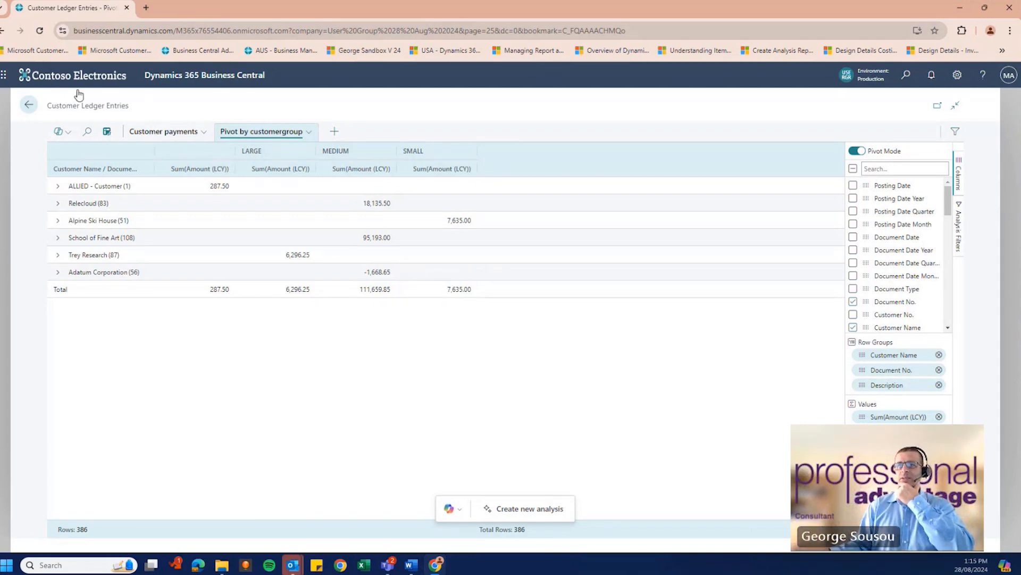
# Expand Relecloud down to document 103402's invoice line, then collapse the rows again.
pyautogui.click(58, 203)
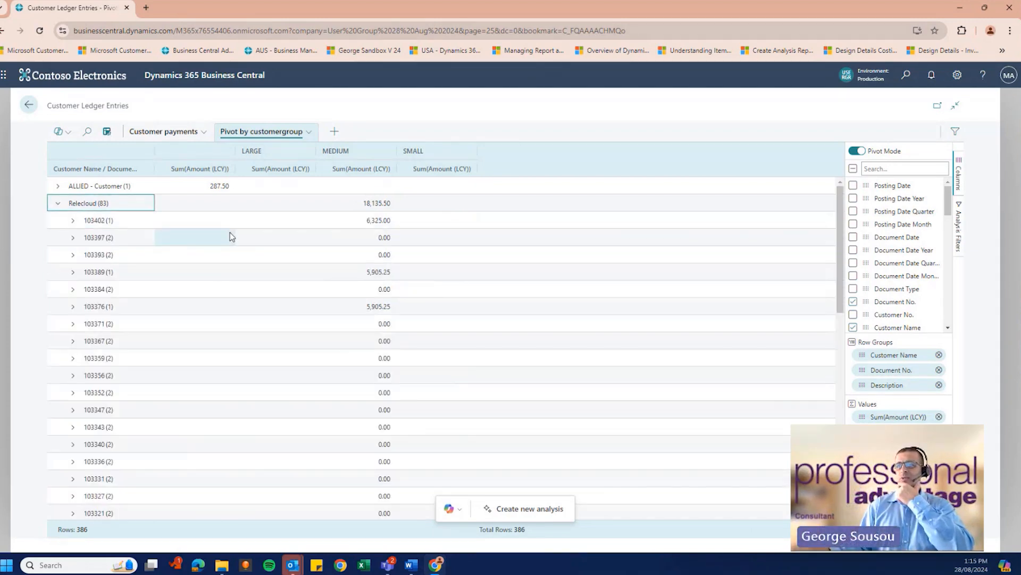
pyautogui.click(73, 220)
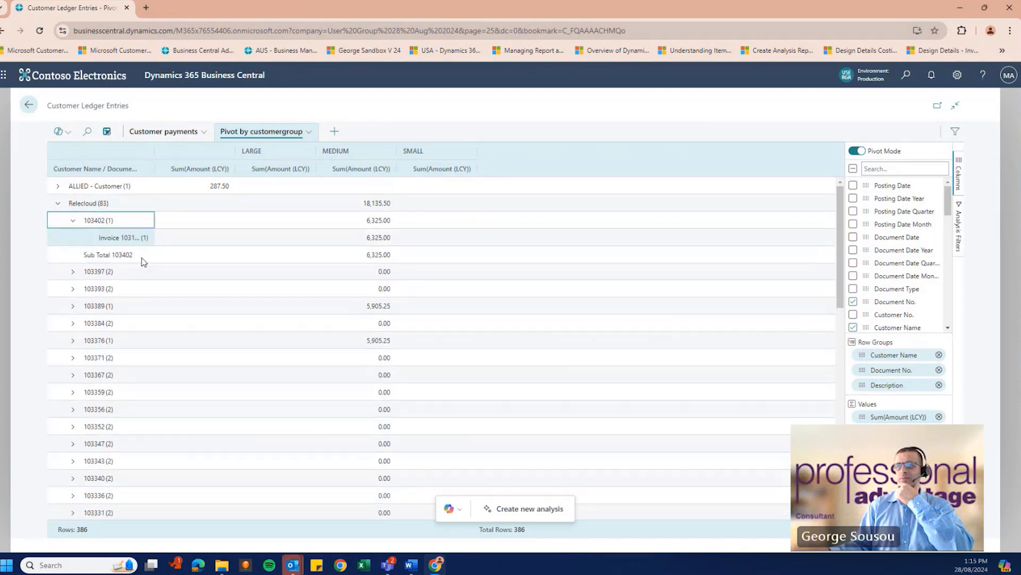
pyautogui.click(275, 237)
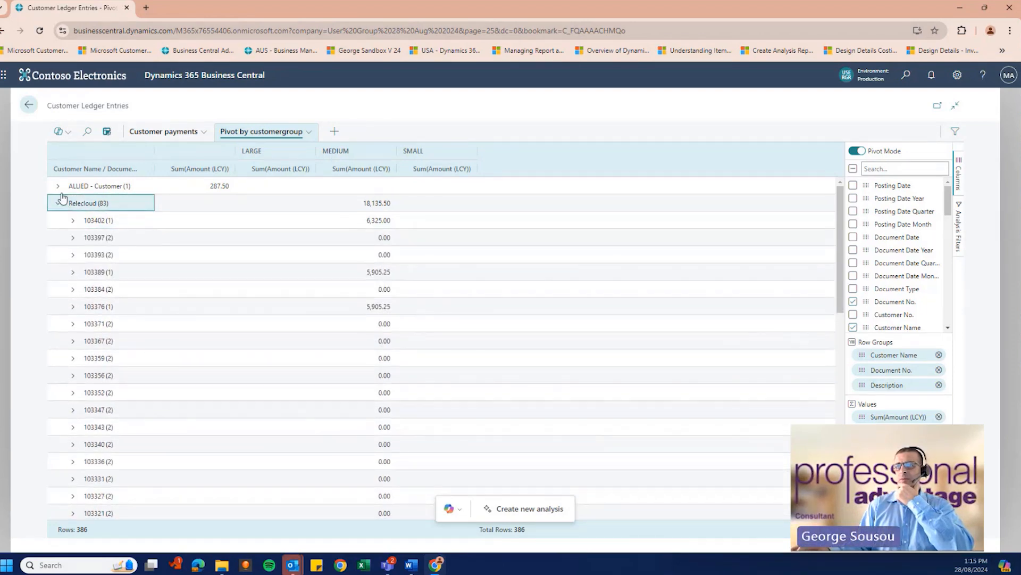
pyautogui.click(58, 202)
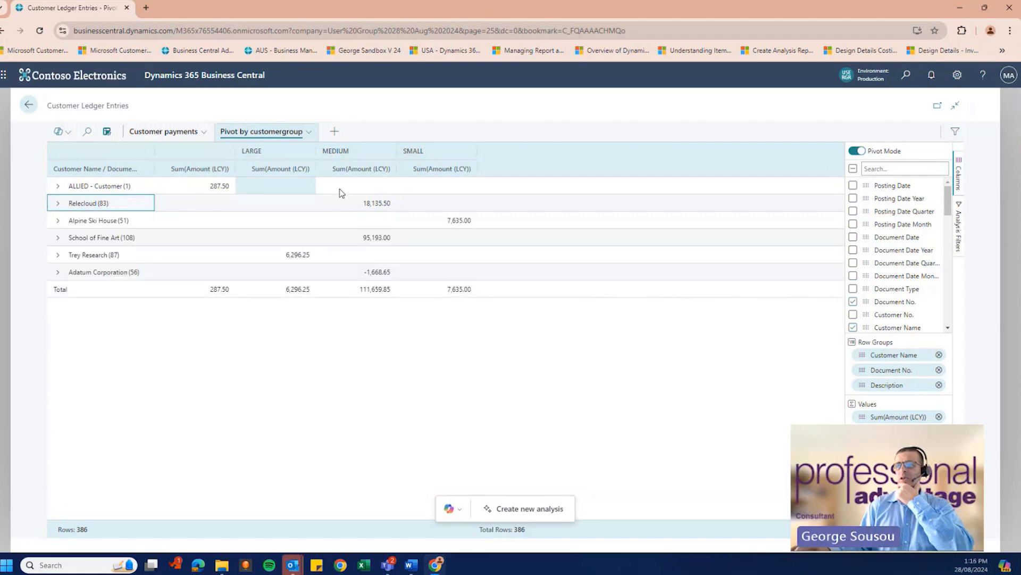
pyautogui.click(436, 185)
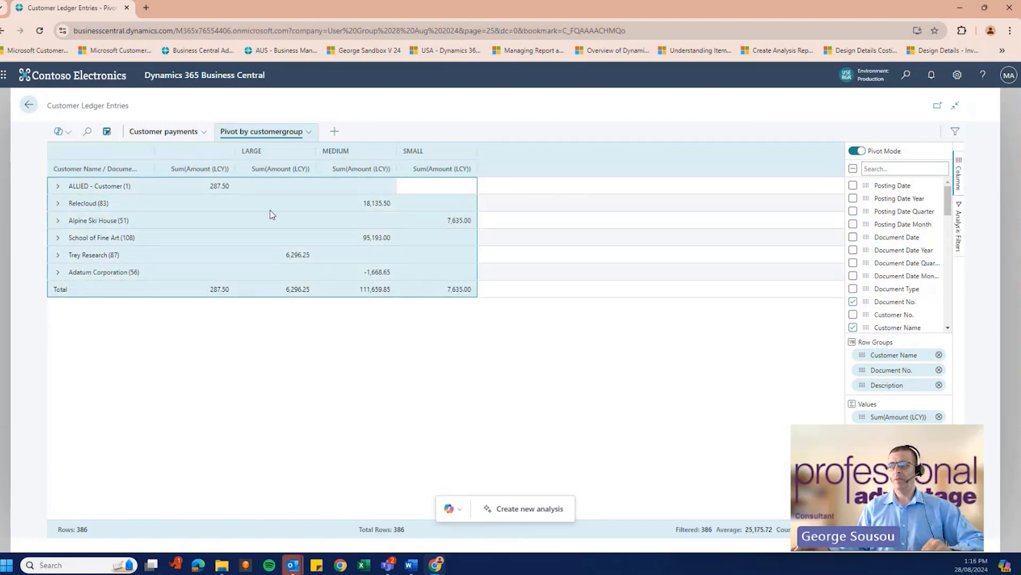
# Export the pivot grid to Excel and open the downloaded export (1).xlsx.
pyautogui.rightClick(271, 214)
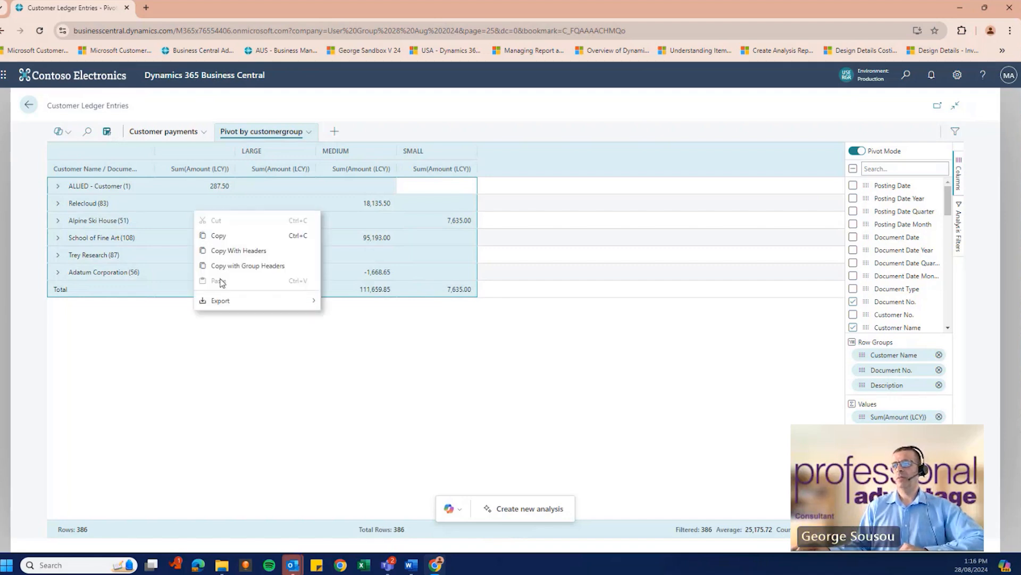
pyautogui.click(220, 300)
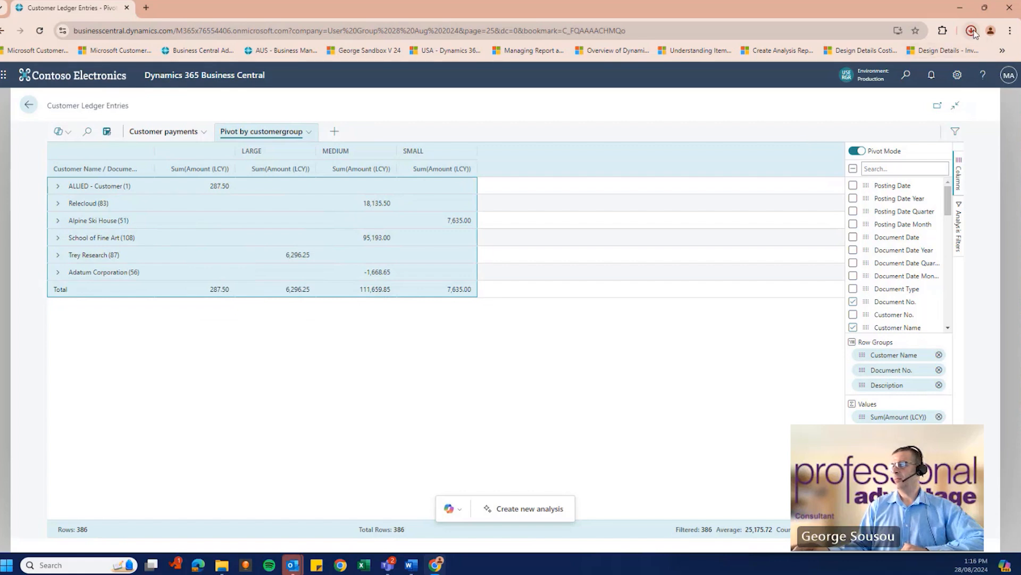
pyautogui.click(972, 31)
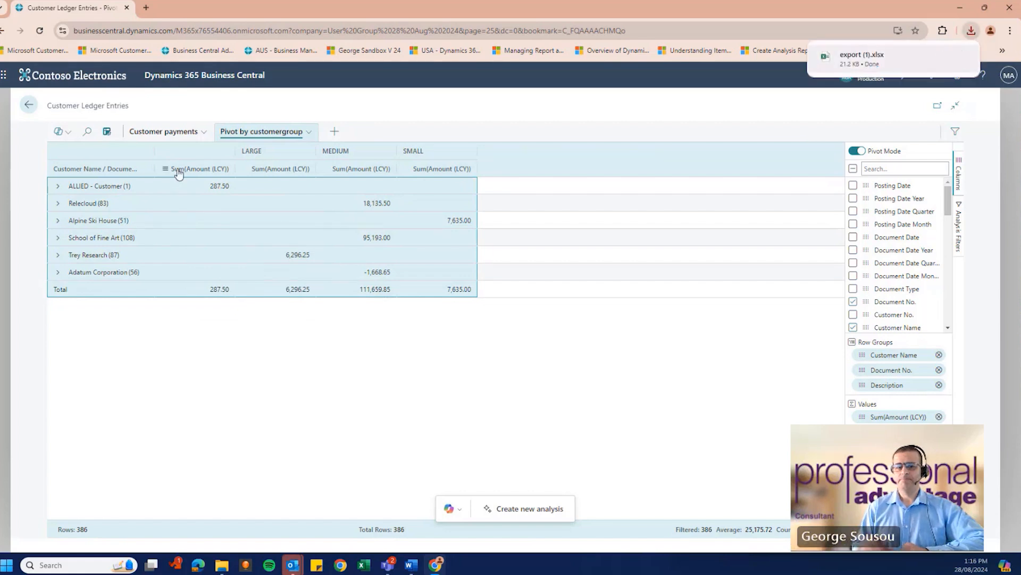
pyautogui.moveTo(198, 168)
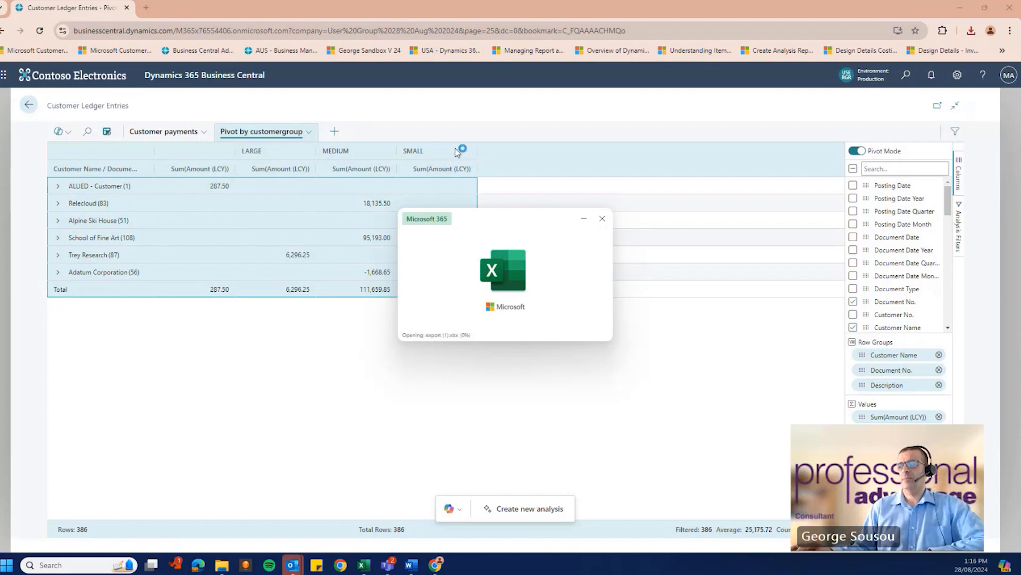
pyautogui.moveTo(546, 296)
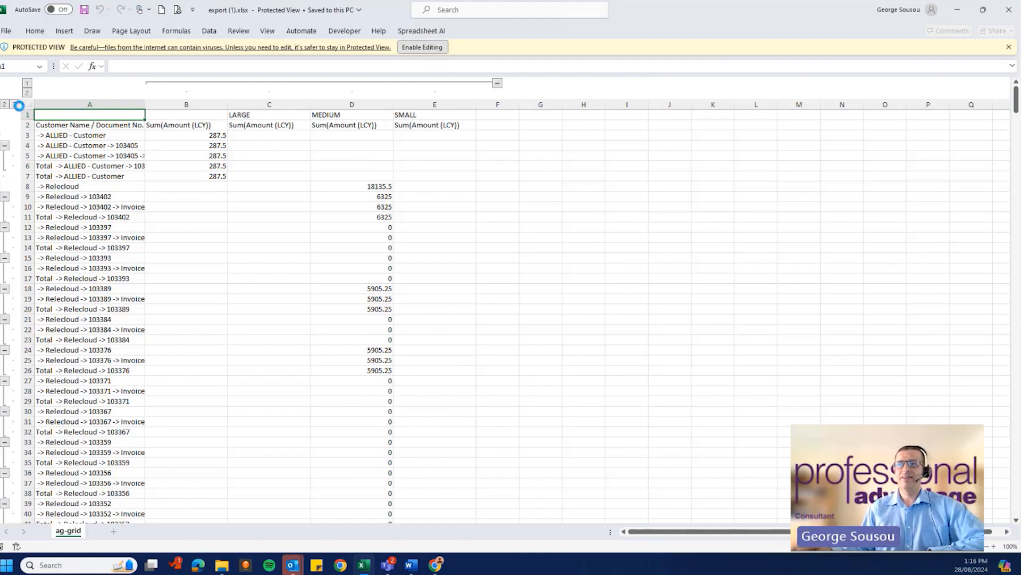
# Enable editing, collapse rows to one line per customer, and hide then re-show the group amount columns.
pyautogui.click(422, 46)
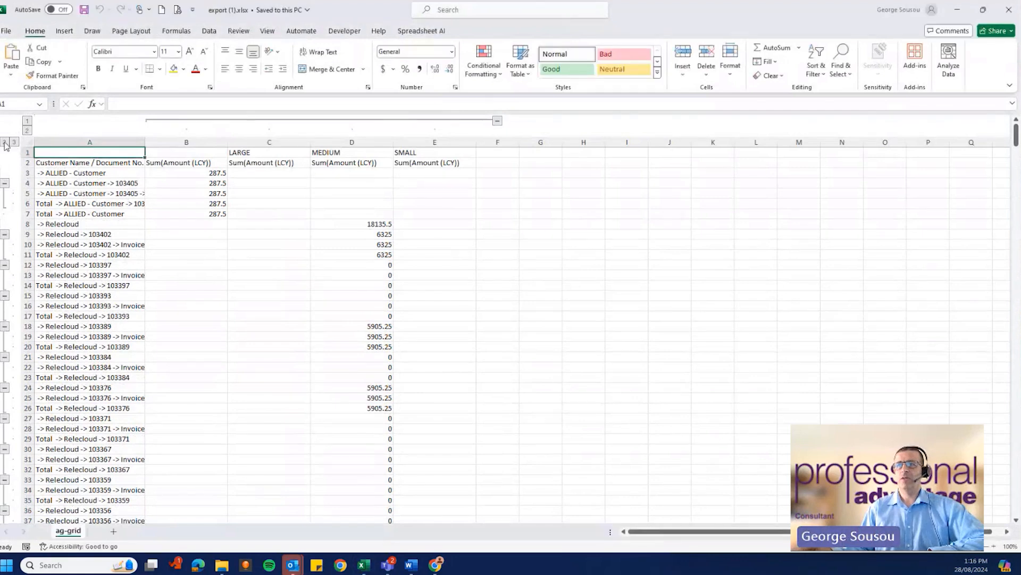
pyautogui.click(13, 141)
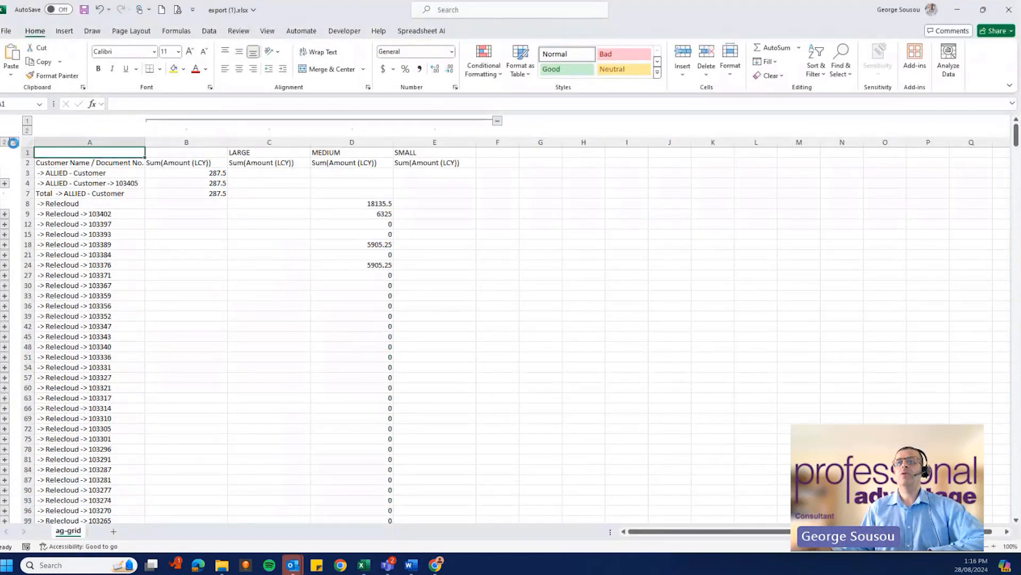
pyautogui.click(13, 141)
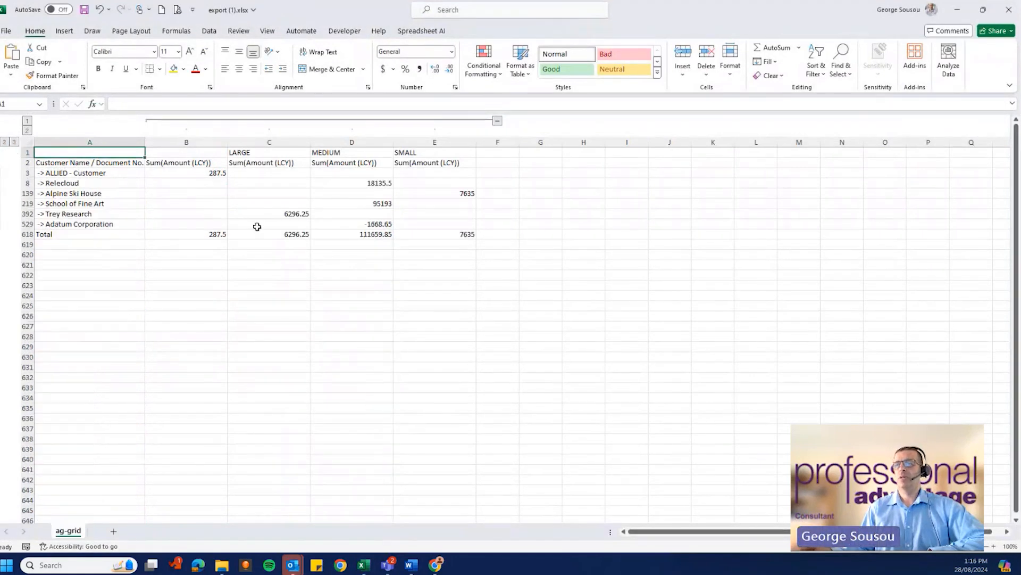
pyautogui.moveTo(509, 122)
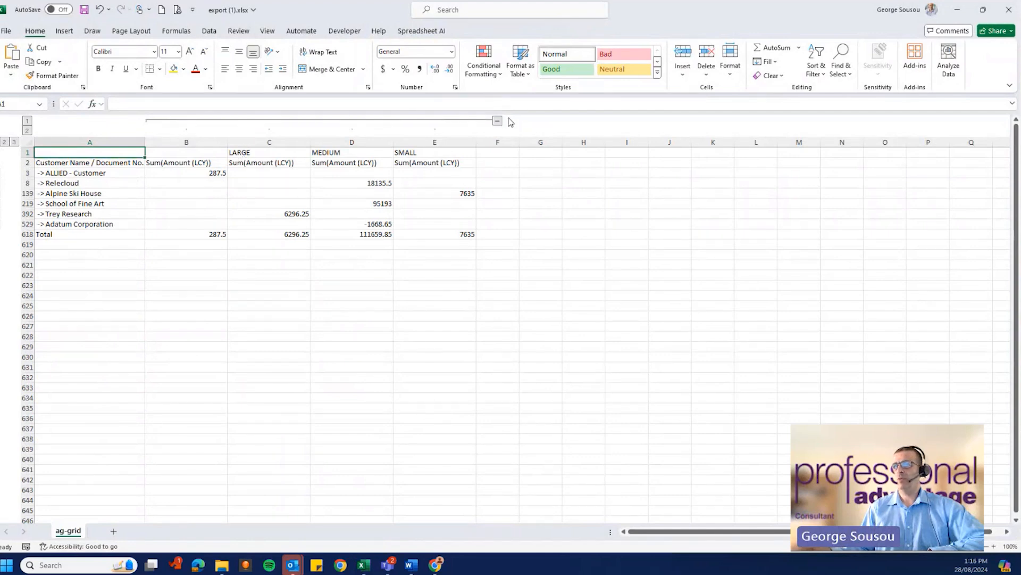
pyautogui.click(498, 121)
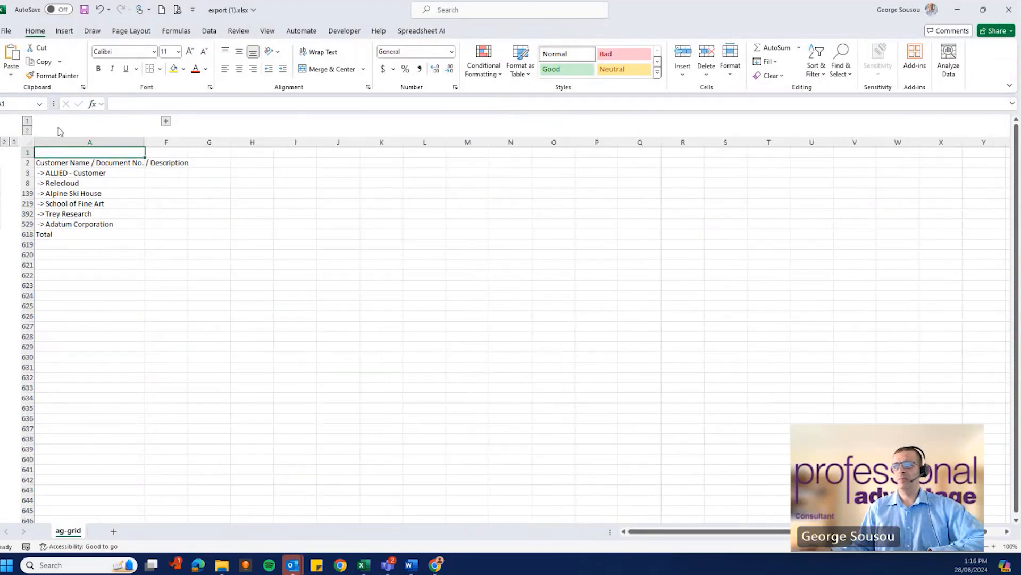
pyautogui.click(166, 121)
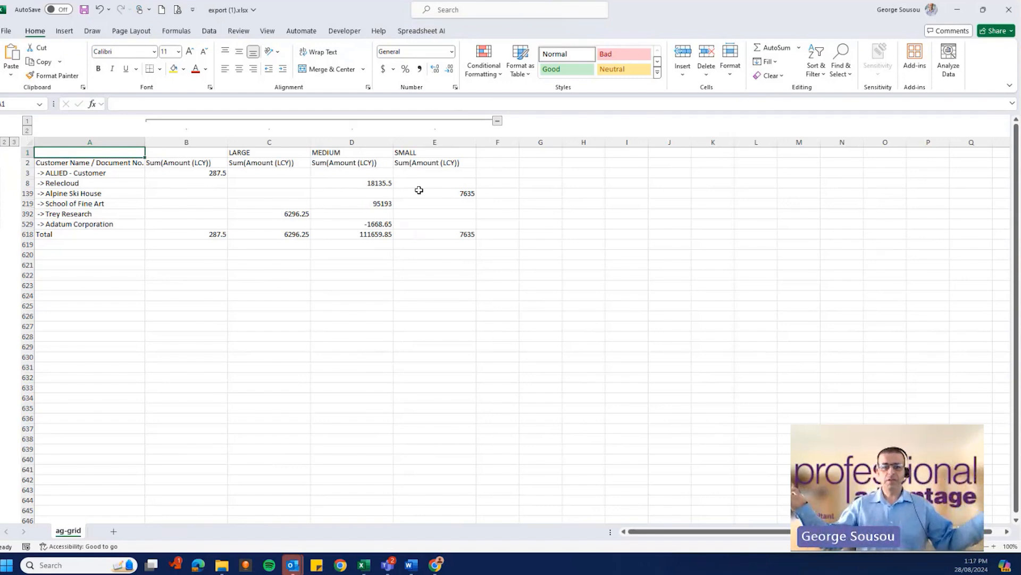
pyautogui.moveTo(472, 340)
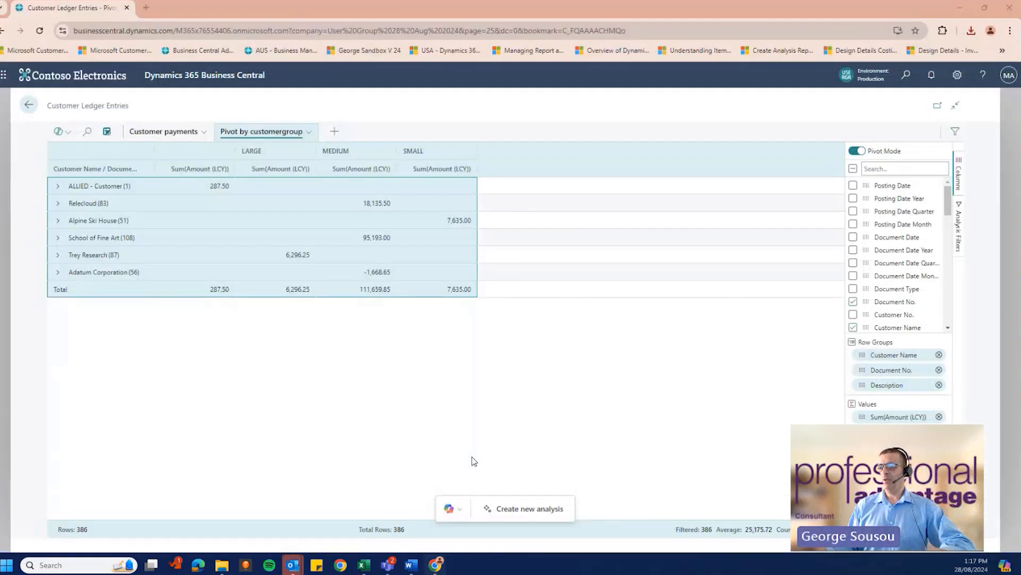
pyautogui.moveTo(393, 482)
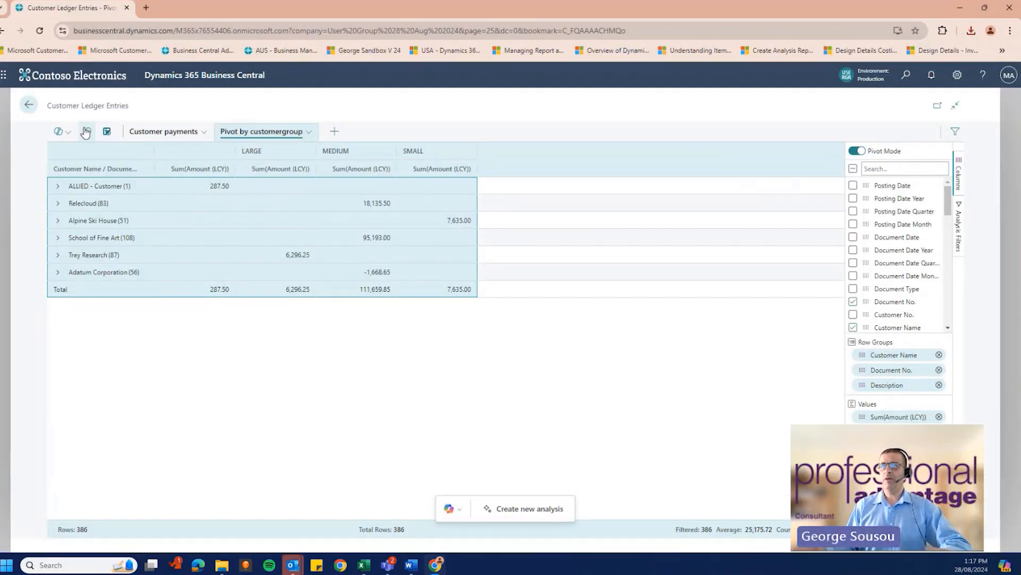
# Generate a new Copilot analysis from the prompt 'Show Average cost per customergroup'.
pyautogui.click(69, 132)
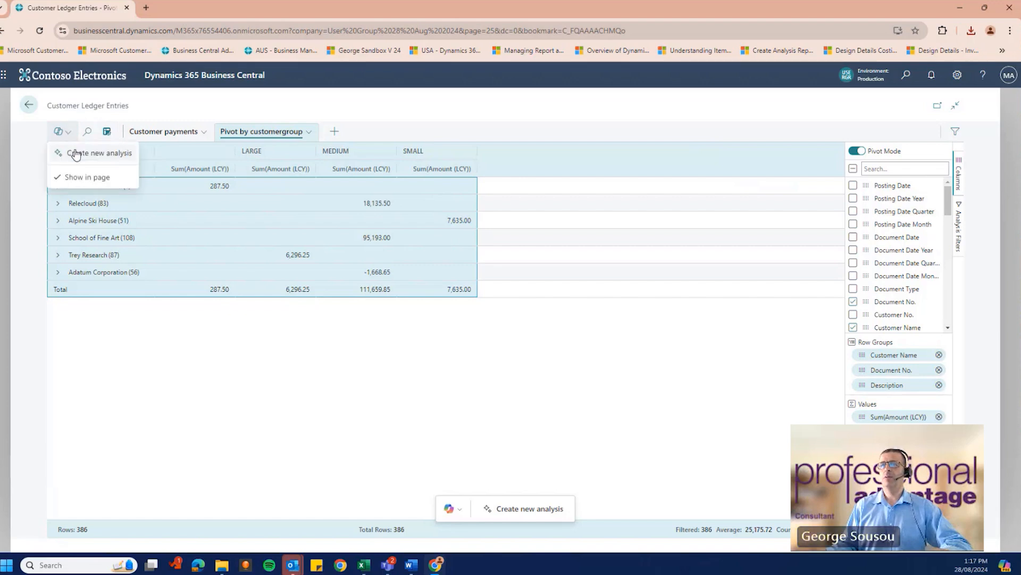
pyautogui.click(100, 153)
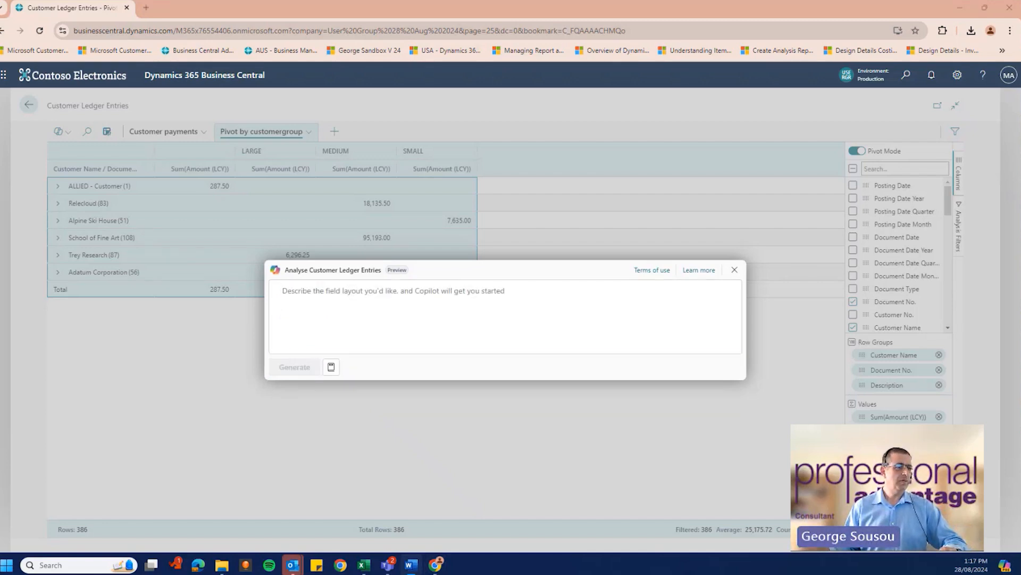
pyautogui.moveTo(365, 375)
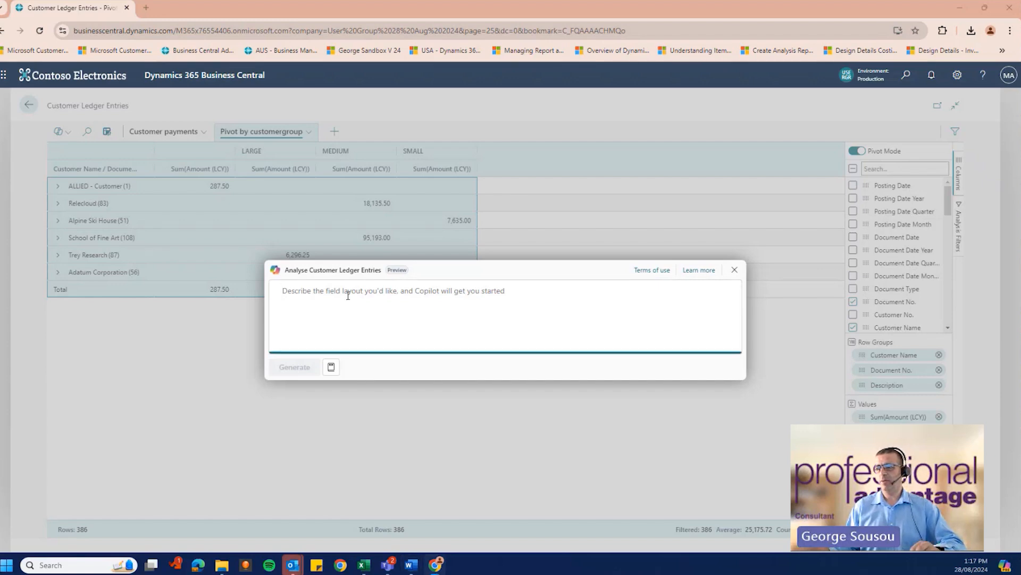
pyautogui.write('Show Average cost per customergroup')
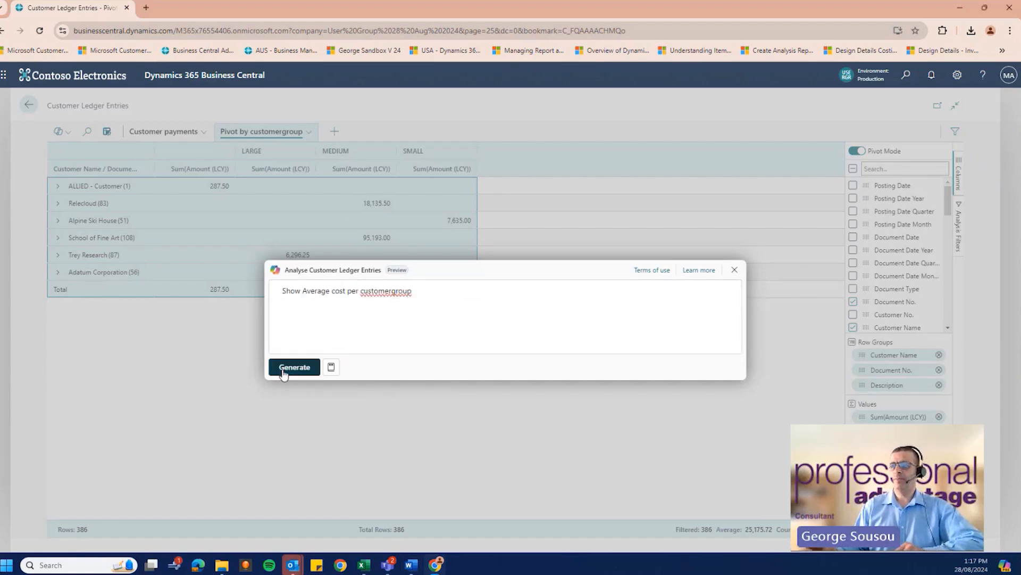
pyautogui.click(294, 367)
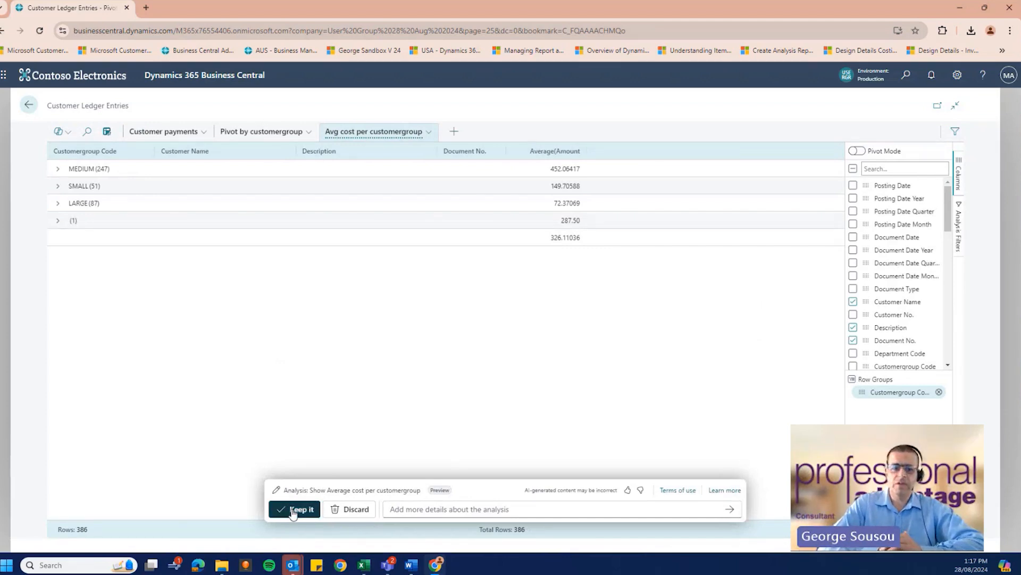
# Keep the Avg cost per customergroup analysis and expand/collapse the MEDIUM, SMALL and LARGE groups.
pyautogui.click(295, 508)
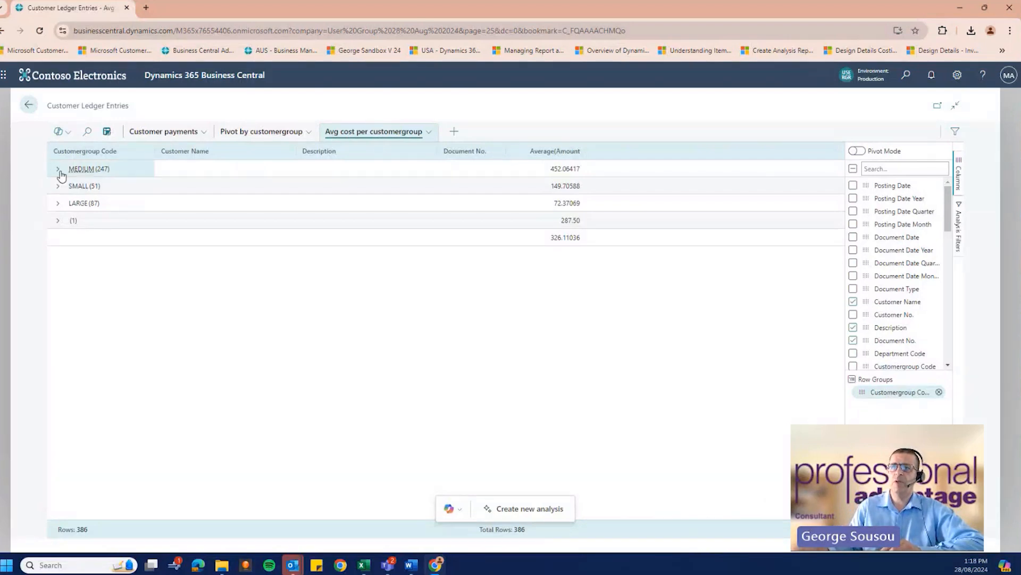
pyautogui.click(57, 170)
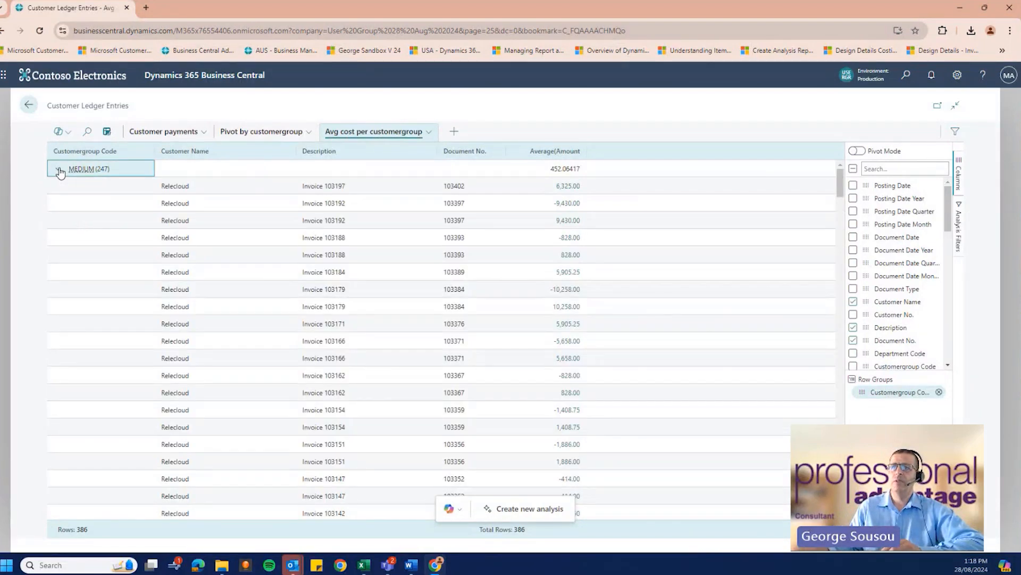
pyautogui.click(57, 169)
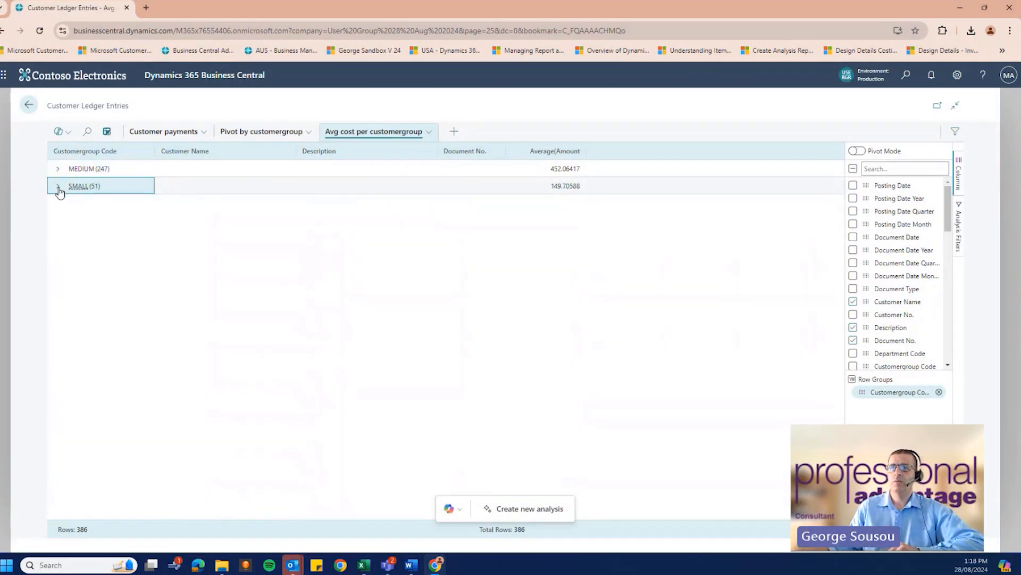
pyautogui.click(57, 202)
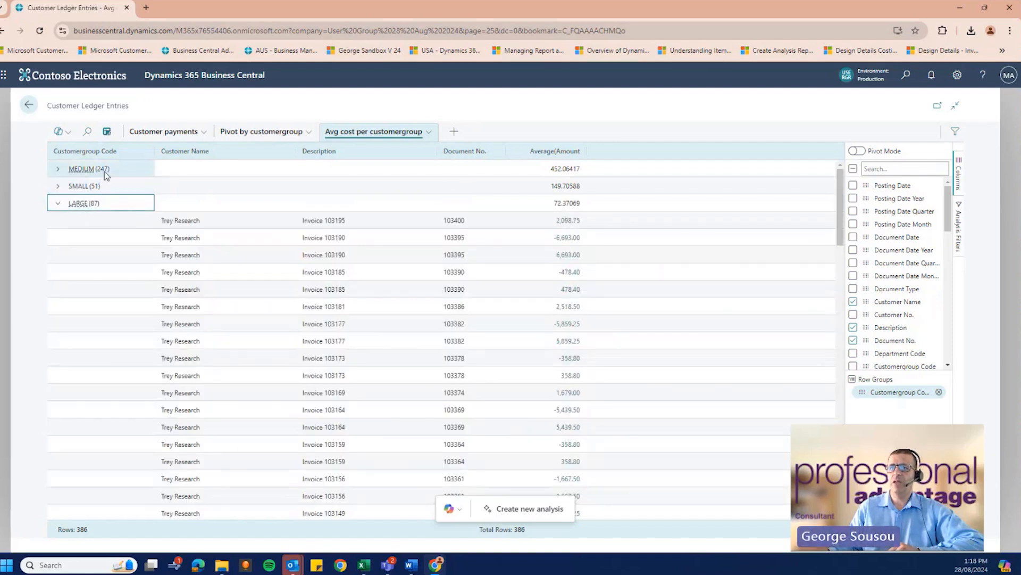
pyautogui.click(57, 202)
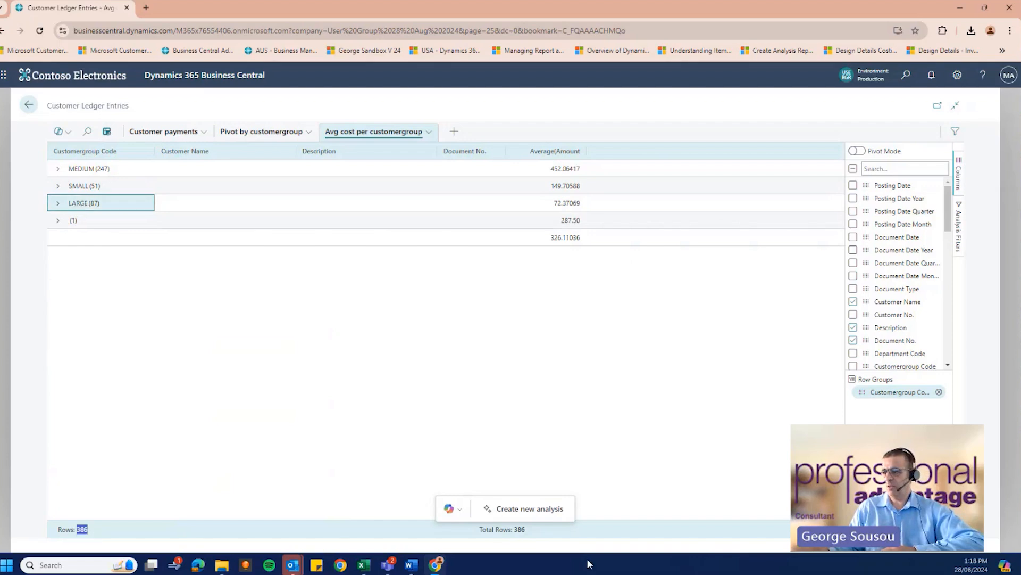
pyautogui.click(368, 237)
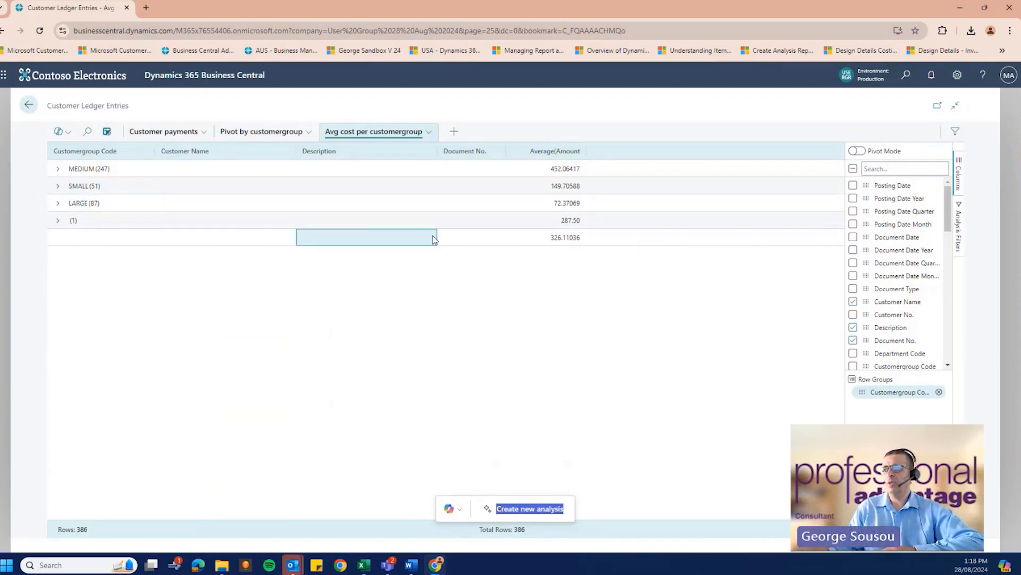